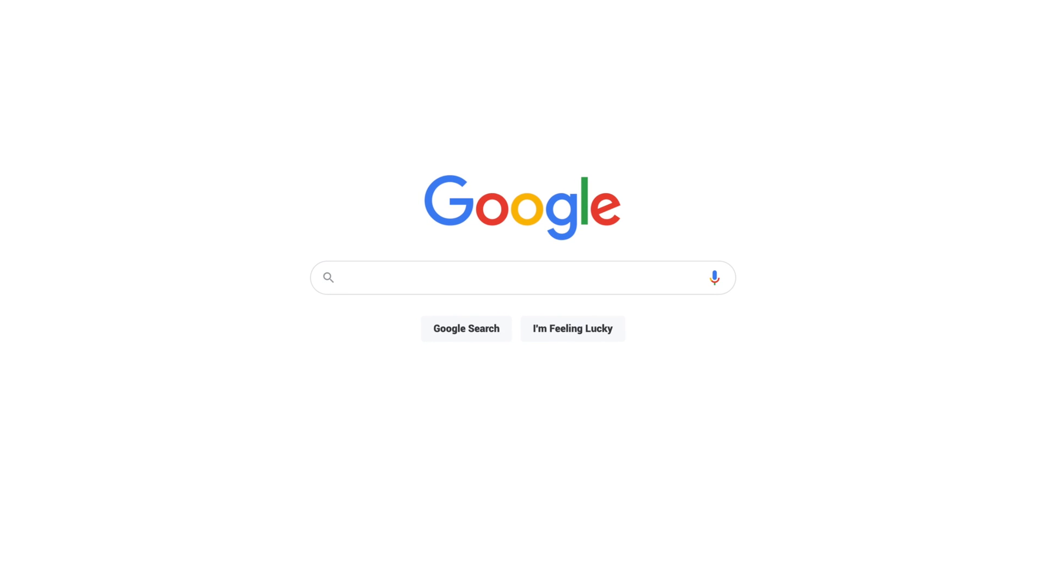
{"action": "mouse_move", "coordinate": [487, 314]}
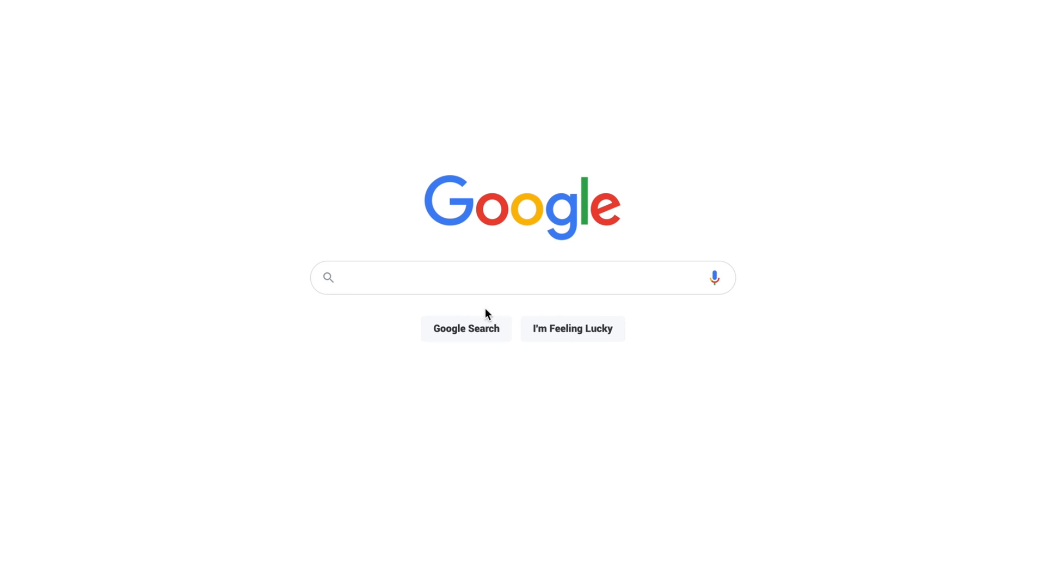
Enter the query 'How do I design a website' in the search box
{"action": "type", "text": "How do"}
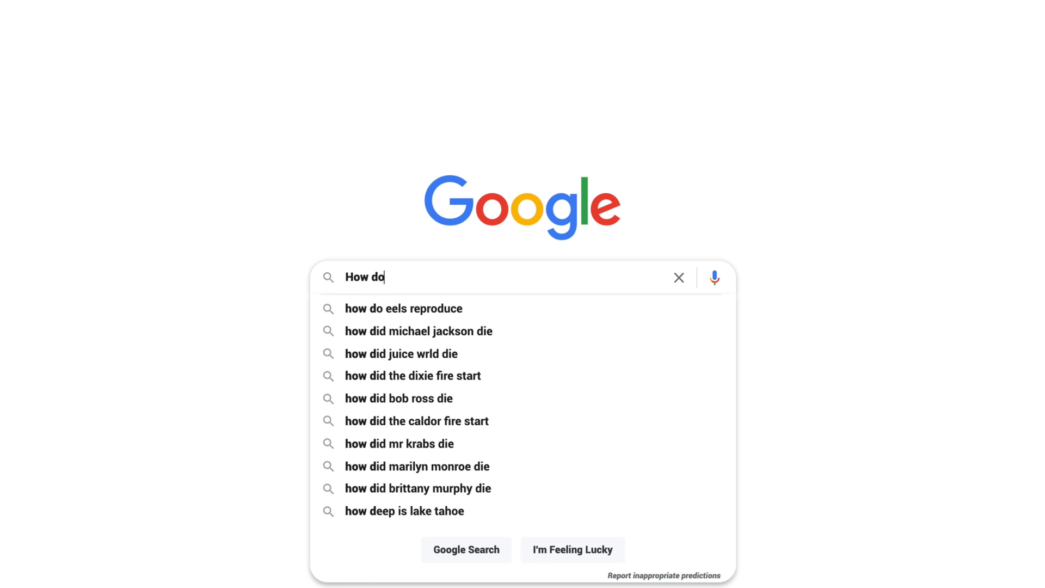
{"action": "type", "text": "I design a websit"}
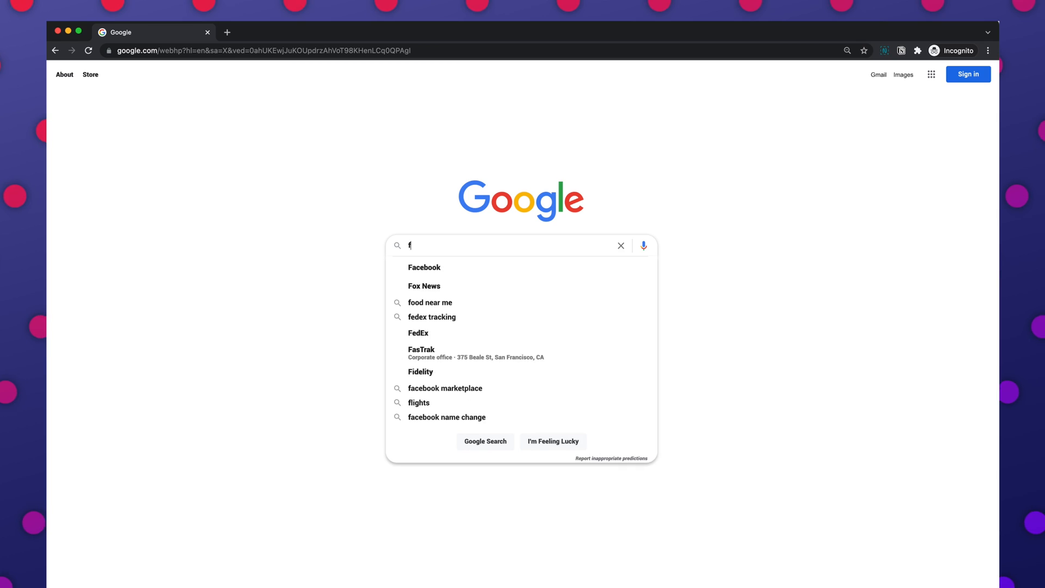
Search for 'free device mockups' and reveal the additional search categories under More
{"action": "type", "text": "ree device mockups"}
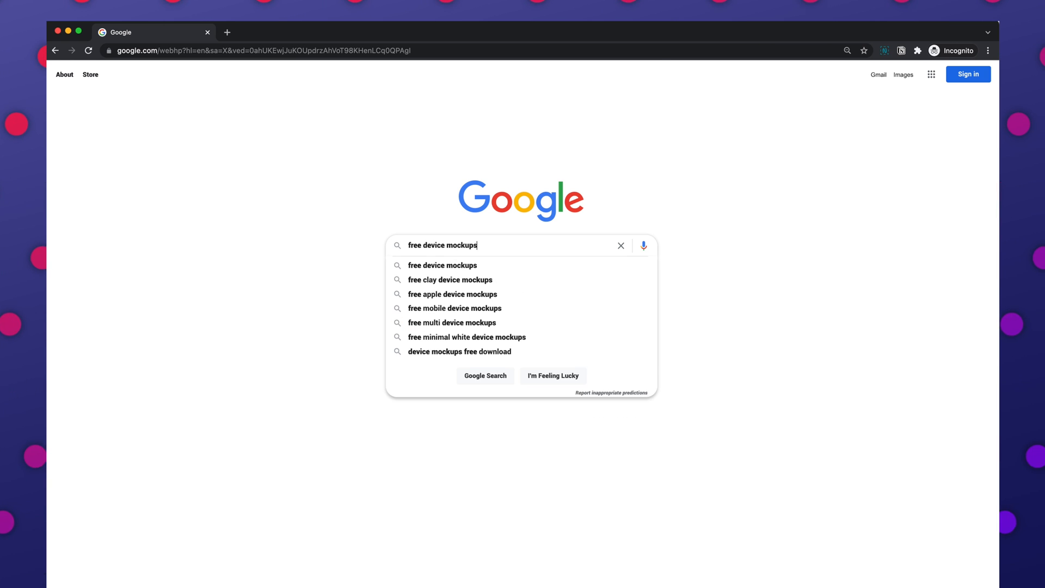
{"action": "key", "text": "Return"}
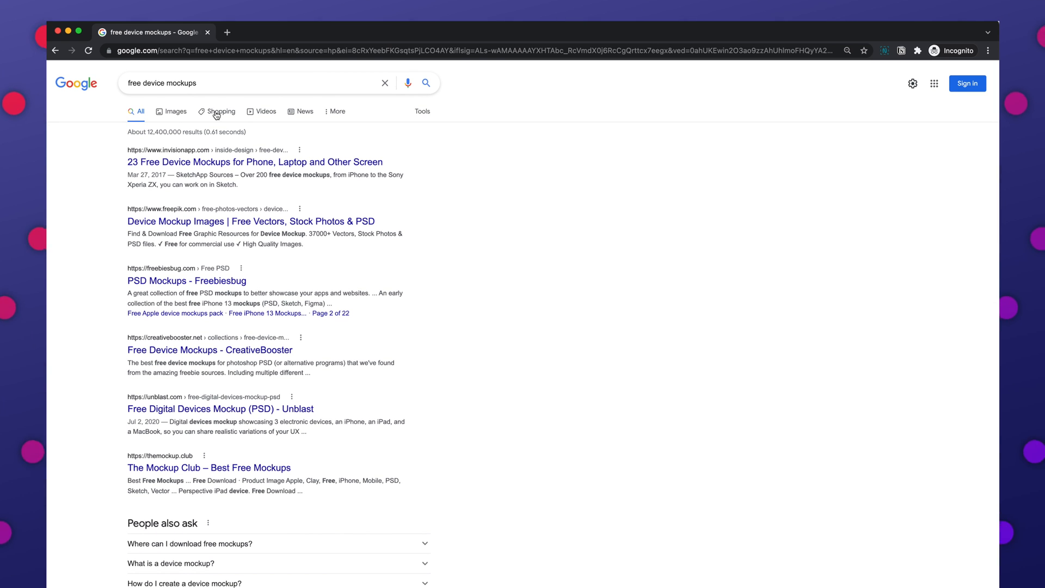
{"action": "mouse_move", "coordinate": [332, 114]}
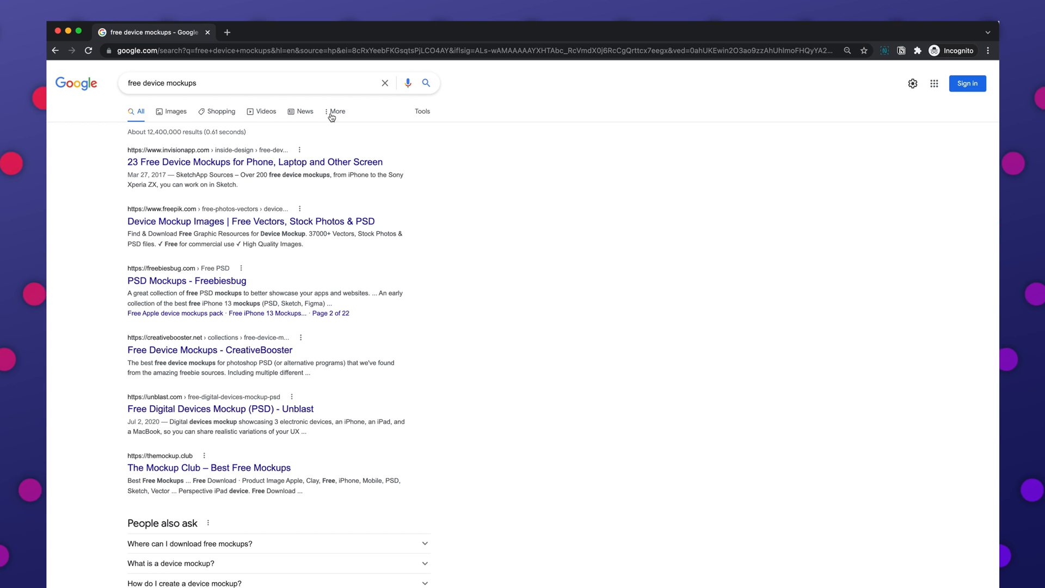
{"action": "left_click", "coordinate": [338, 111]}
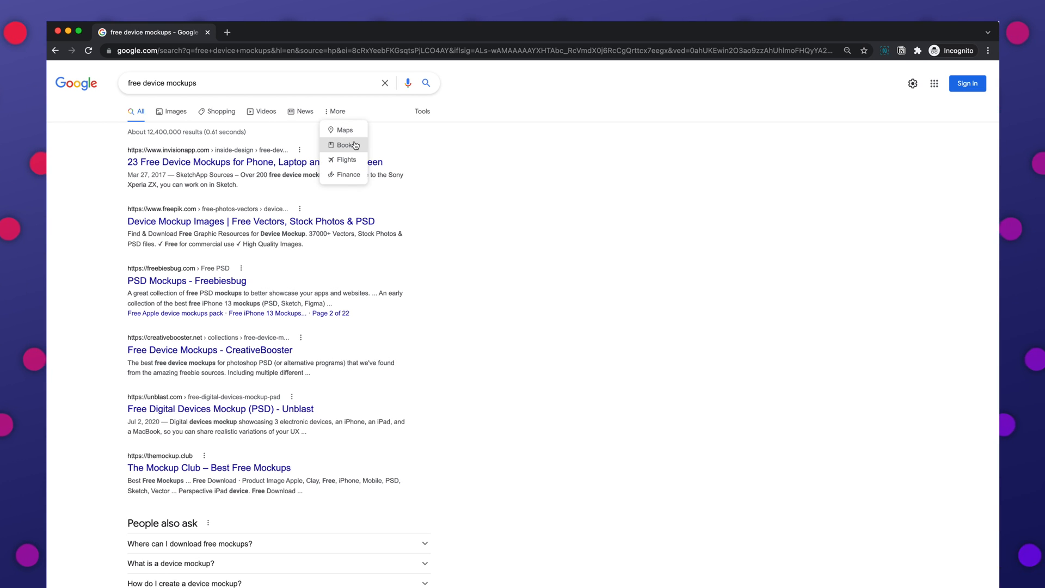
{"action": "mouse_move", "coordinate": [509, 152]}
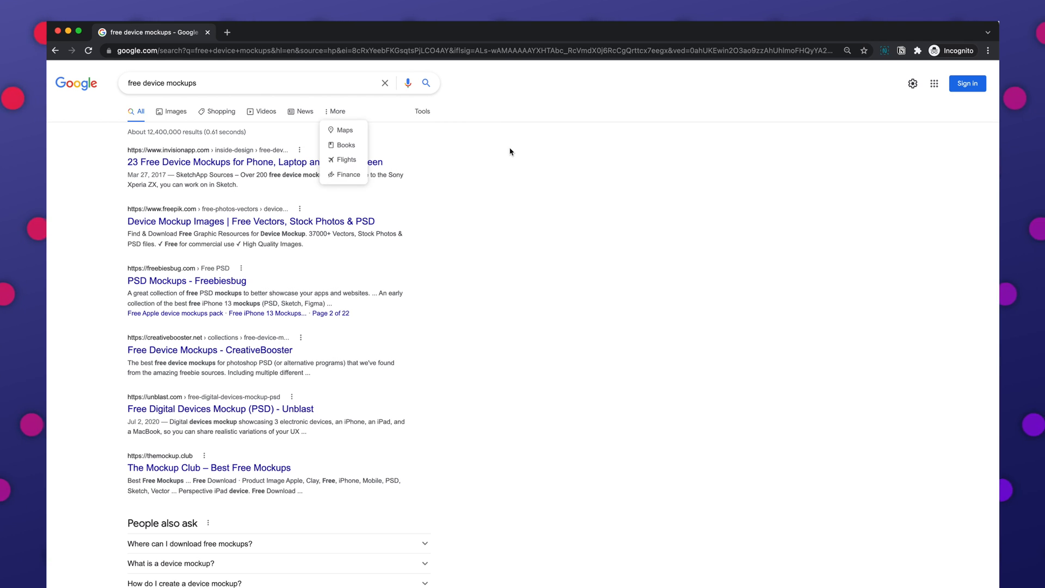
Show the Tools filters with the Any time and All results choices, then return to the home page
{"action": "left_click", "coordinate": [423, 111]}
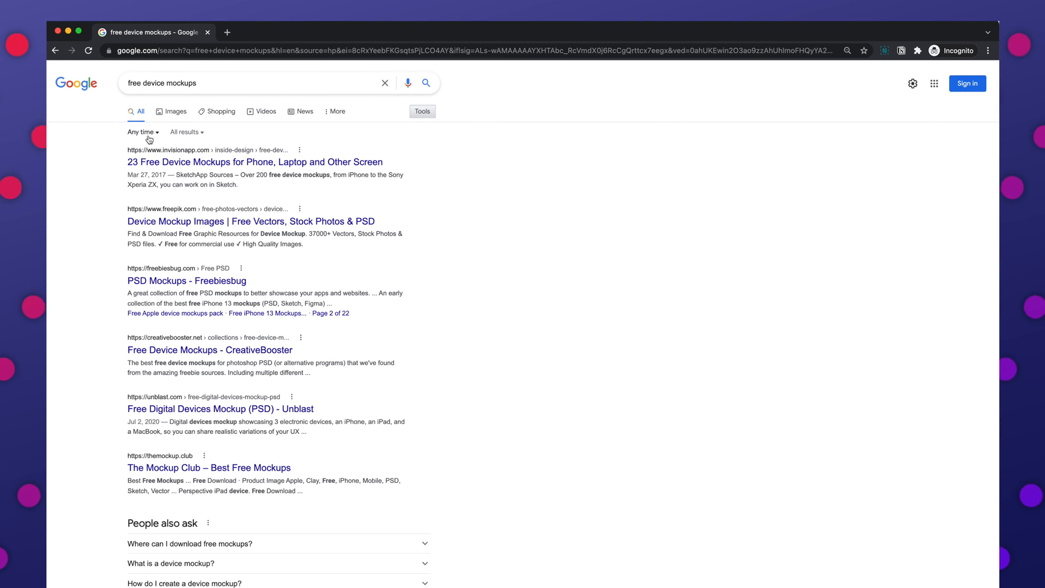
{"action": "left_click", "coordinate": [141, 132]}
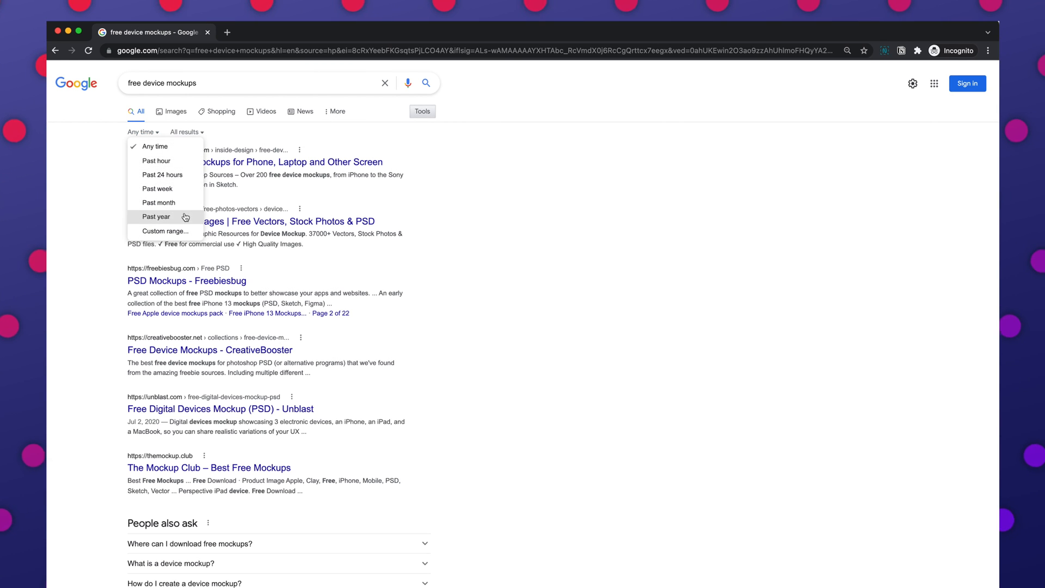
{"action": "left_click", "coordinate": [186, 132]}
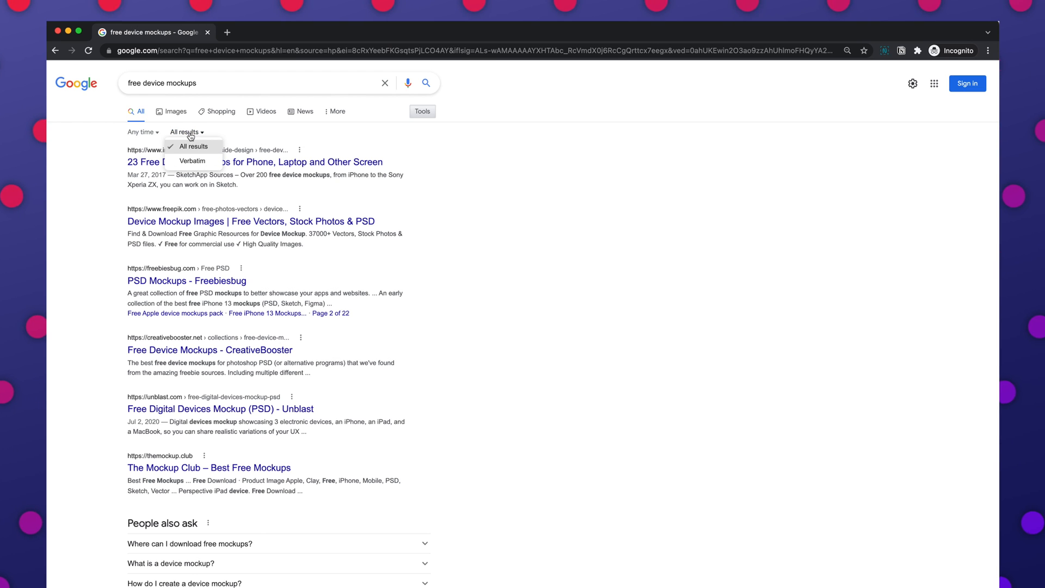
{"action": "mouse_move", "coordinate": [546, 194]}
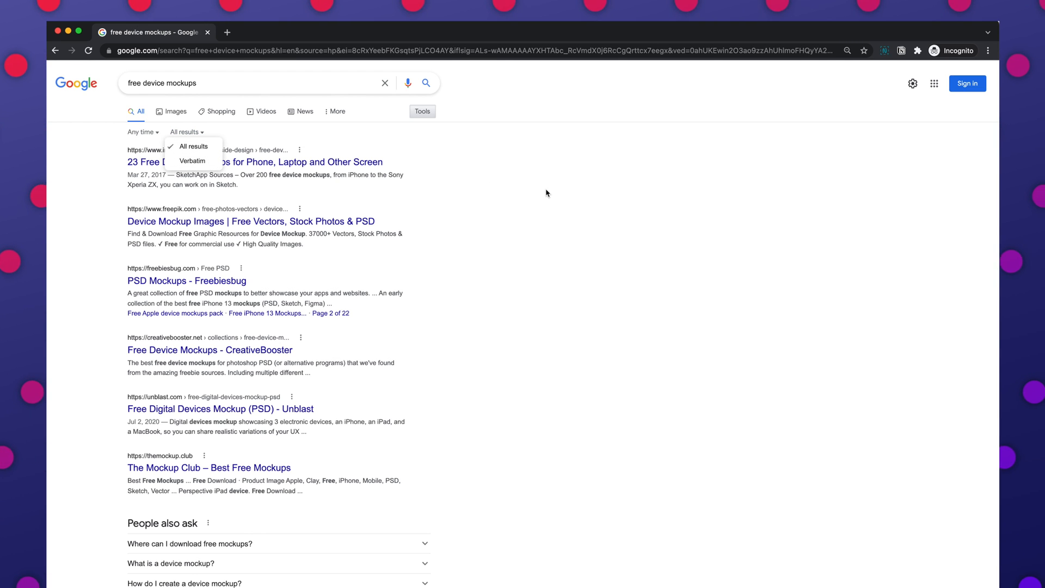
{"action": "left_click", "coordinate": [545, 190]}
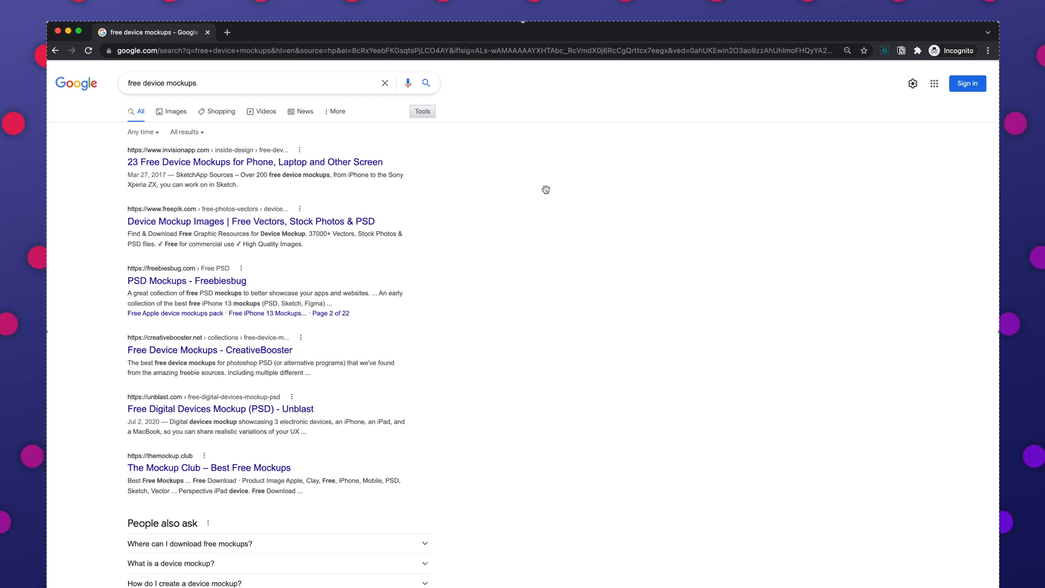
{"action": "left_click", "coordinate": [55, 51]}
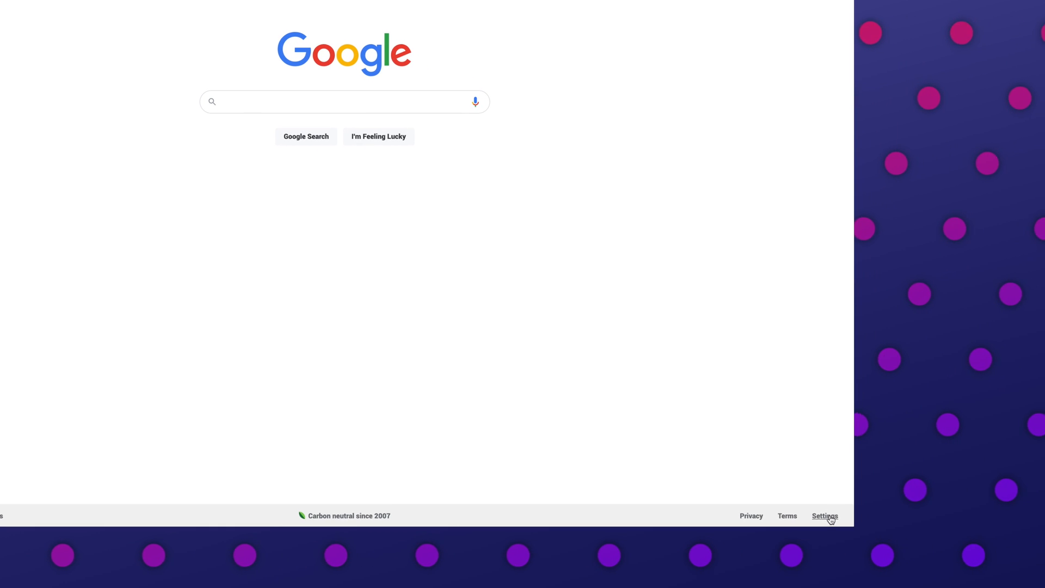
Check the homepage Settings menu and search for 'product design'
{"action": "left_click", "coordinate": [824, 515]}
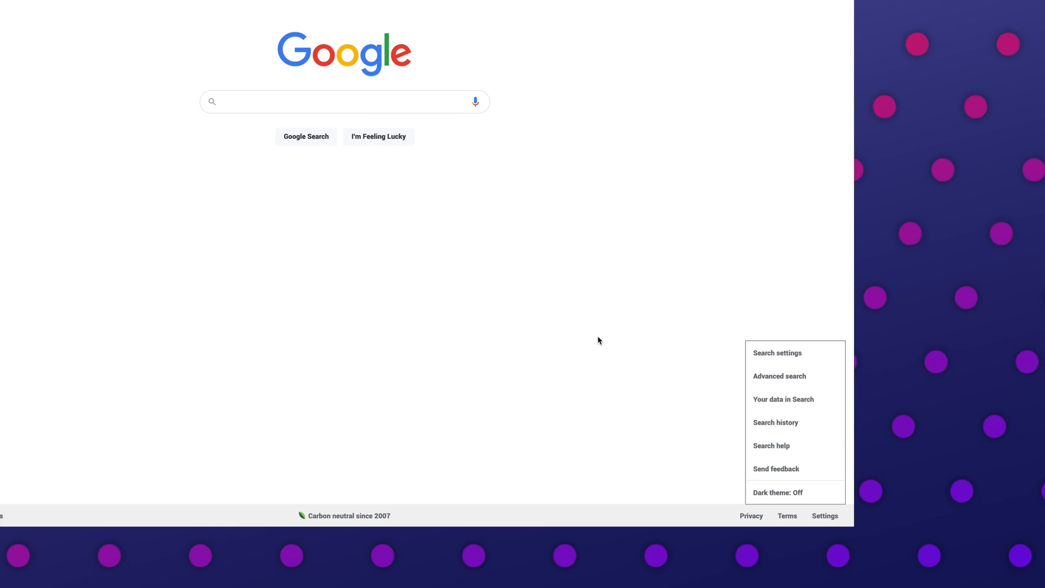
{"action": "left_click", "coordinate": [780, 375]}
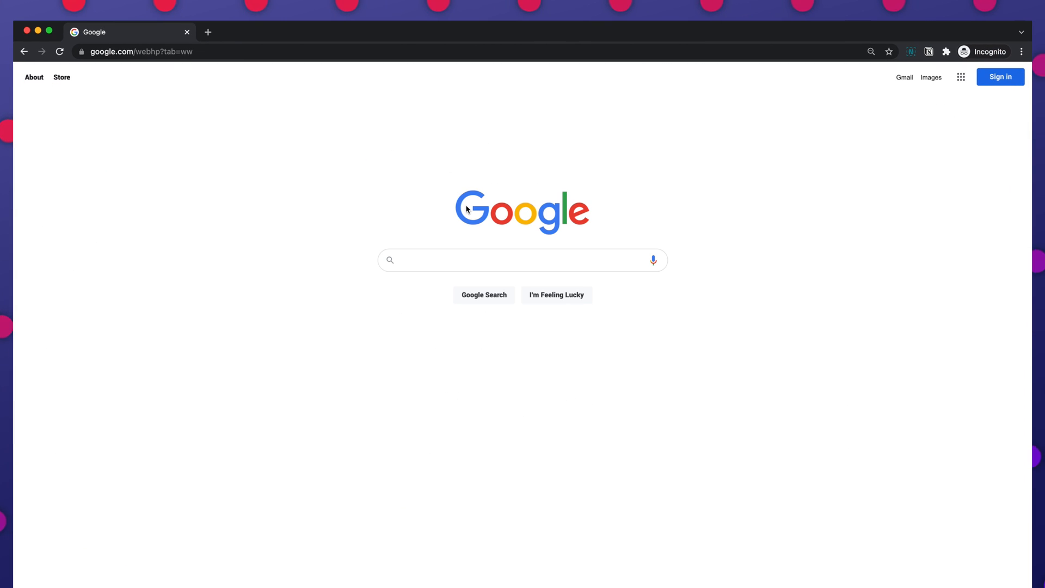
{"action": "type", "text": "product design"}
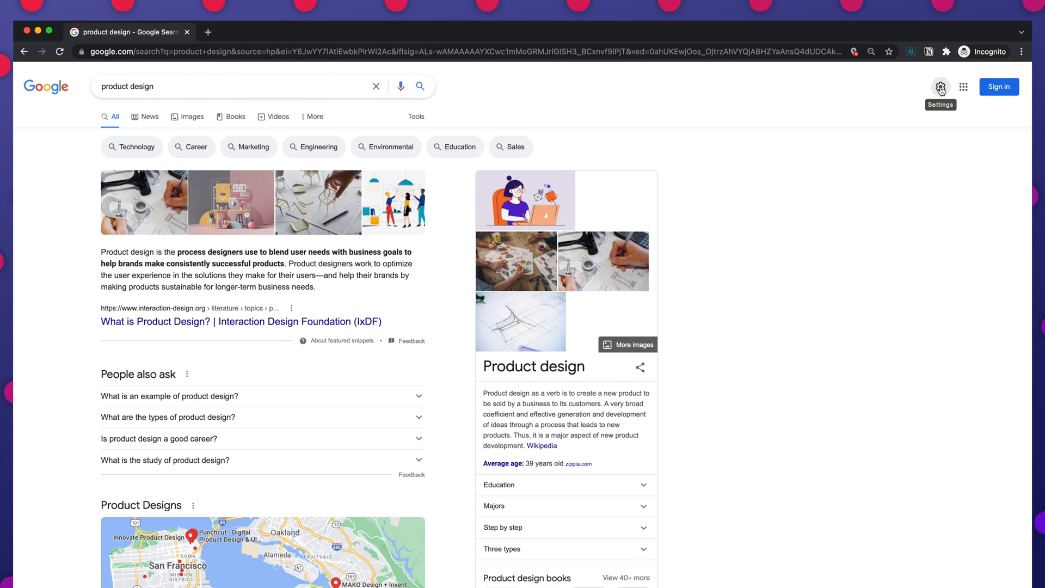
Go to Advanced search for the product design query via the gear icon
{"action": "left_click", "coordinate": [941, 87]}
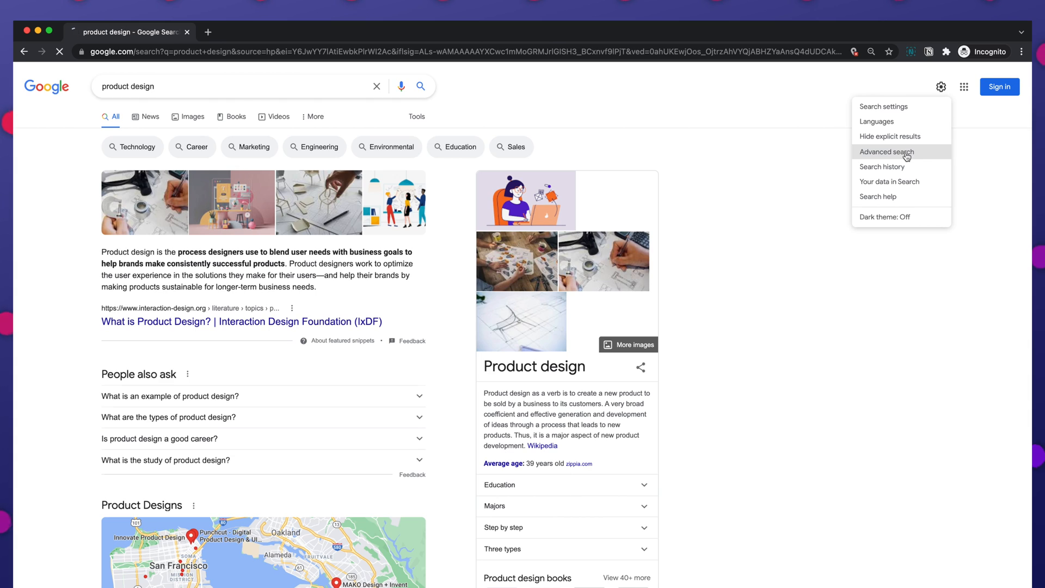
{"action": "left_click", "coordinate": [886, 151]}
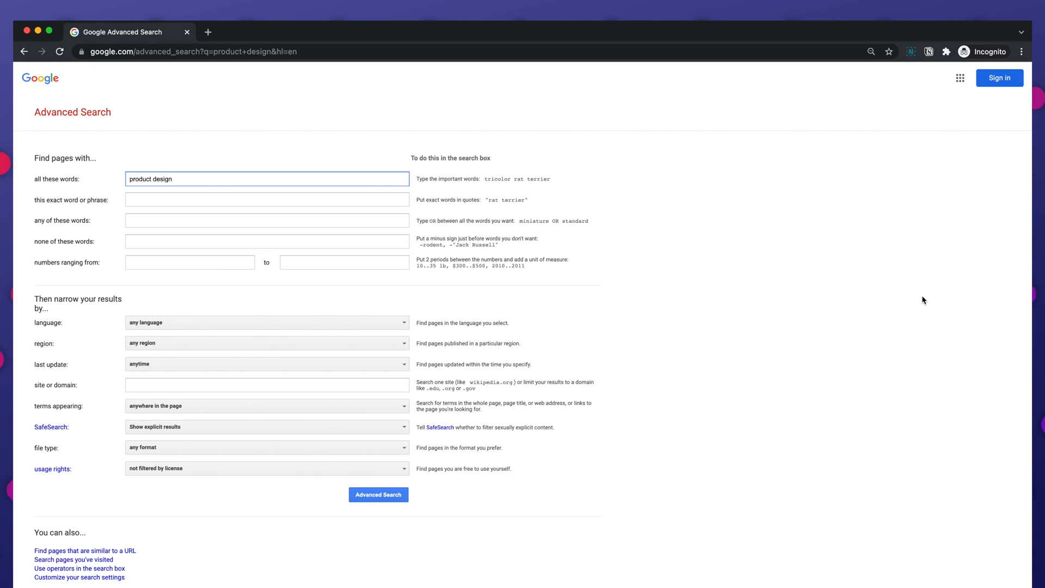
{"action": "mouse_move", "coordinate": [356, 222]}
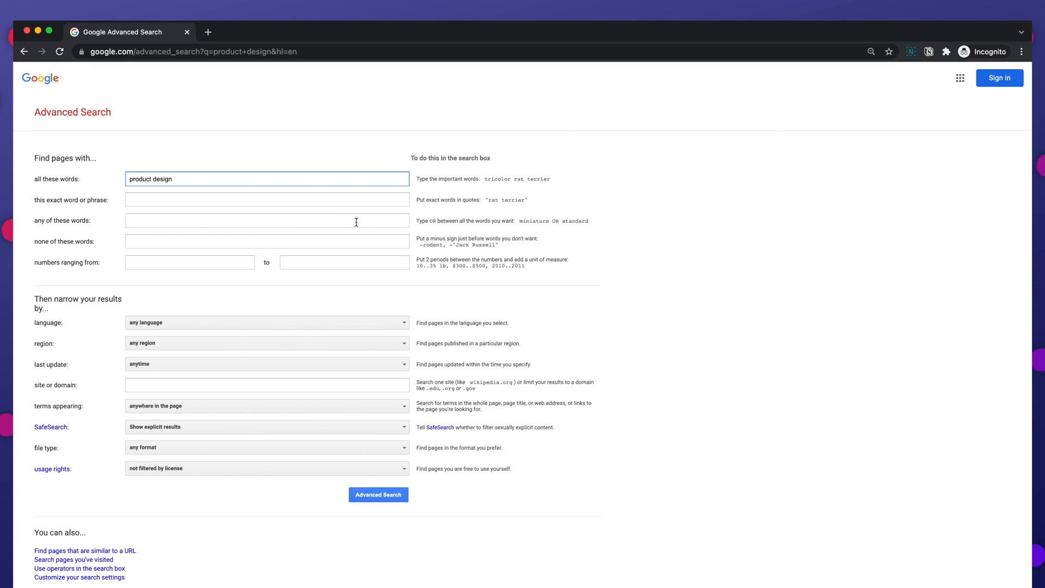
{"action": "mouse_move", "coordinate": [179, 179]}
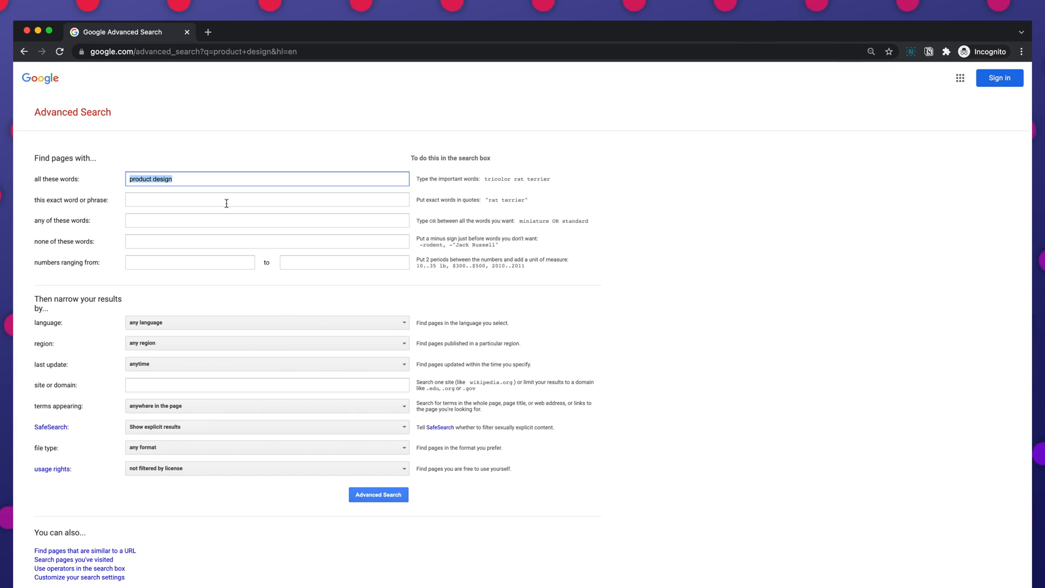
Require the exact phrase 'ux designer' and move through the alternative and excluded words fields
{"action": "type", "text": "ux"}
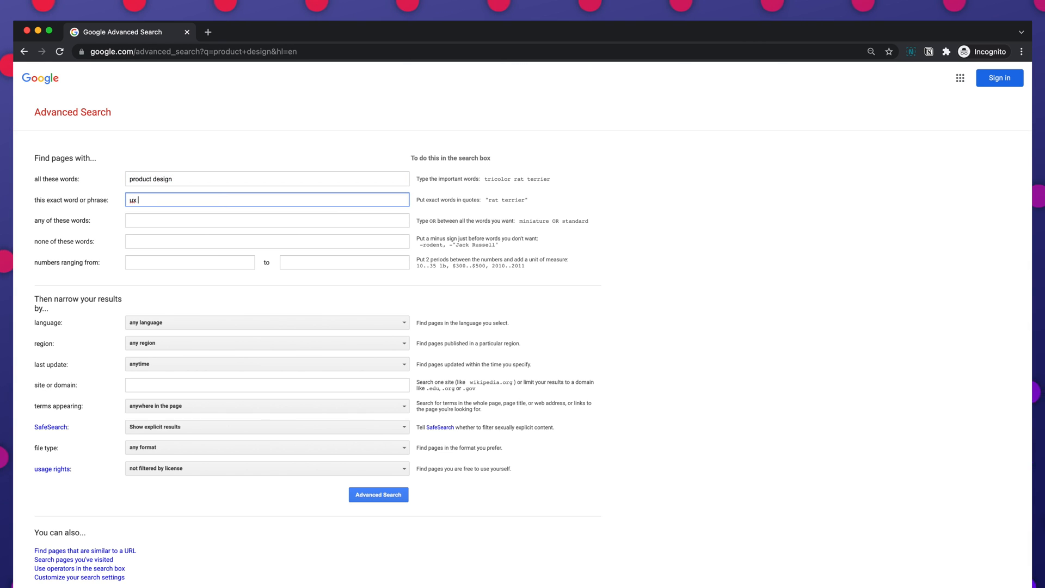
{"action": "type", "text": "designer"}
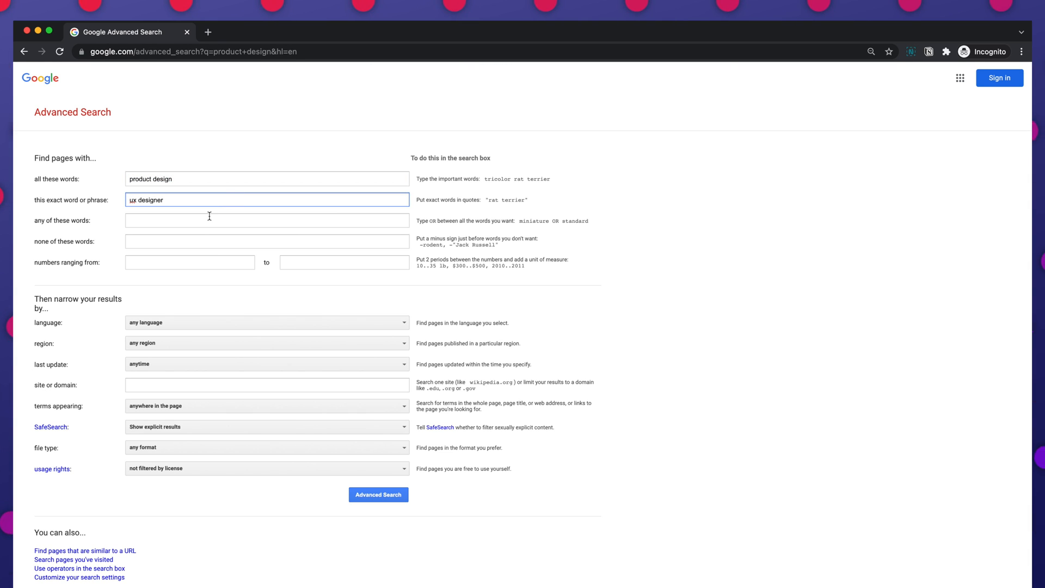
{"action": "left_click", "coordinate": [265, 221]}
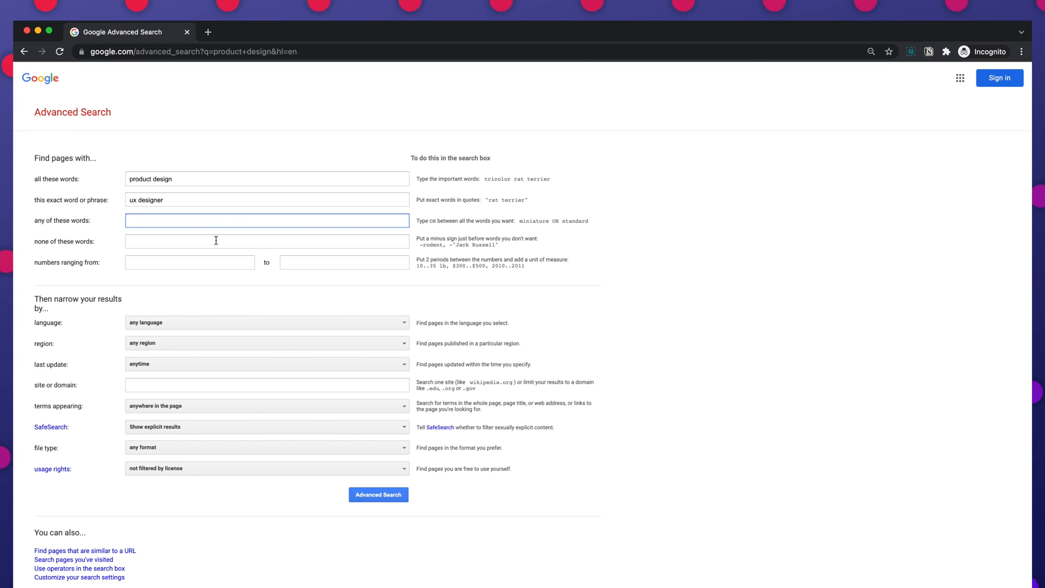
{"action": "left_click", "coordinate": [267, 241]}
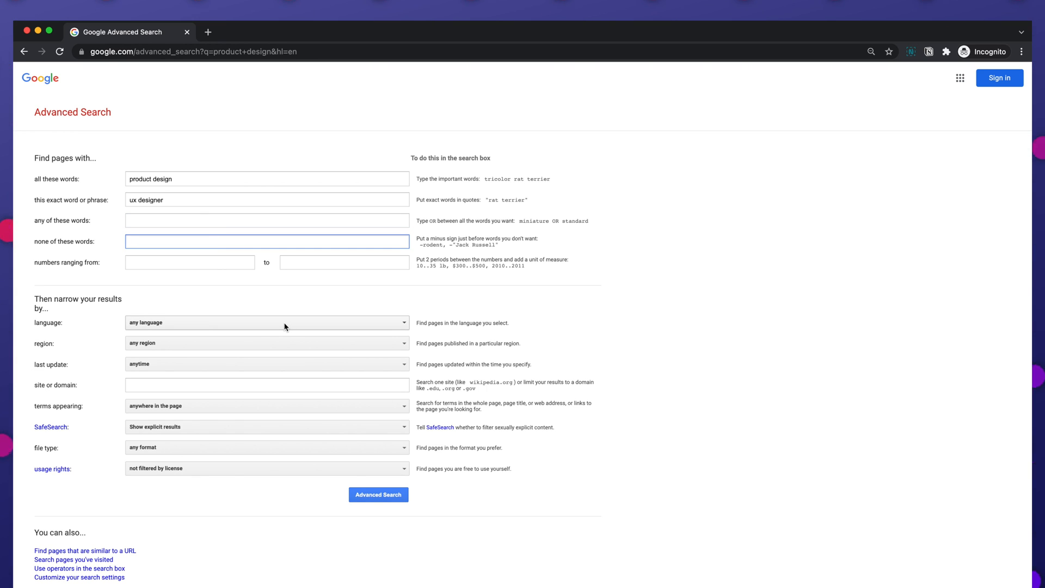
{"action": "mouse_move", "coordinate": [268, 348]}
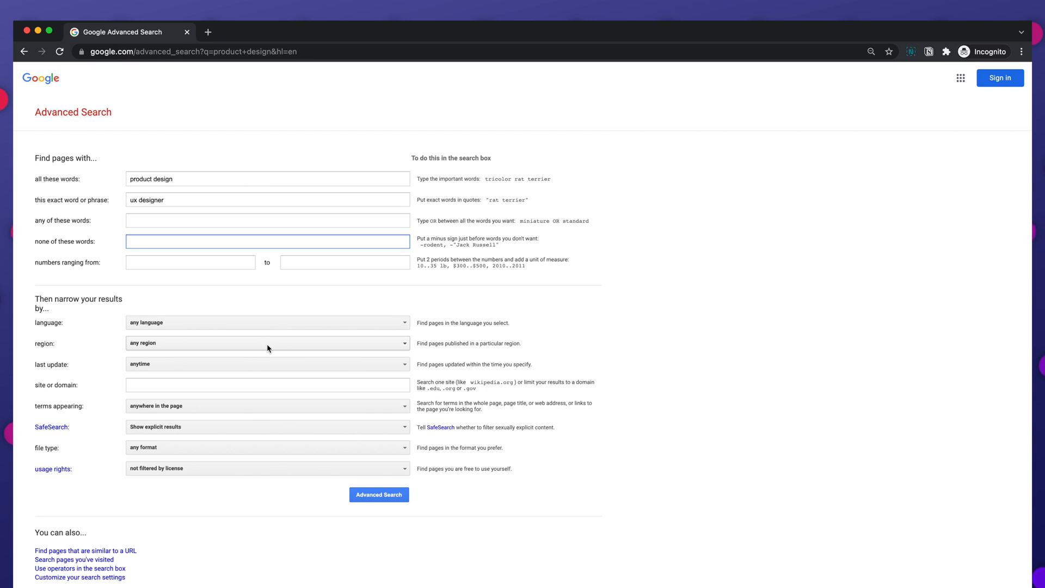
{"action": "mouse_move", "coordinate": [657, 364]}
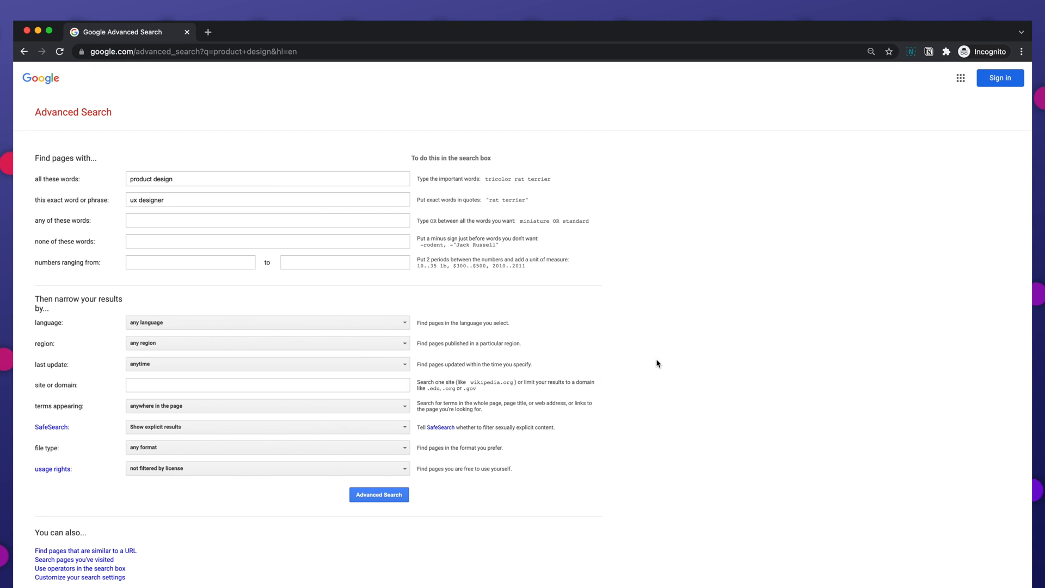
{"action": "mouse_move", "coordinate": [515, 569]}
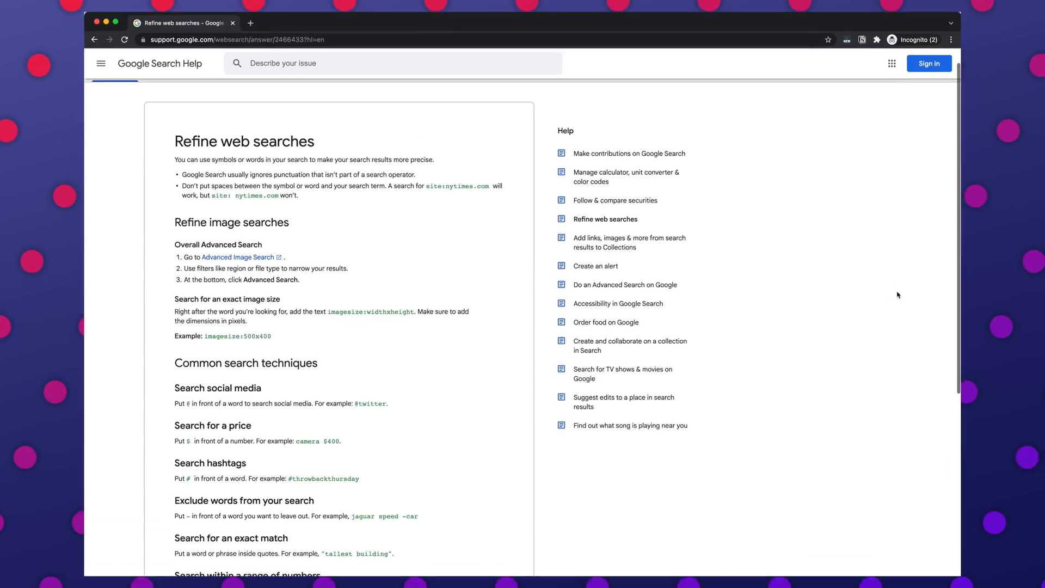
Scroll the Refine web searches article down to the Common search techniques section
{"action": "scroll", "scroll_direction": "down", "scroll_amount": 3}
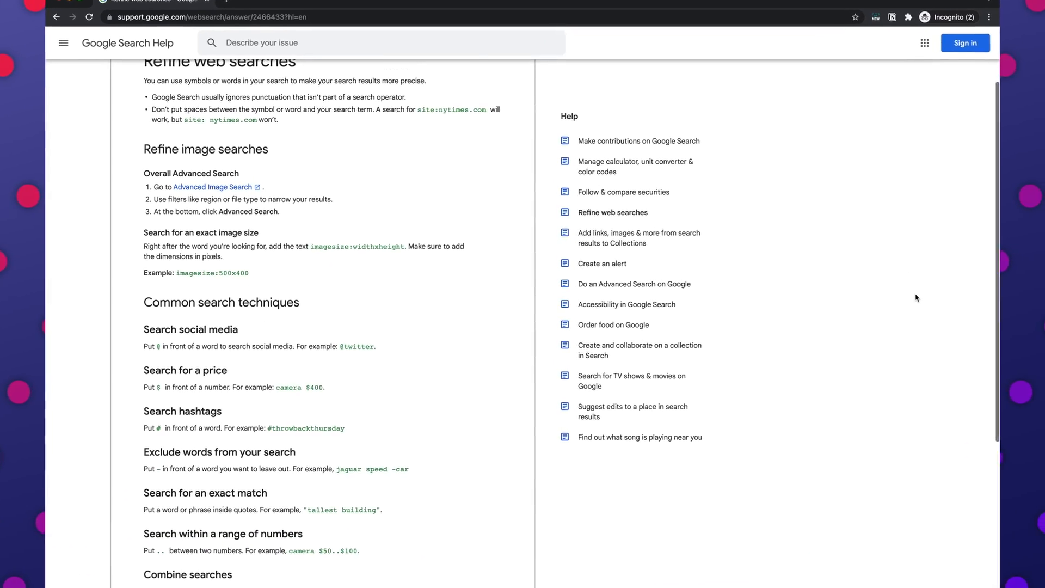
{"action": "scroll", "scroll_direction": "down", "scroll_amount": 3}
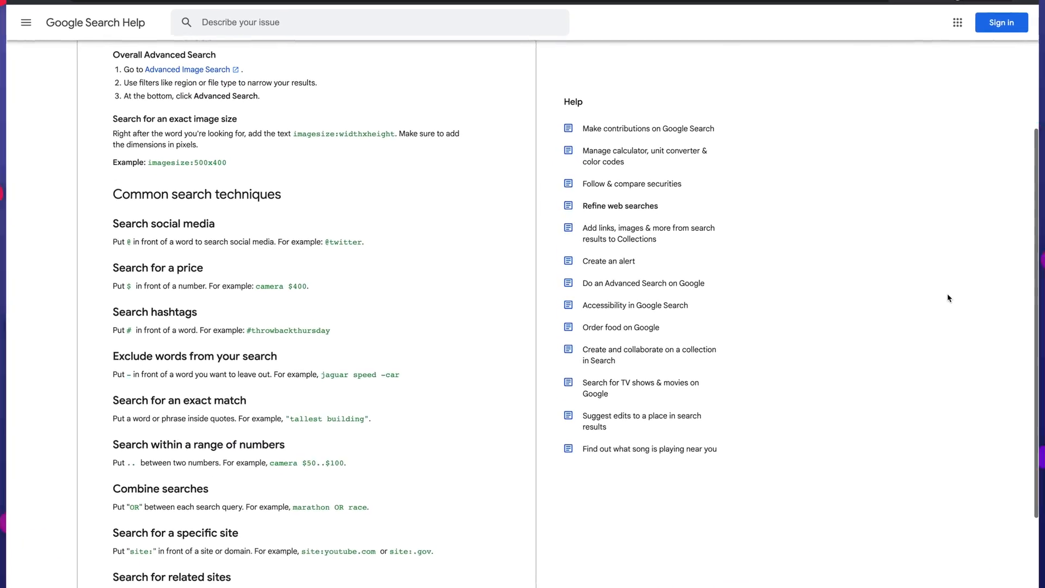
{"action": "scroll", "scroll_direction": "down", "scroll_amount": 3}
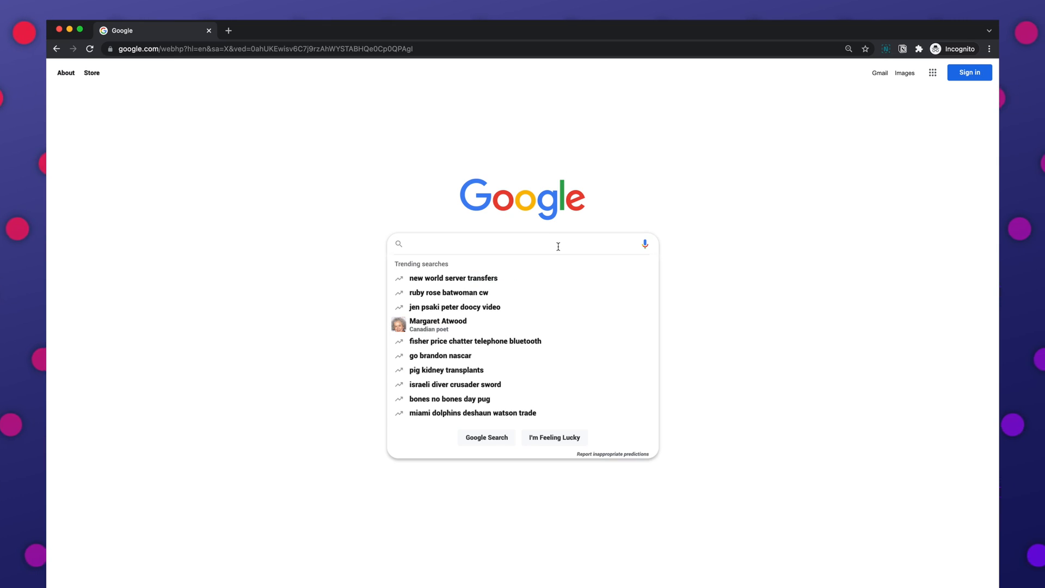
Search the unquoted suggestion 'product design course' and browse its results
{"action": "type", "text": "product desi"}
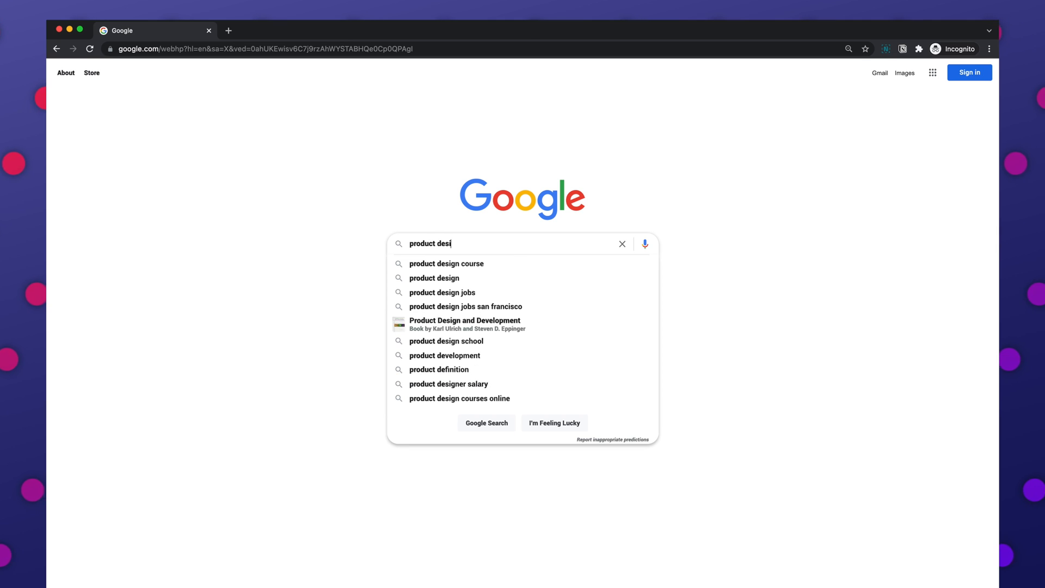
{"action": "left_click", "coordinate": [446, 264]}
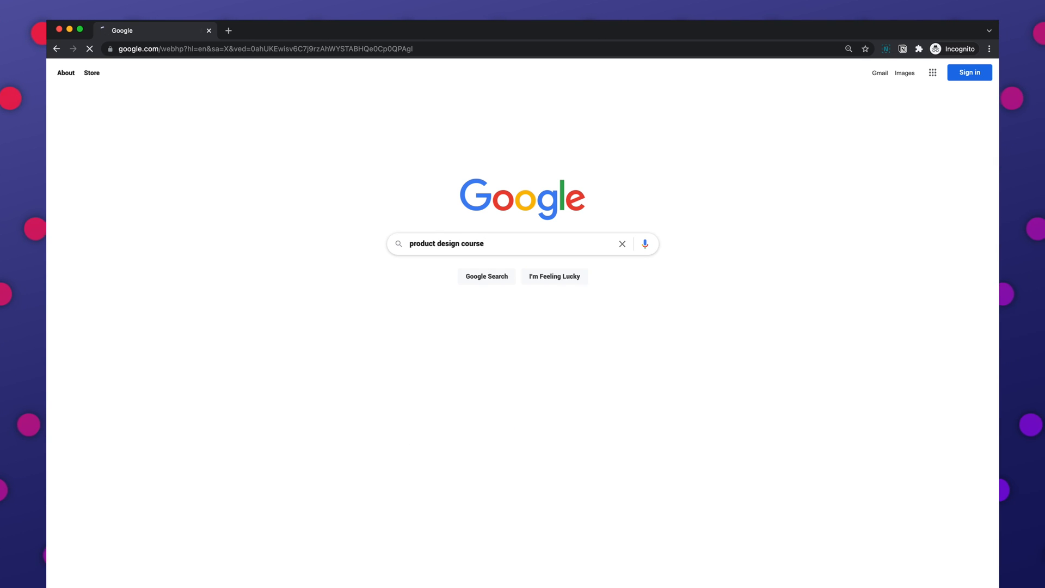
{"action": "left_click", "coordinate": [486, 275]}
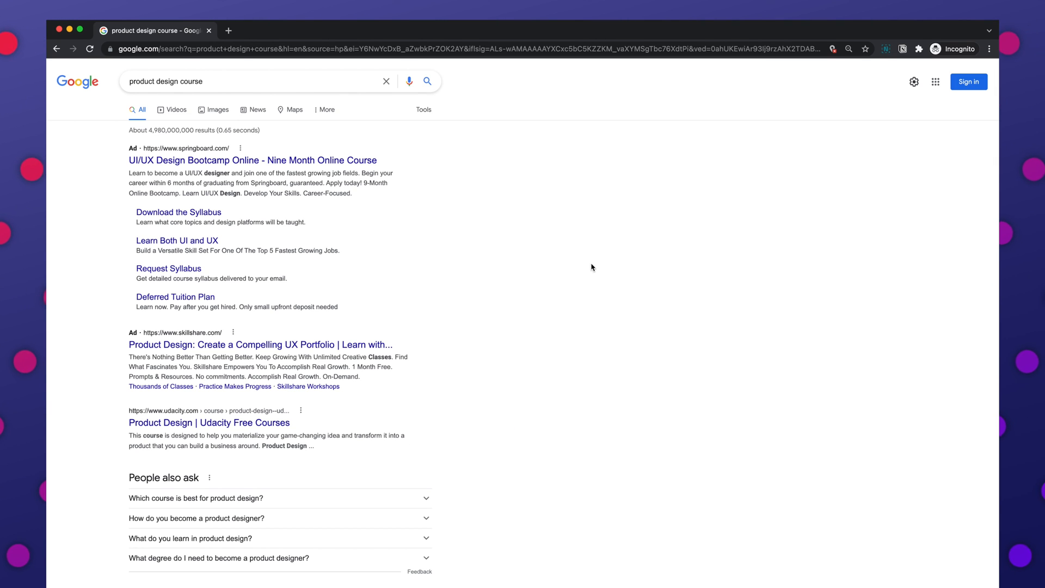
{"action": "scroll", "scroll_direction": "down", "scroll_amount": 3}
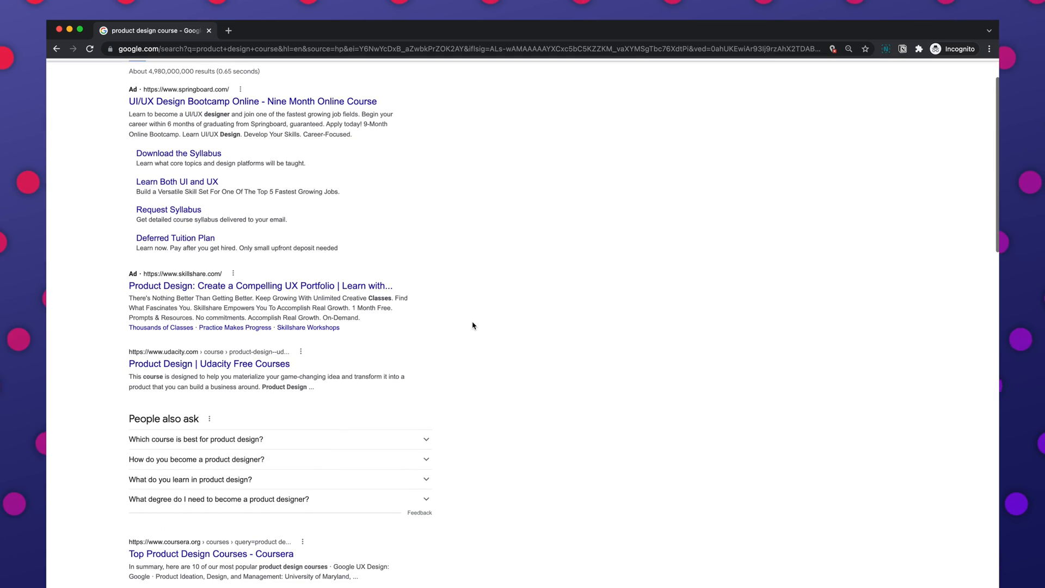
{"action": "scroll", "scroll_direction": "down", "scroll_amount": 3}
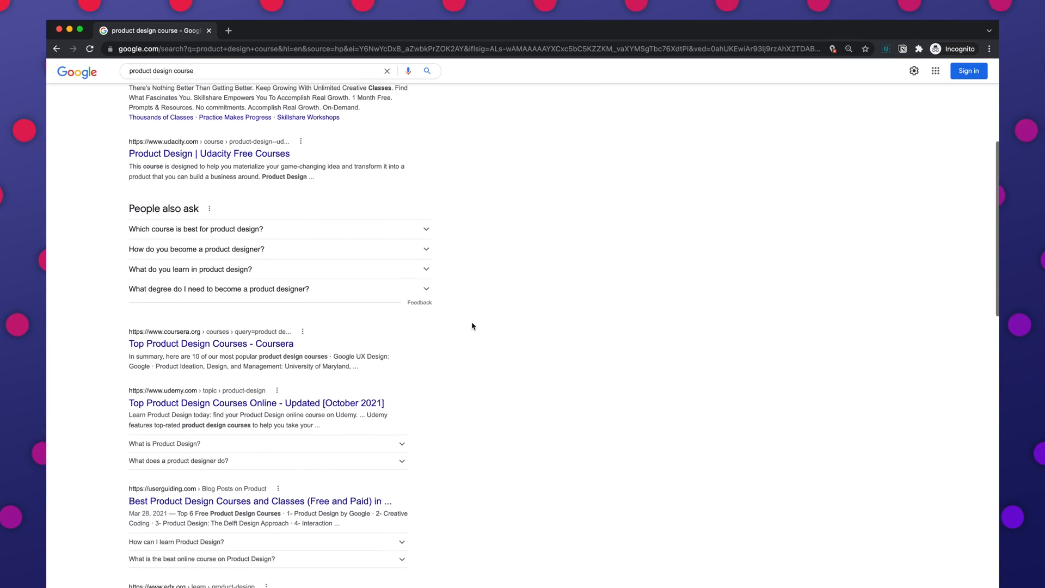
{"action": "scroll", "scroll_direction": "down", "scroll_amount": 3}
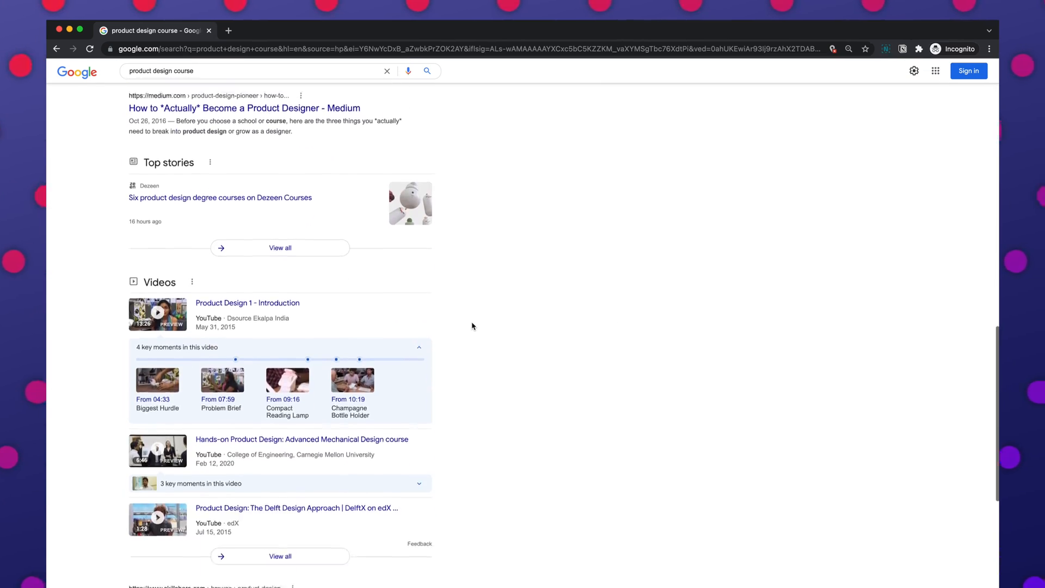
{"action": "scroll", "scroll_direction": "up", "scroll_amount": 3}
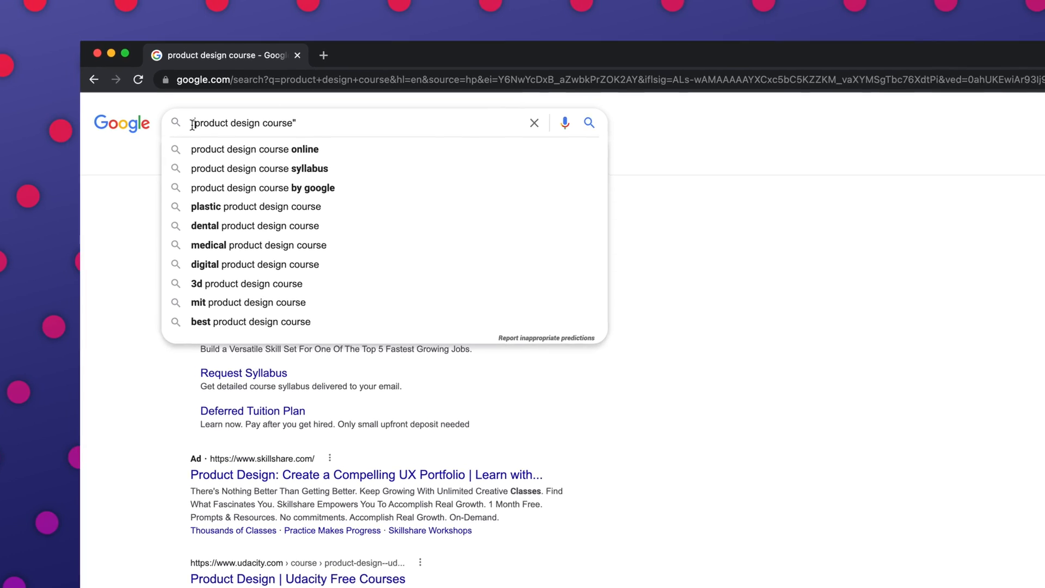
Rerun the search as the quoted exact phrase "product design course" and browse those results
{"action": "key", "text": "Return"}
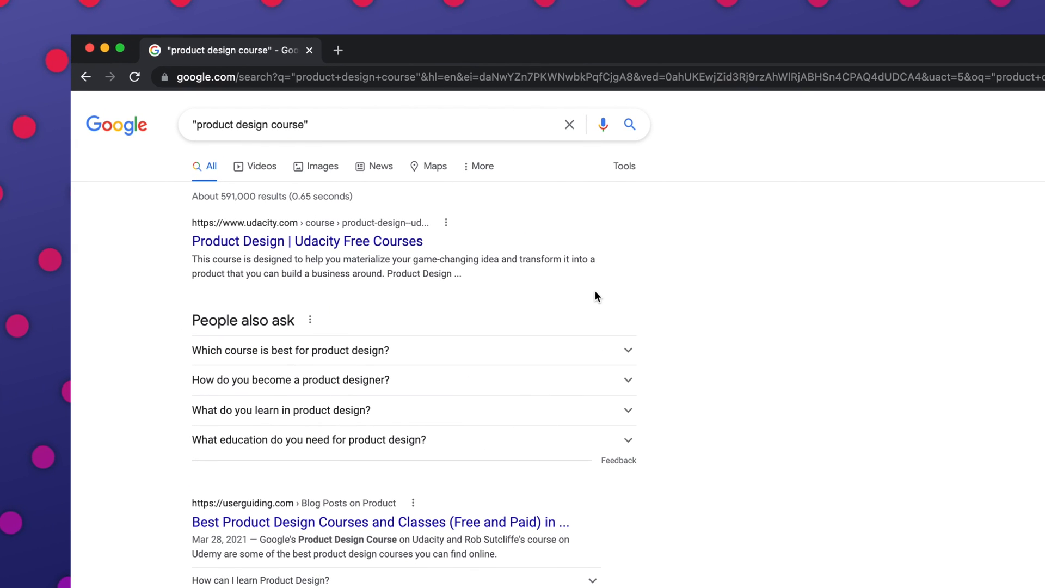
{"action": "scroll", "scroll_direction": "down", "scroll_amount": 3}
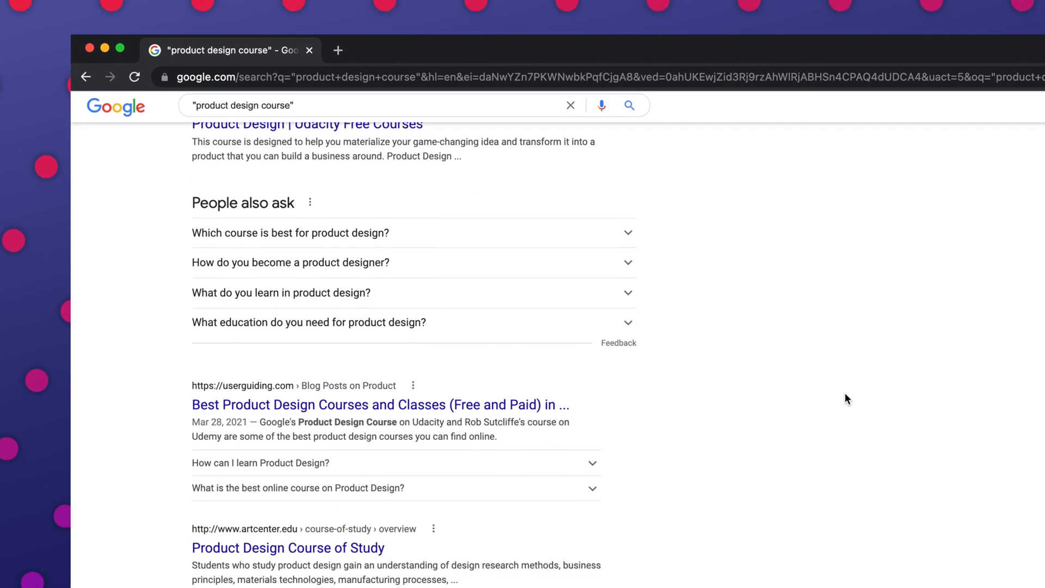
{"action": "scroll", "scroll_direction": "down", "scroll_amount": 3}
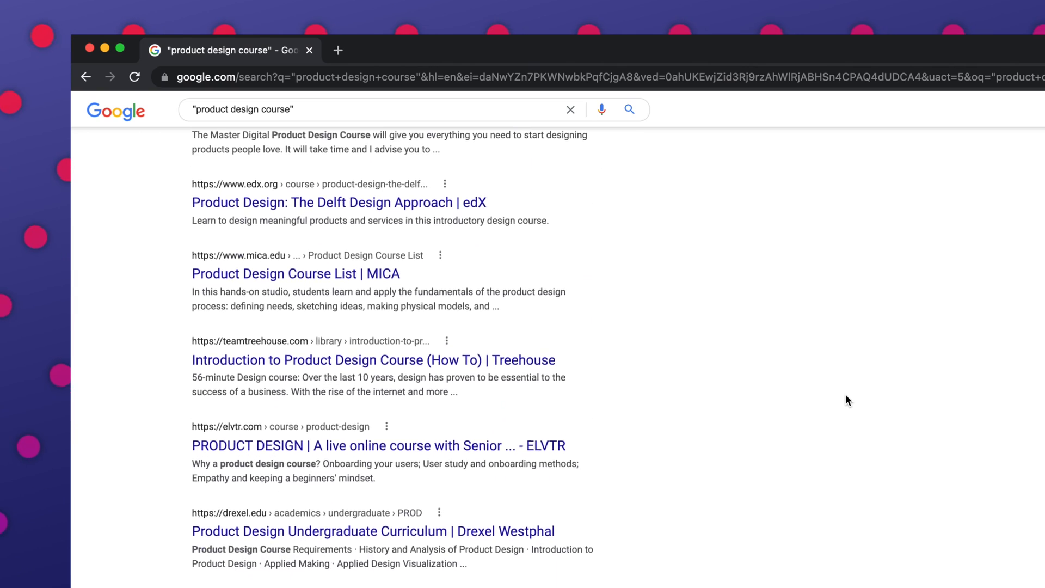
{"action": "scroll", "scroll_direction": "down", "scroll_amount": 3}
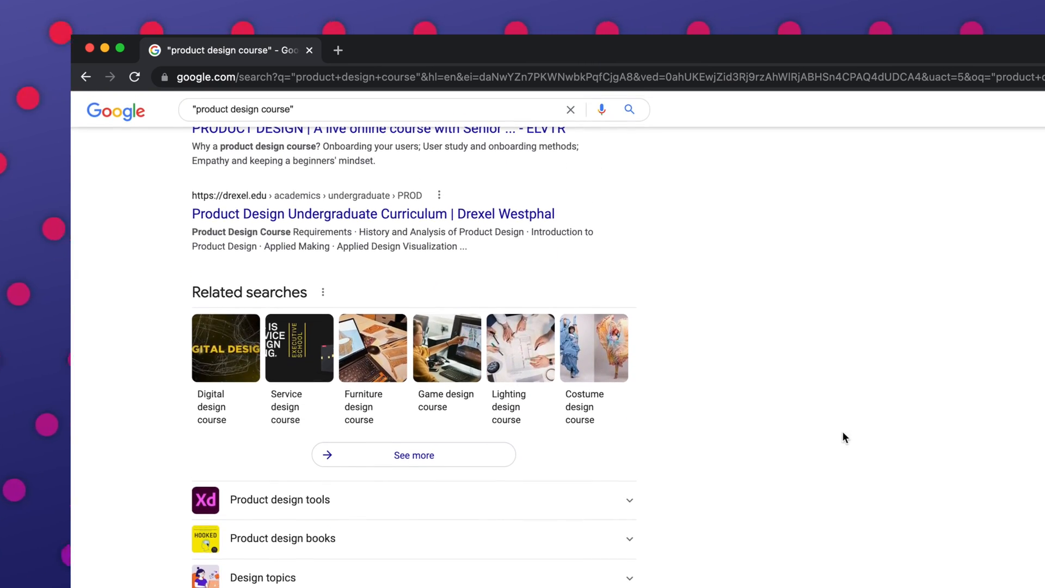
{"action": "scroll", "scroll_direction": "up", "scroll_amount": 3}
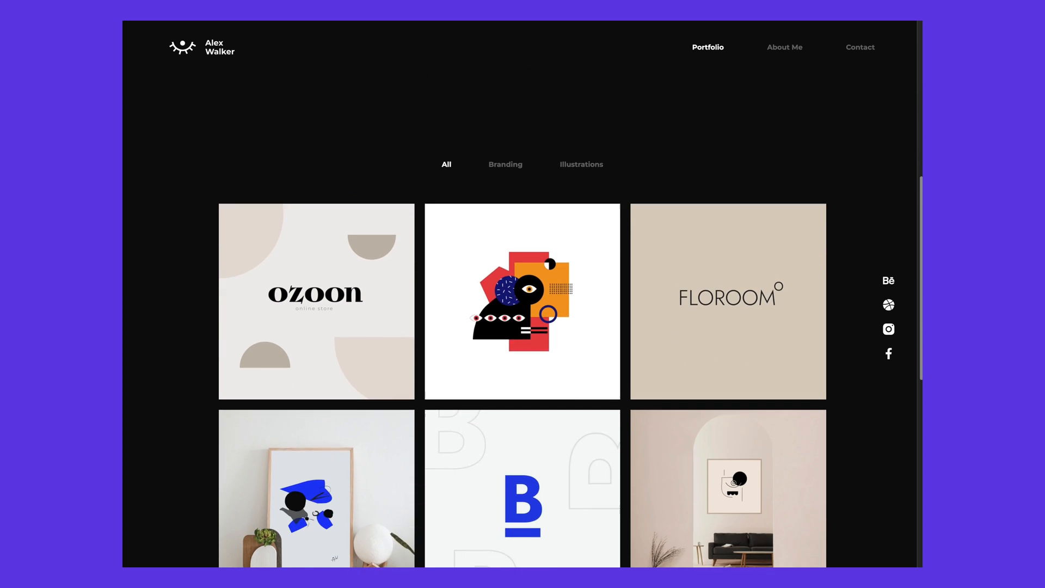
Switch the Hostinger pricing table from WordPress hosting to shared Web Hosting plans
{"action": "left_click", "coordinate": [506, 105]}
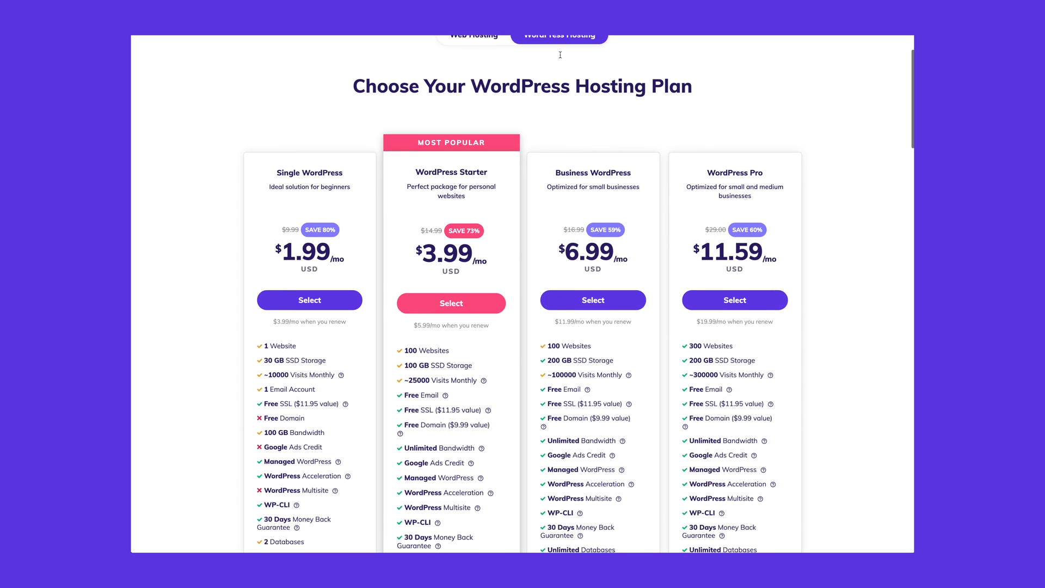
{"action": "scroll", "scroll_direction": "up", "scroll_amount": 3}
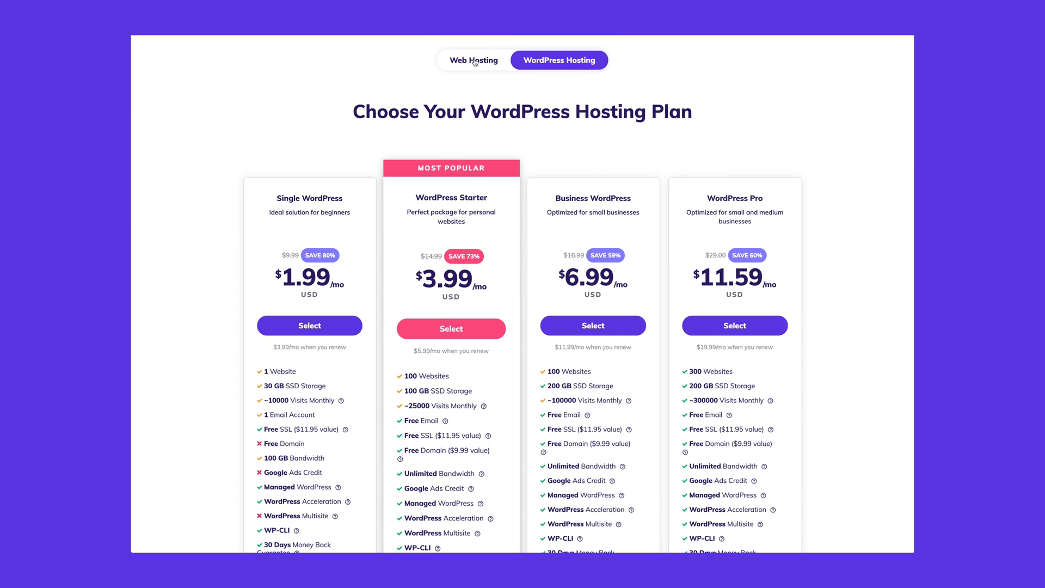
{"action": "left_click", "coordinate": [474, 60]}
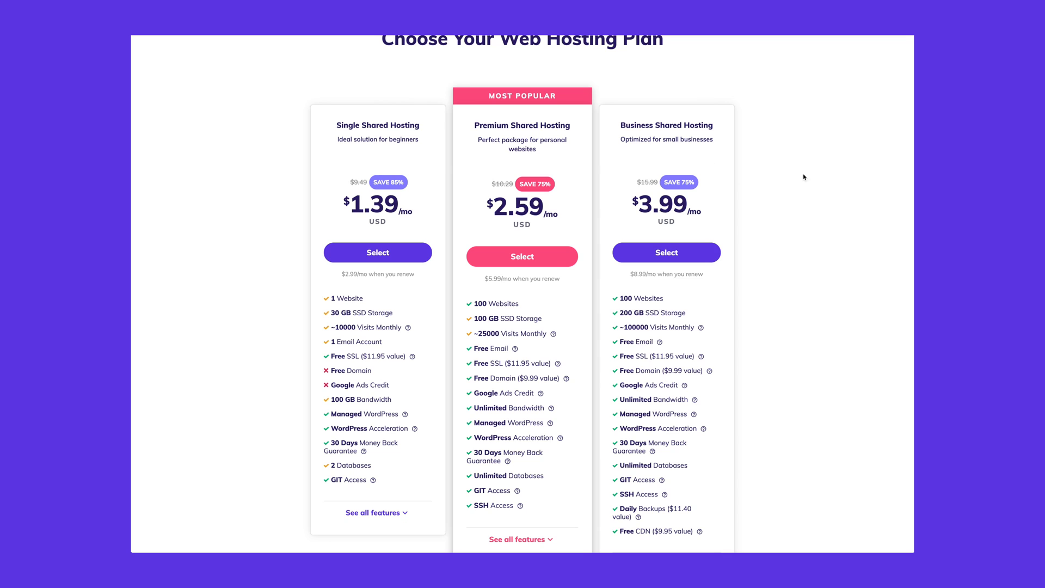
{"action": "scroll", "scroll_direction": "down", "scroll_amount": 3}
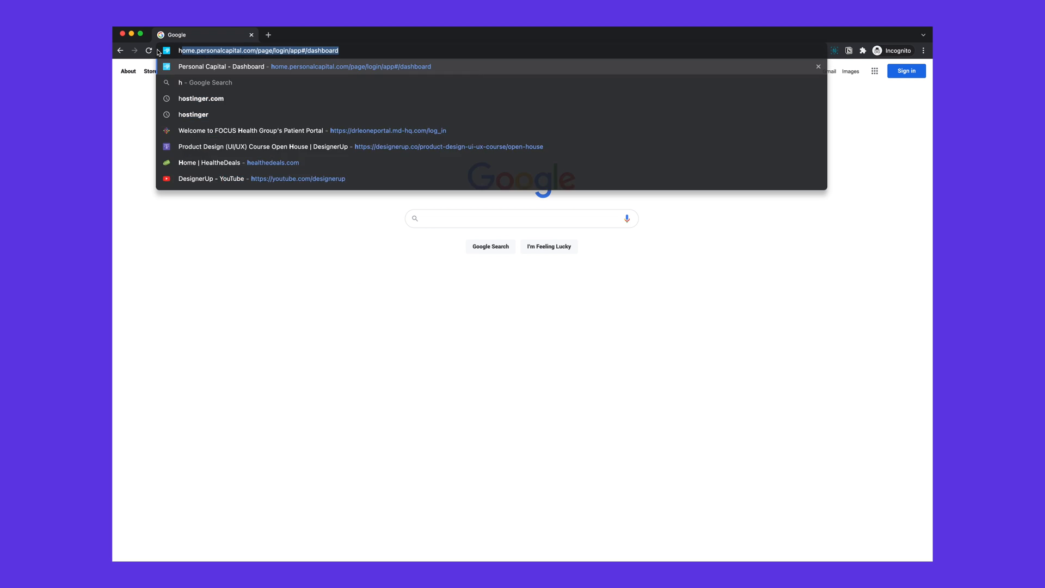
Open hostinger.com and select the Premium Shared Hosting plan for checkout
{"action": "left_click", "coordinate": [200, 98]}
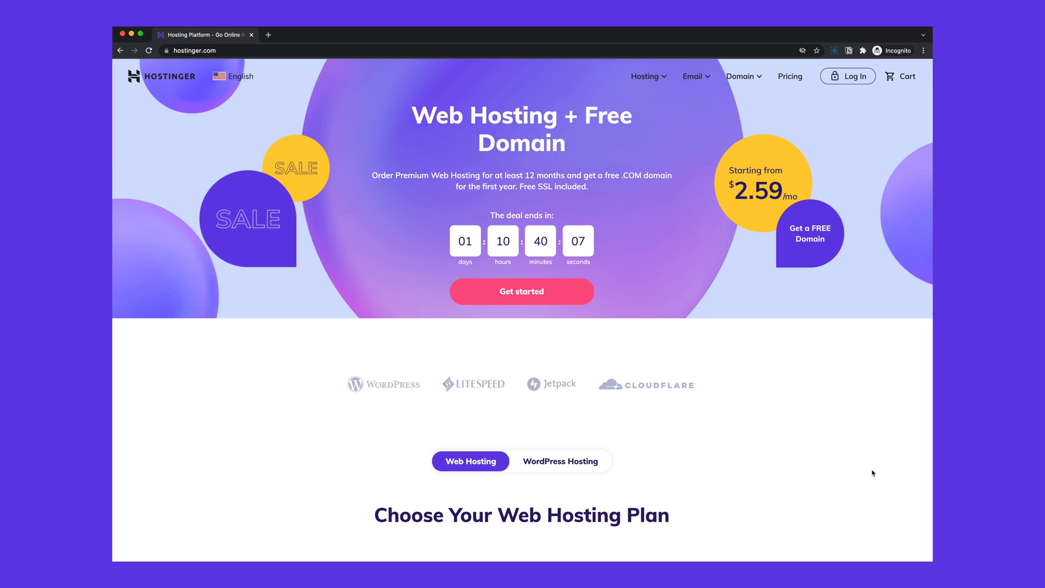
{"action": "scroll", "scroll_direction": "down", "scroll_amount": 3}
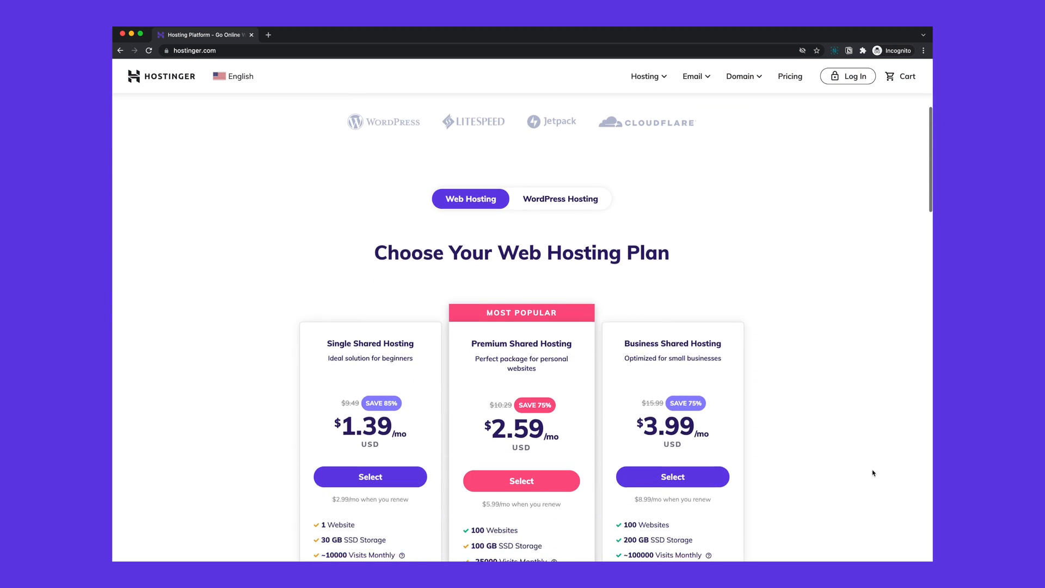
{"action": "scroll", "scroll_direction": "down", "scroll_amount": 3}
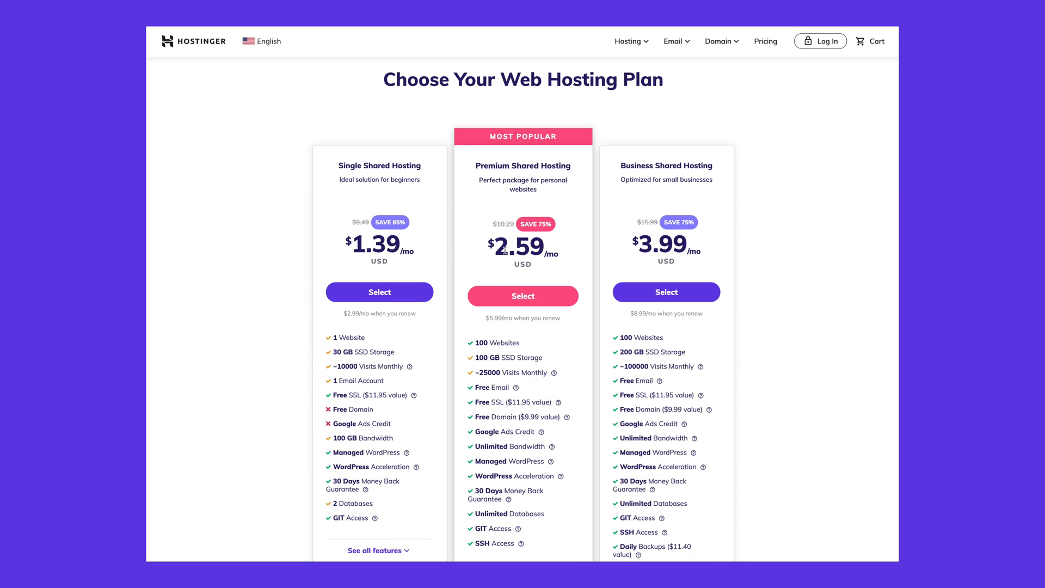
{"action": "scroll", "scroll_direction": "down", "scroll_amount": 3}
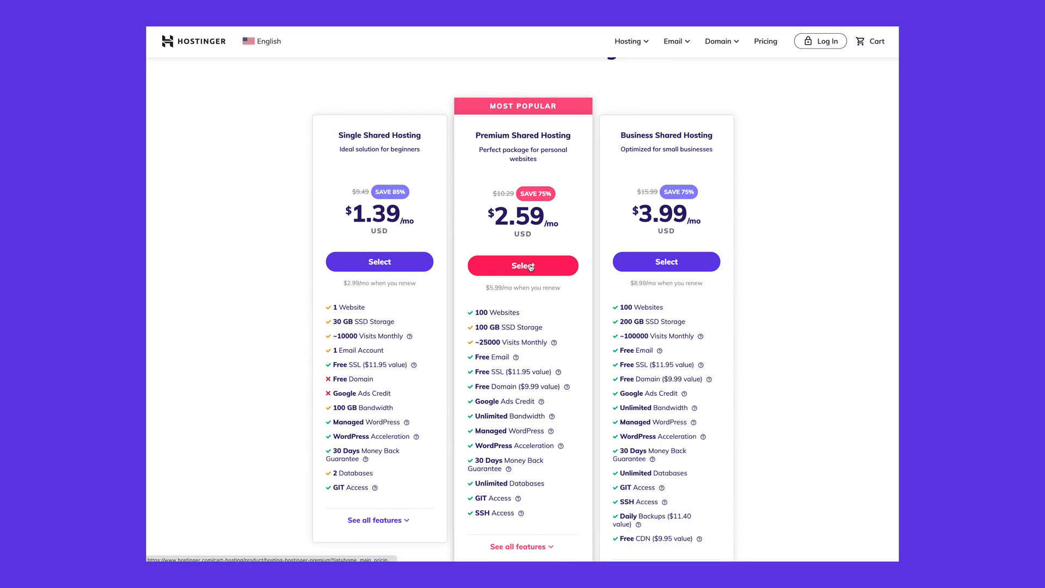
{"action": "left_click", "coordinate": [523, 265]}
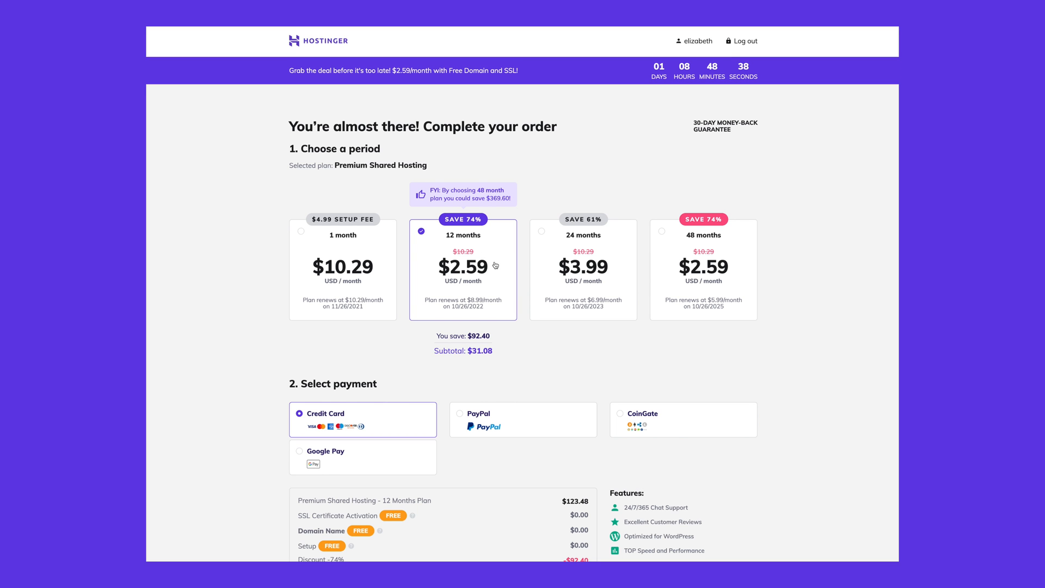
Apply coupon DESIGNERUP to drop the total to $28.80 and complete the order
{"action": "scroll", "scroll_direction": "down", "scroll_amount": 3}
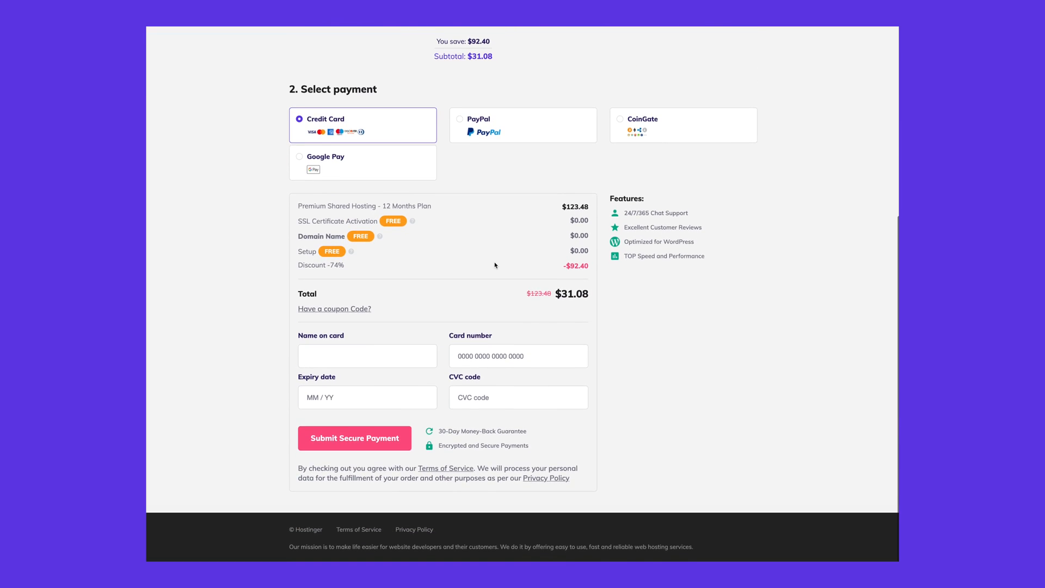
{"action": "left_click", "coordinate": [335, 308]}
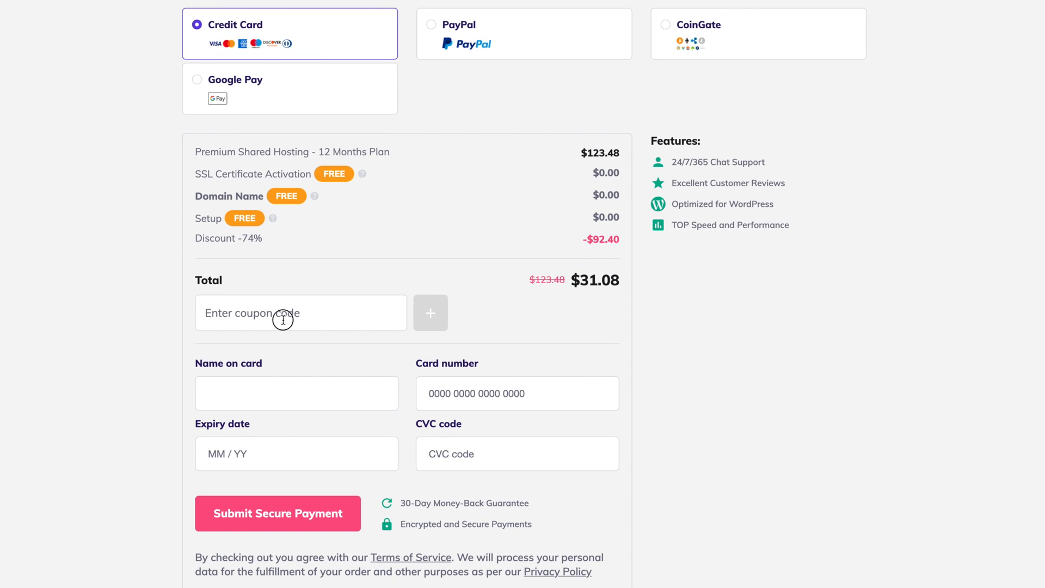
{"action": "type", "text": "DESIGN"}
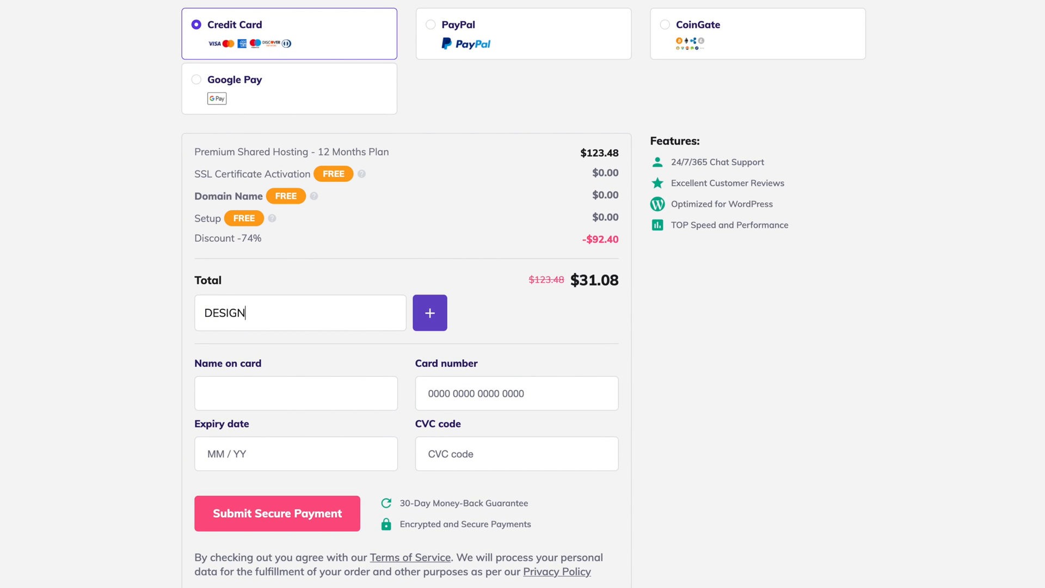
{"action": "type", "text": "ERUP"}
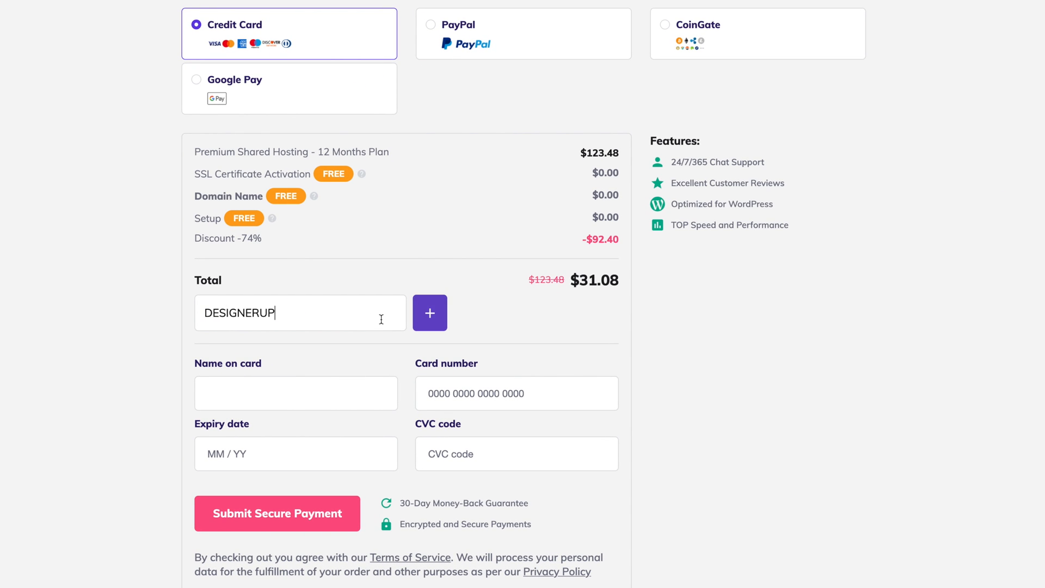
{"action": "left_click", "coordinate": [429, 312]}
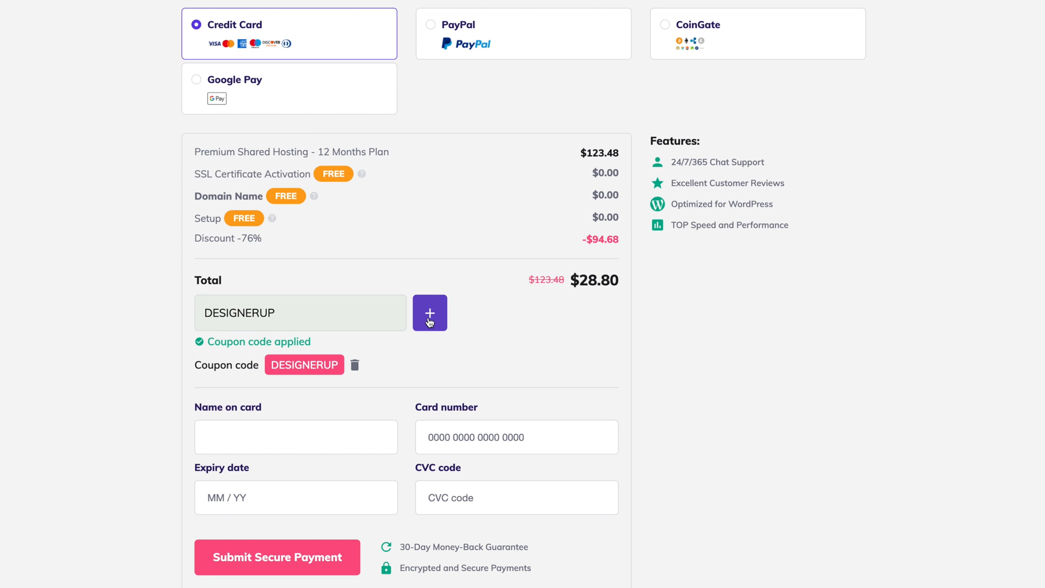
{"action": "left_click", "coordinate": [429, 313]}
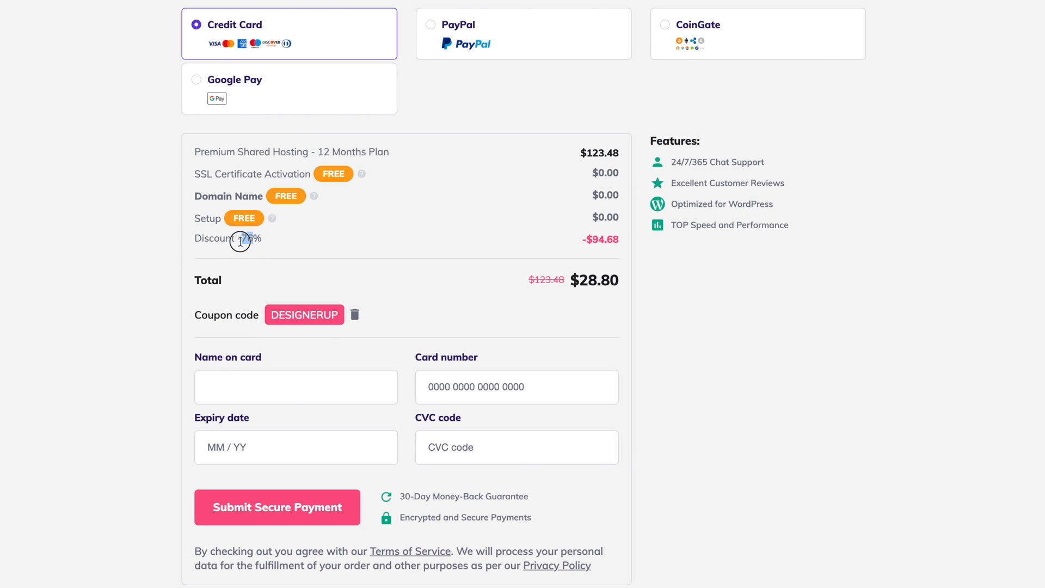
{"action": "left_click", "coordinate": [276, 507]}
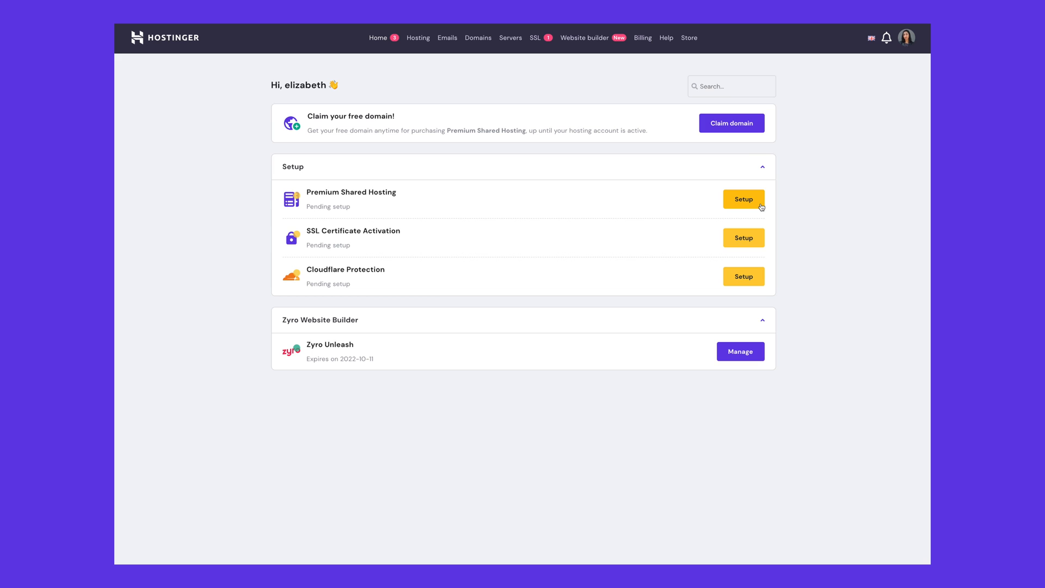
Start the Premium Shared Hosting setup for a website for myself and pick its type
{"action": "left_click", "coordinate": [744, 199]}
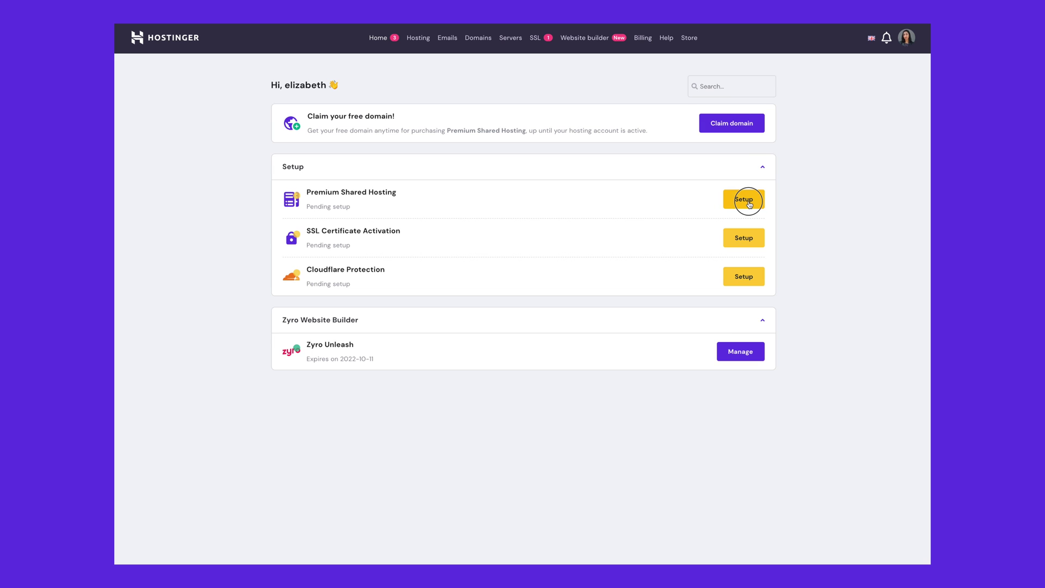
{"action": "left_click", "coordinate": [743, 200]}
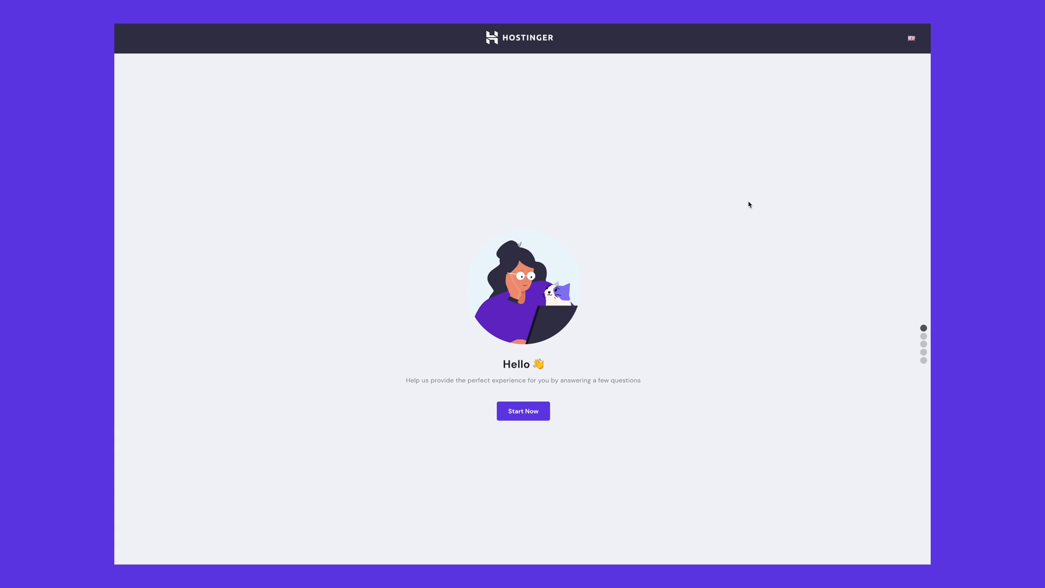
{"action": "mouse_move", "coordinate": [524, 411]}
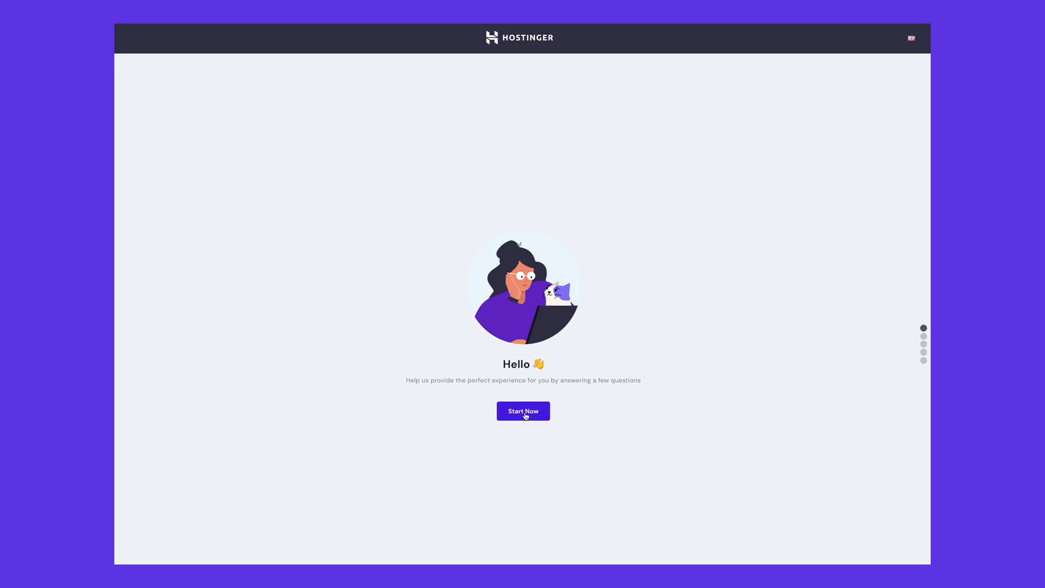
{"action": "left_click", "coordinate": [523, 411]}
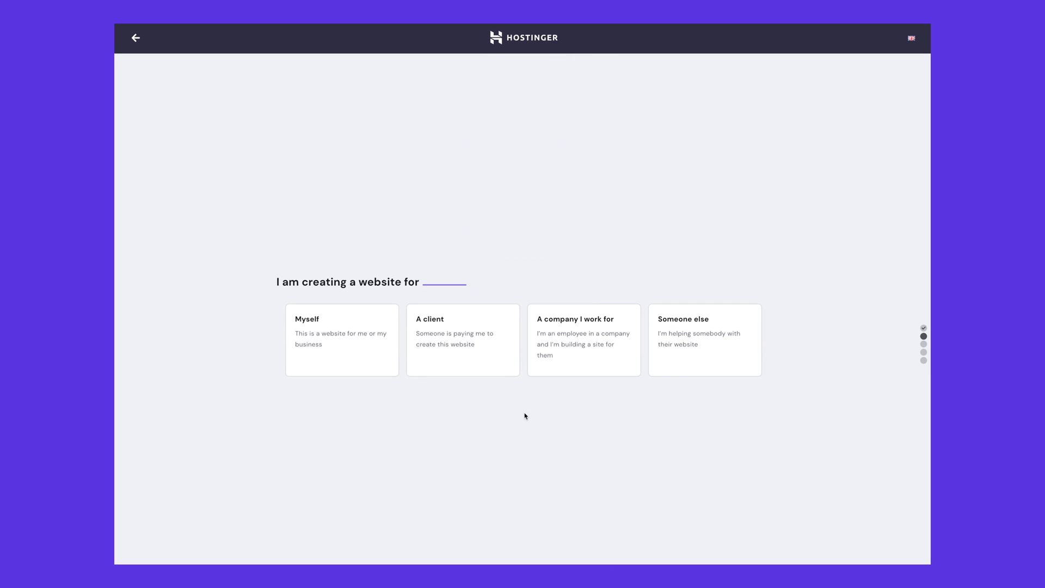
{"action": "left_click", "coordinate": [341, 340]}
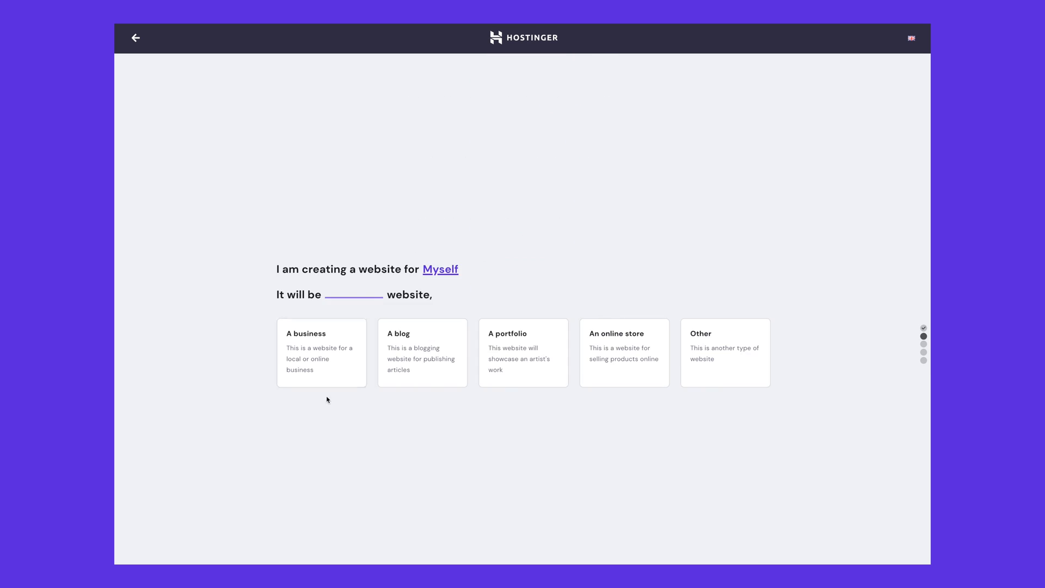
{"action": "left_click", "coordinate": [524, 353]}
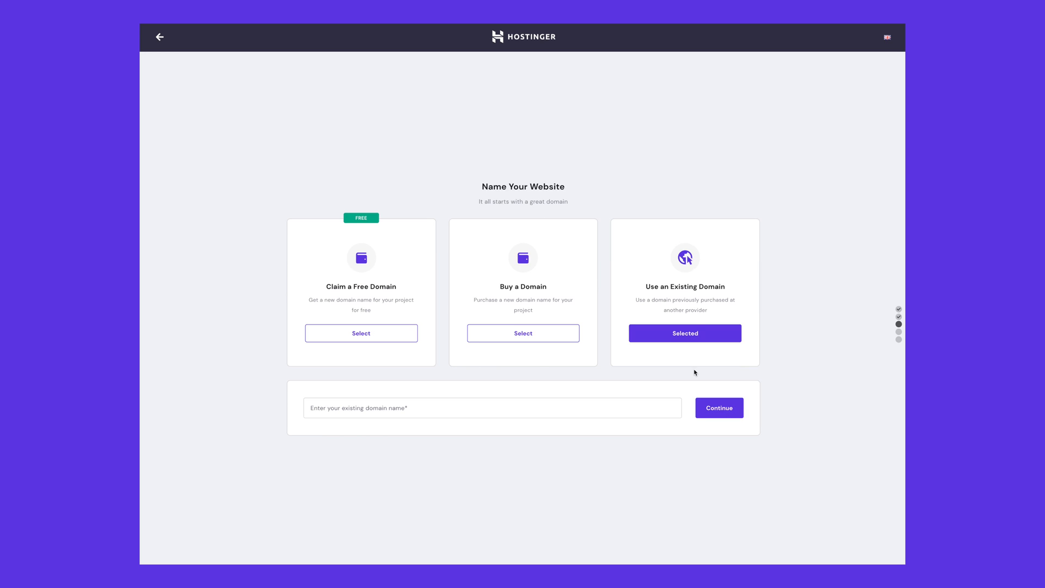
Enter the existing domain designerup.co and continue
{"action": "type", "text": "desig"}
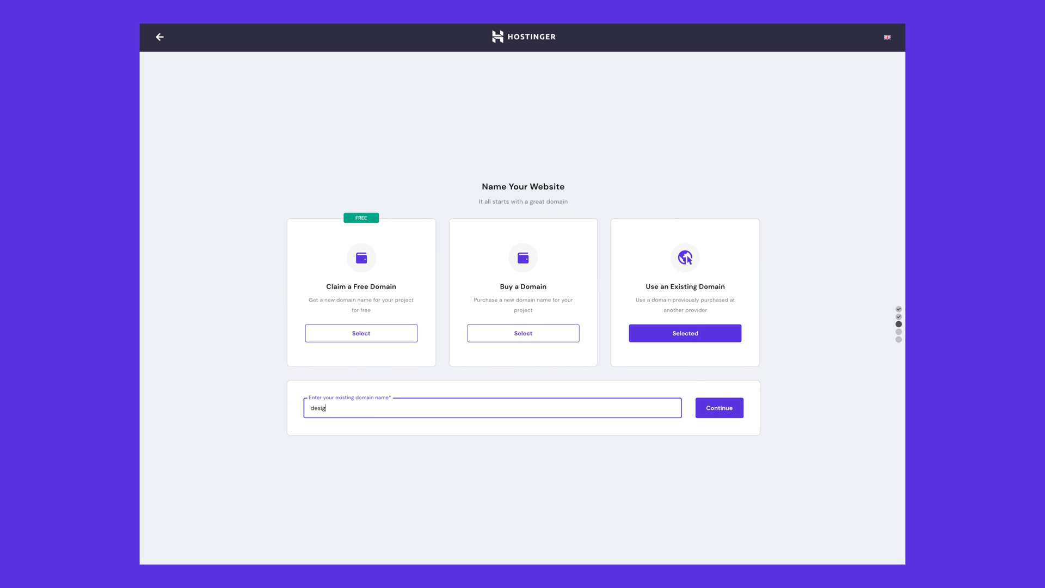
{"action": "type", "text": "nerup.co"}
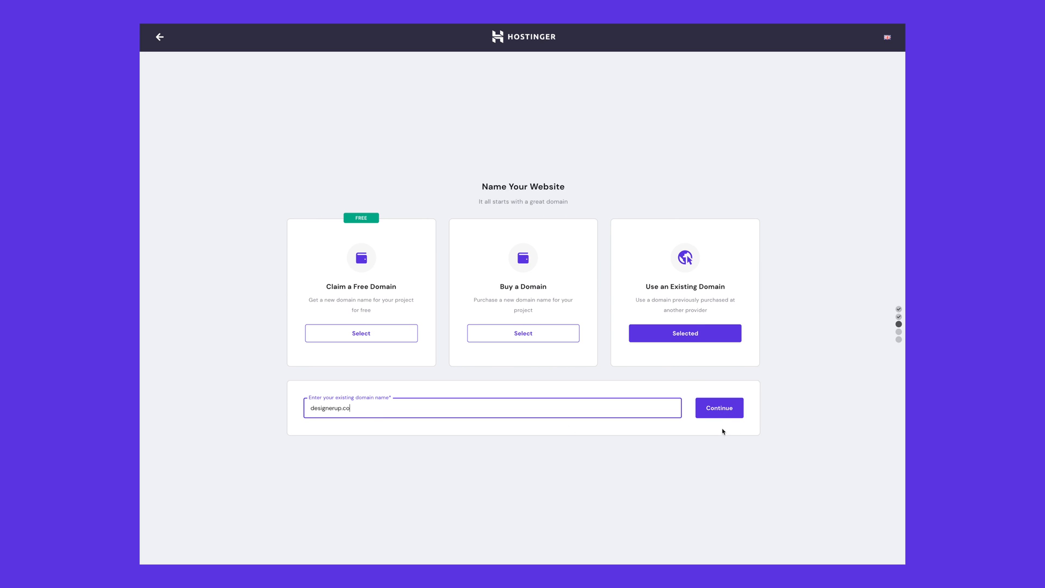
{"action": "left_click", "coordinate": [719, 407]}
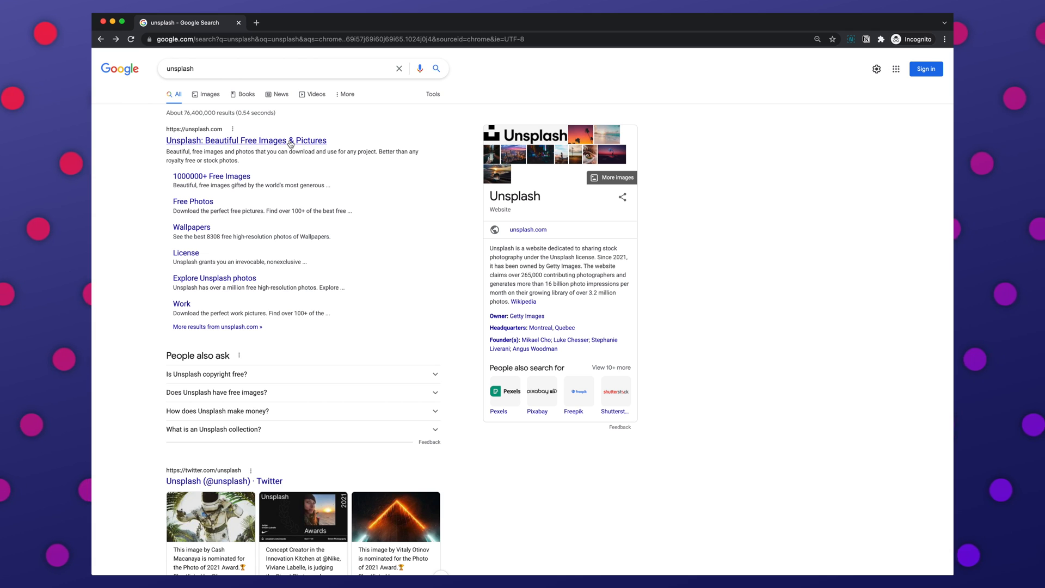
Open the Unsplash site from the results and browse its photo homepage
{"action": "left_click", "coordinate": [245, 141]}
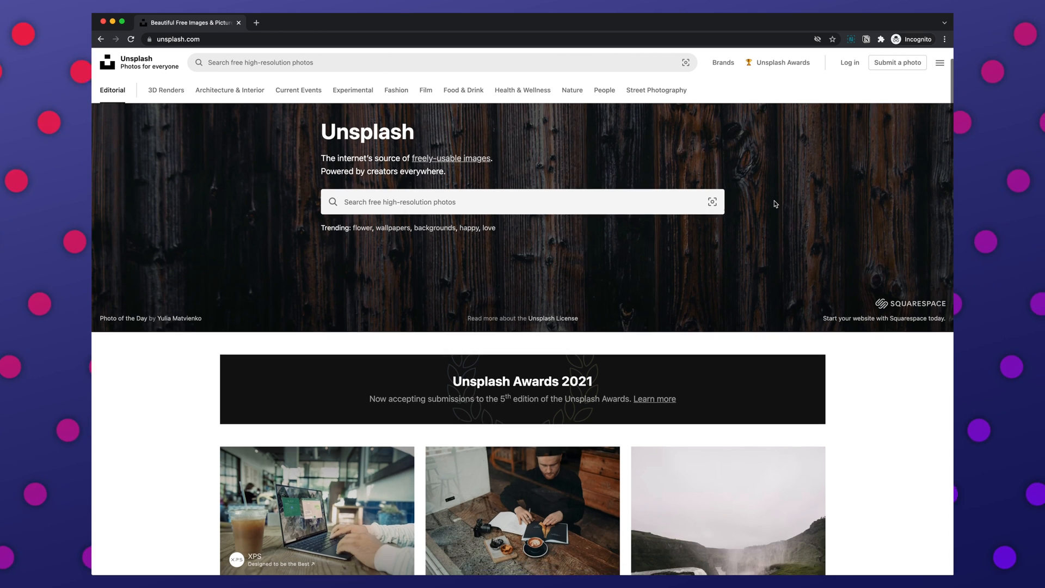
{"action": "scroll", "scroll_direction": "down", "scroll_amount": 3}
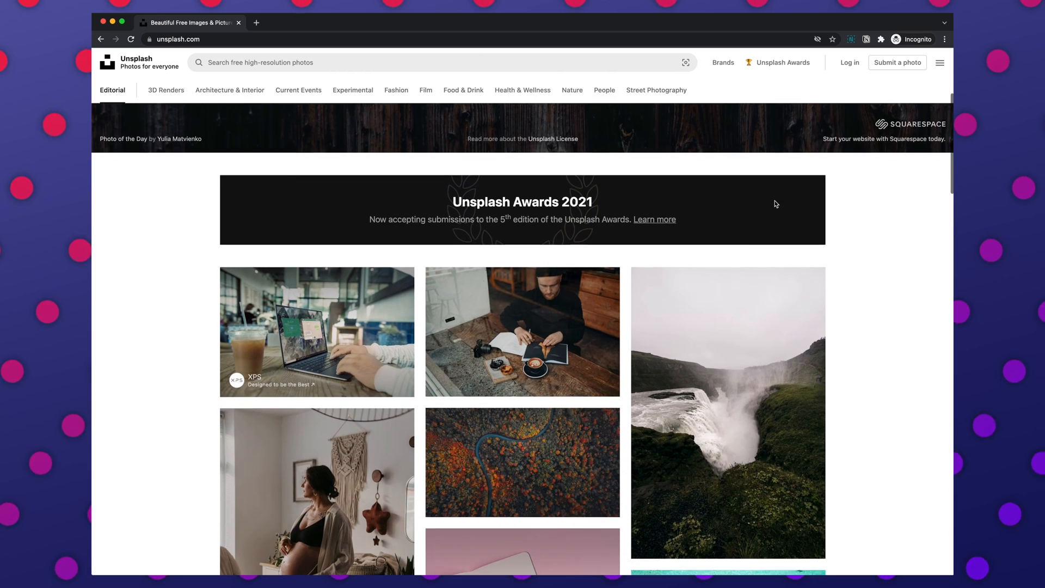
{"action": "scroll", "scroll_direction": "up", "scroll_amount": 3}
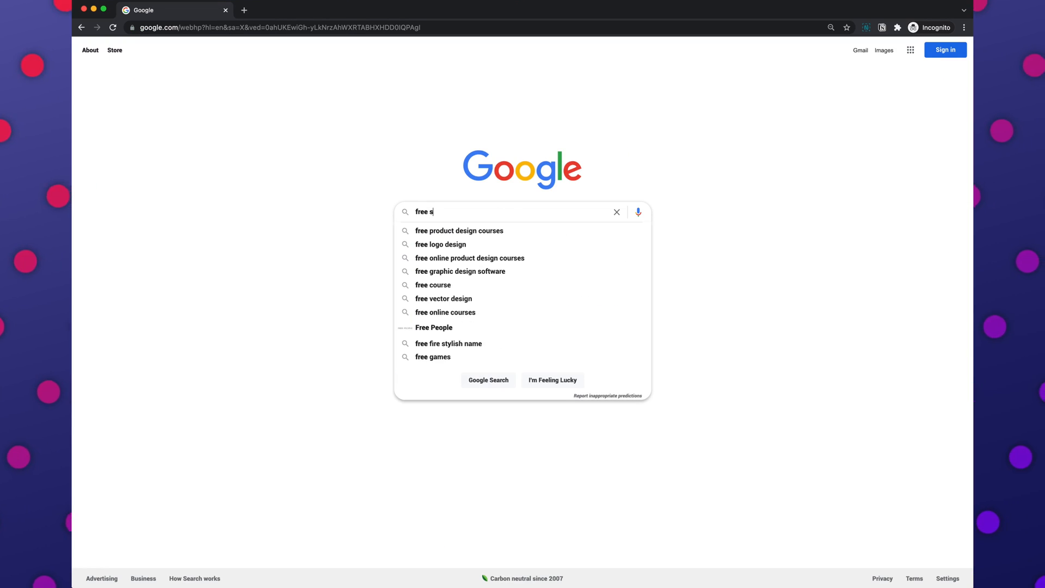
Enter the query 'free stock photos -unsplash' to exclude Unsplash results
{"action": "type", "text": "tock phot"}
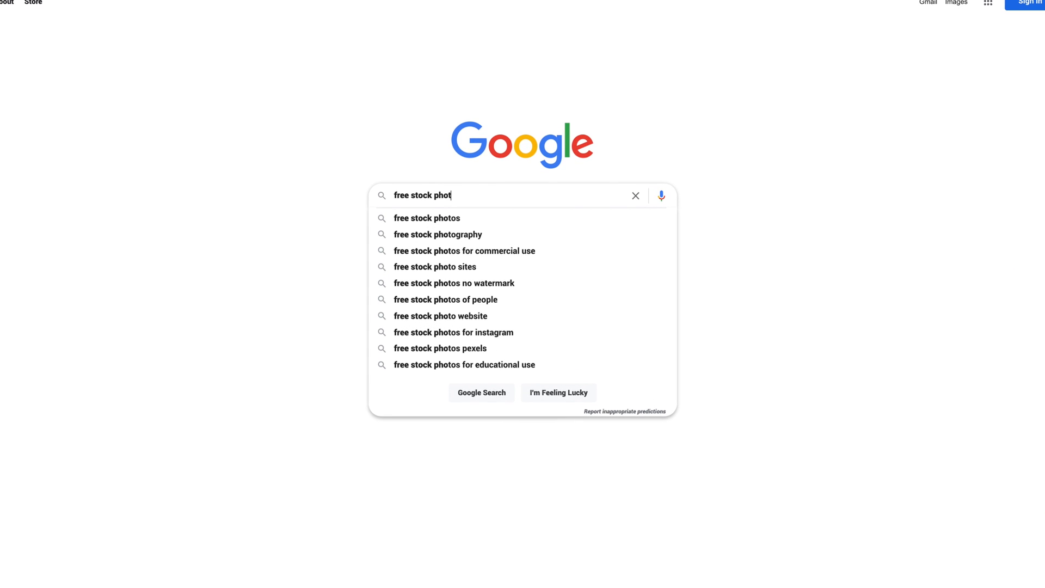
{"action": "type", "text": "os"}
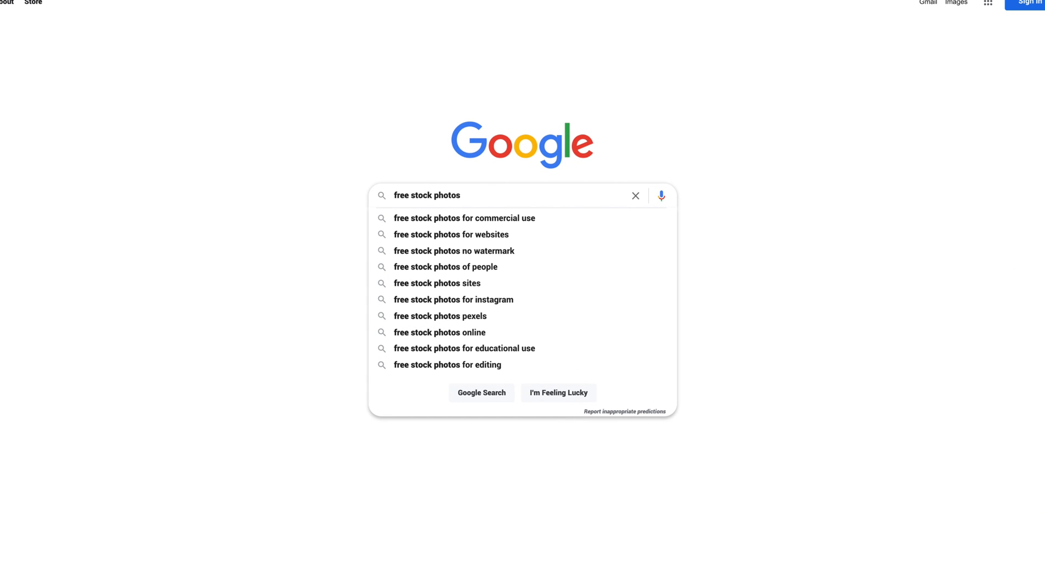
{"action": "type", "text": "-unsplash"}
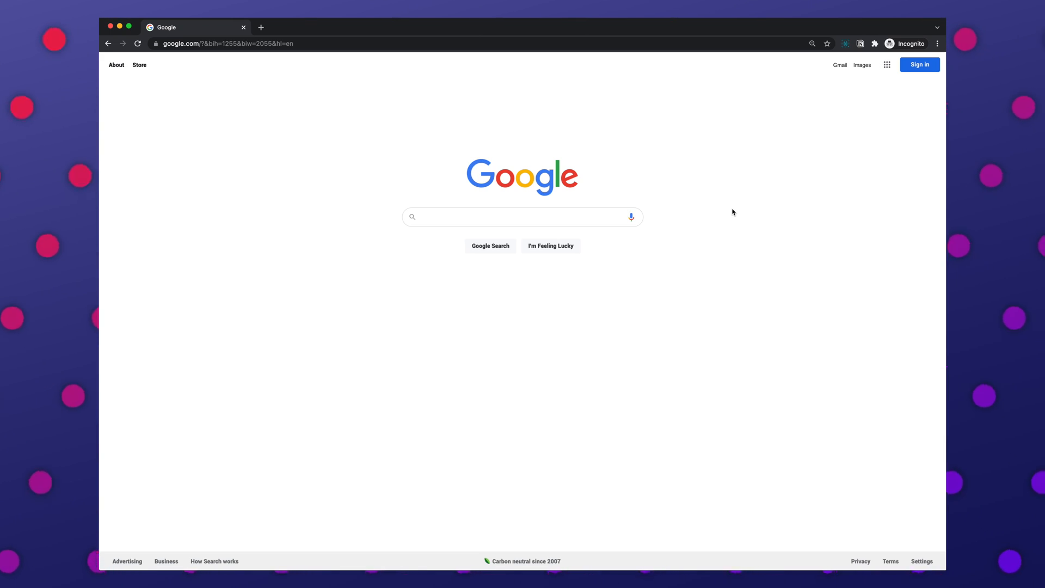
Search 'cute cat filetype: gif' and show all image results
{"action": "left_click", "coordinate": [520, 216]}
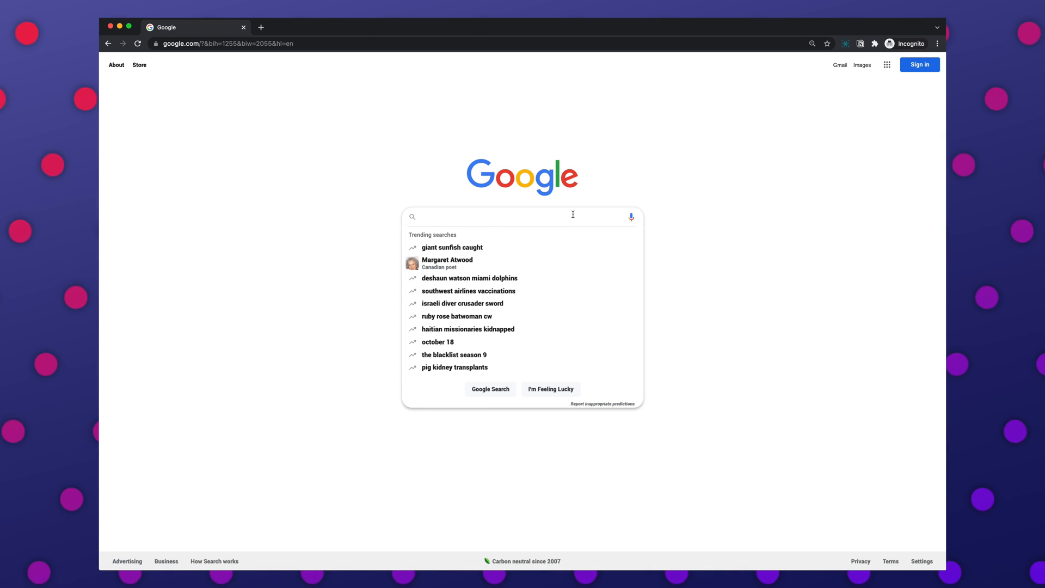
{"action": "type", "text": "cute cat"}
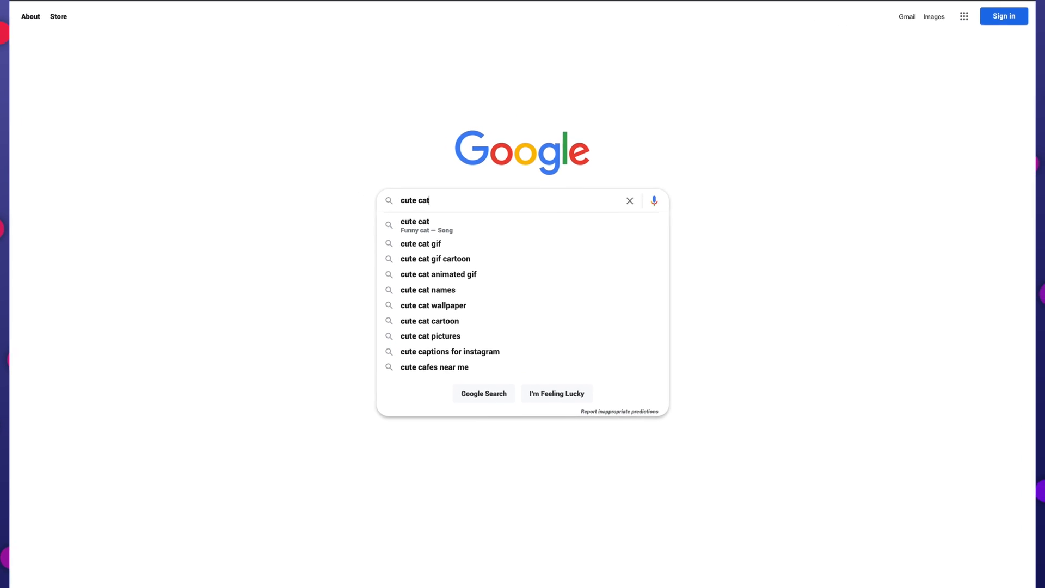
{"action": "type", "text": "filet"}
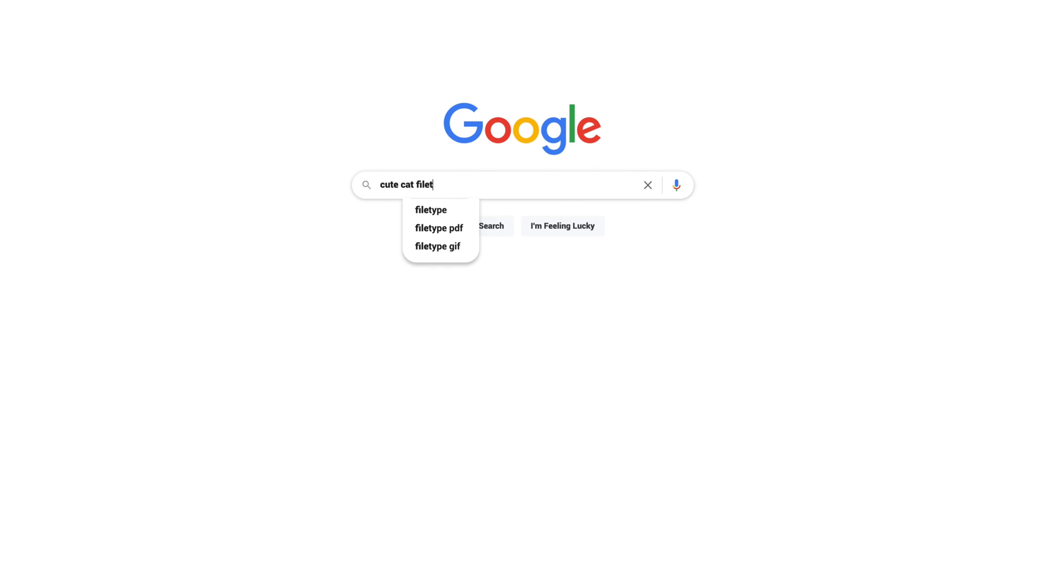
{"action": "left_click", "coordinate": [438, 246]}
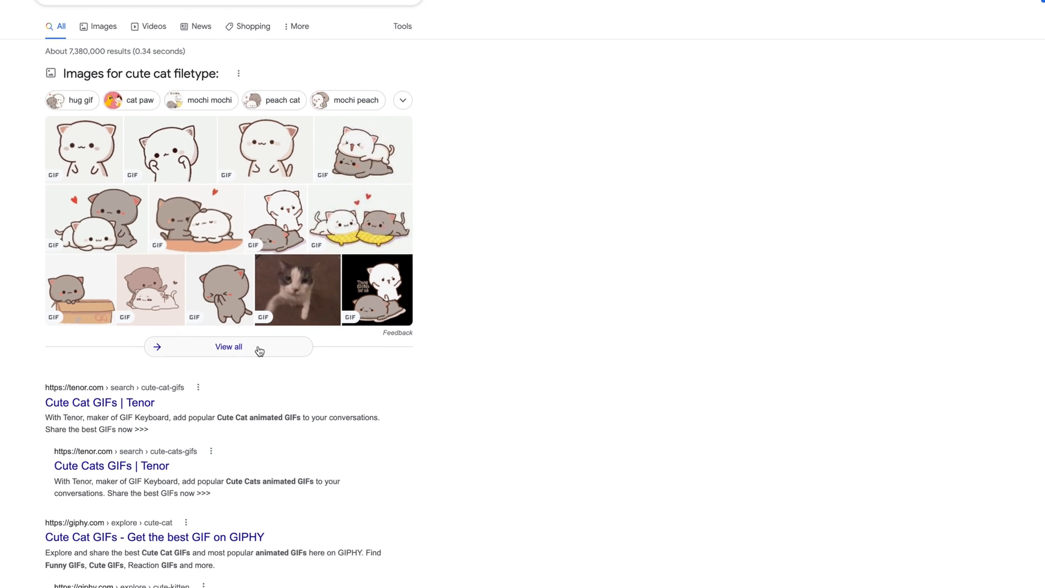
{"action": "left_click", "coordinate": [229, 347]}
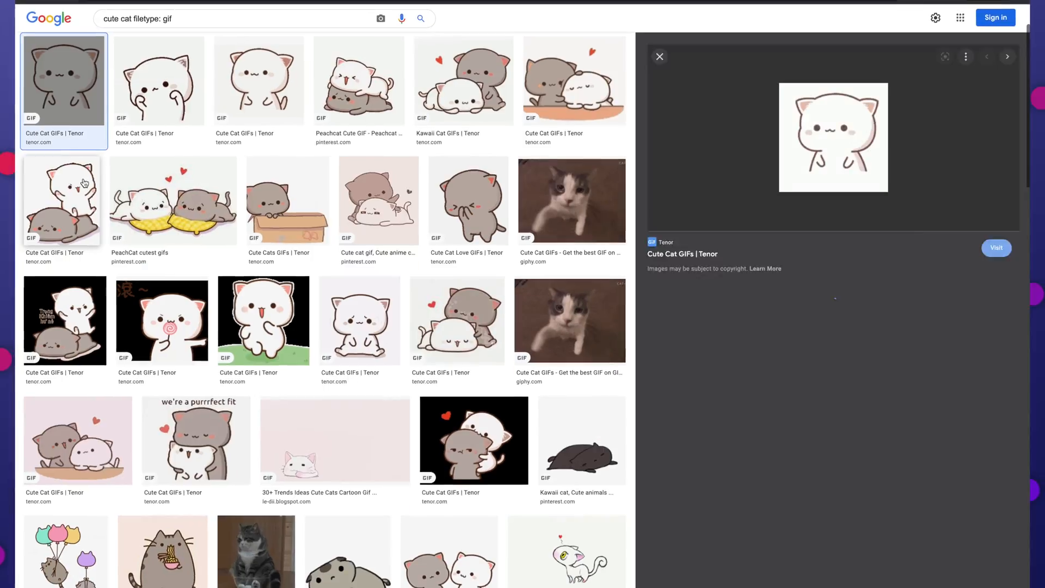
Preview several cat GIFs: cats on a yellow cushion, in a box, cuddling, on grass, lying down
{"action": "left_click", "coordinate": [173, 201]}
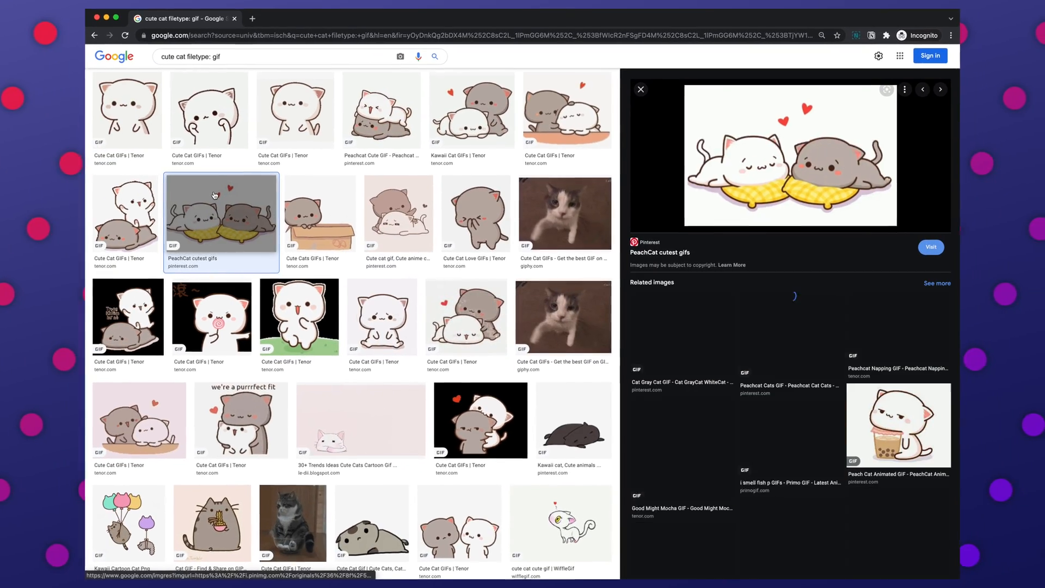
{"action": "left_click", "coordinate": [320, 214]}
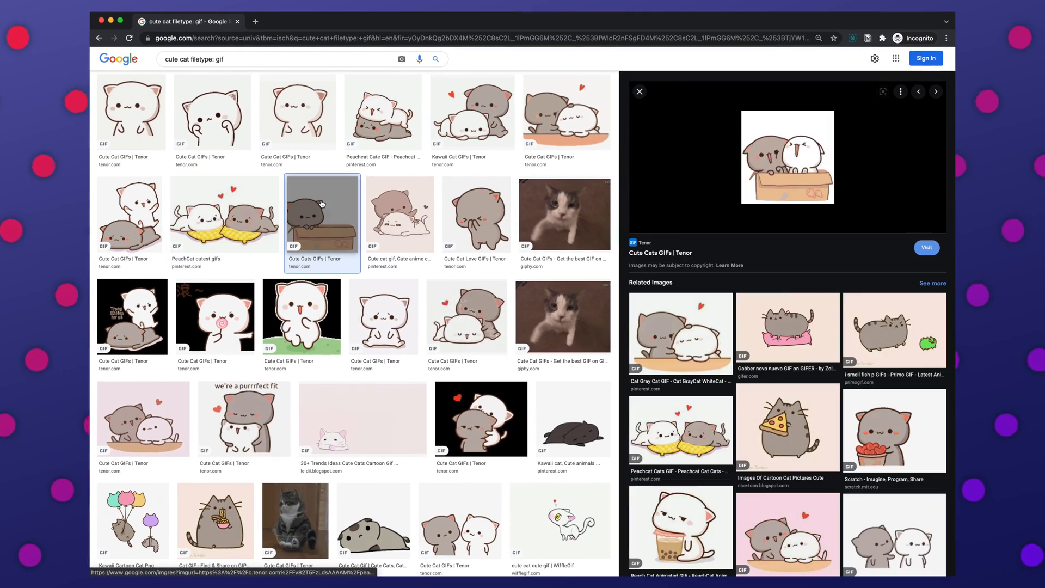
{"action": "left_click", "coordinate": [399, 214]}
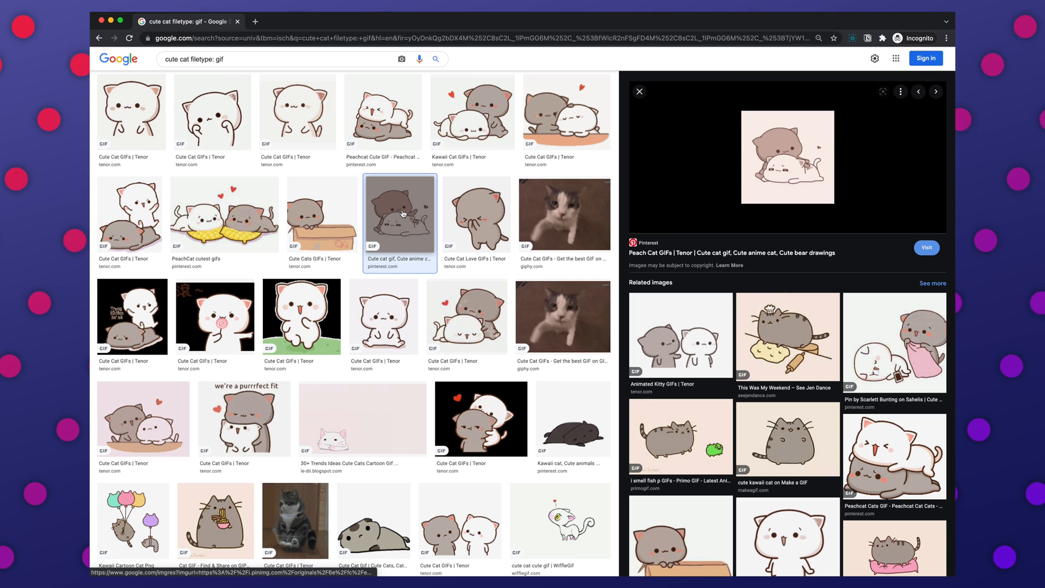
{"action": "left_click", "coordinate": [301, 316]}
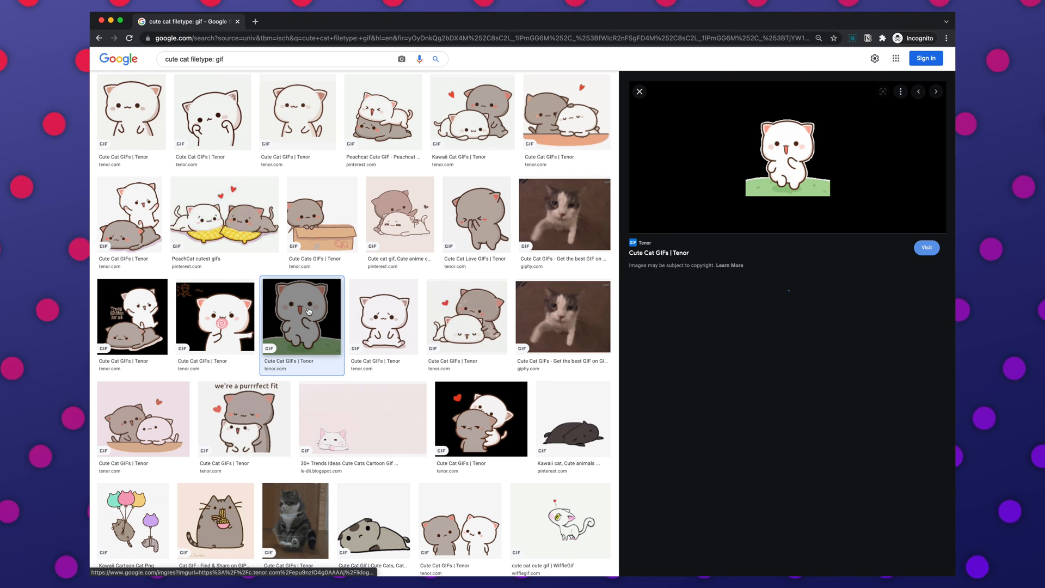
{"action": "left_click", "coordinate": [382, 316]}
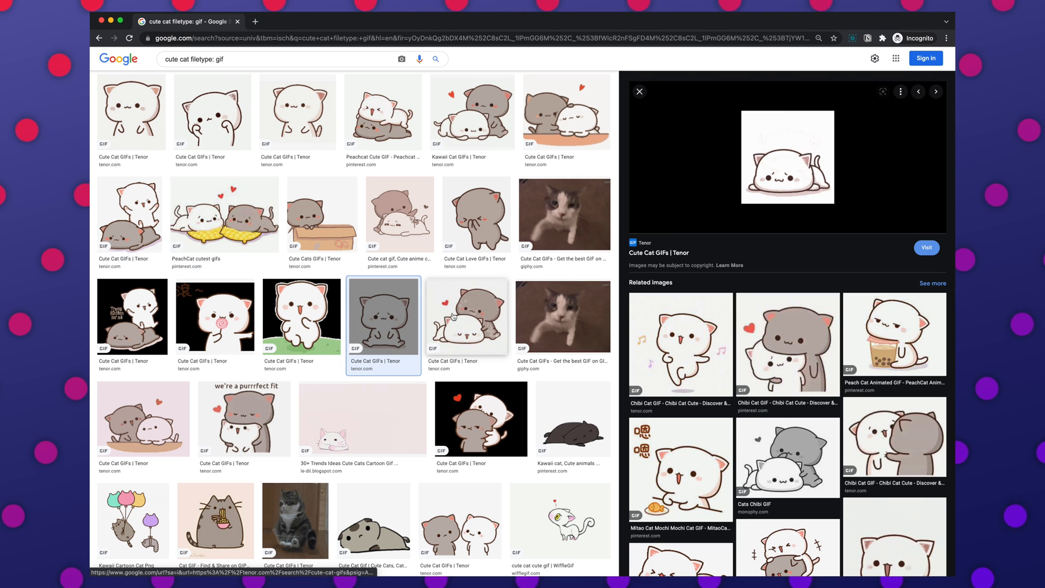
{"action": "left_click", "coordinate": [99, 39]}
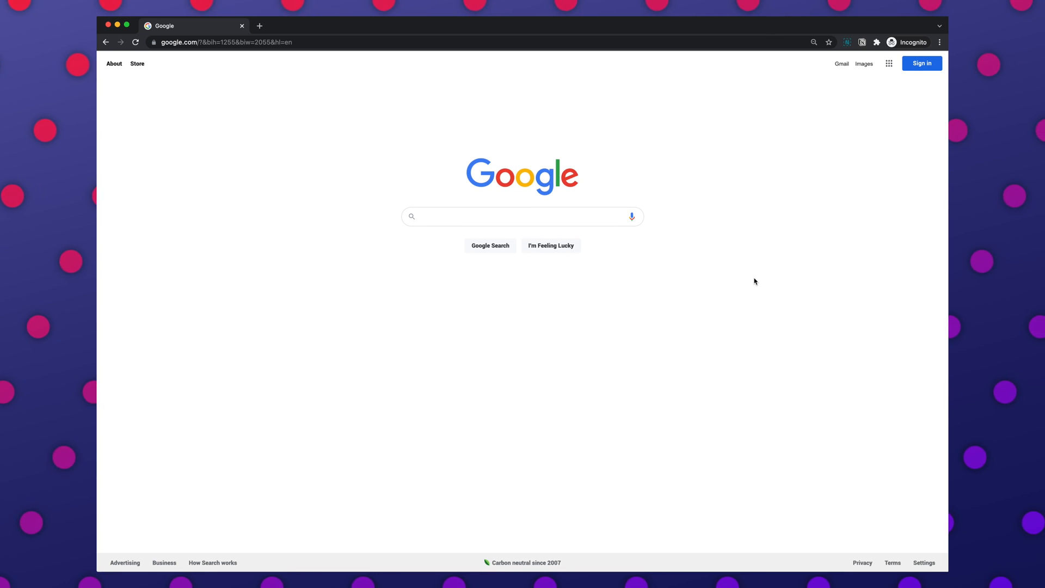
Search 'site:dribbble.com mockup' to restrict results to Dribbble
{"action": "type", "text": "site:"}
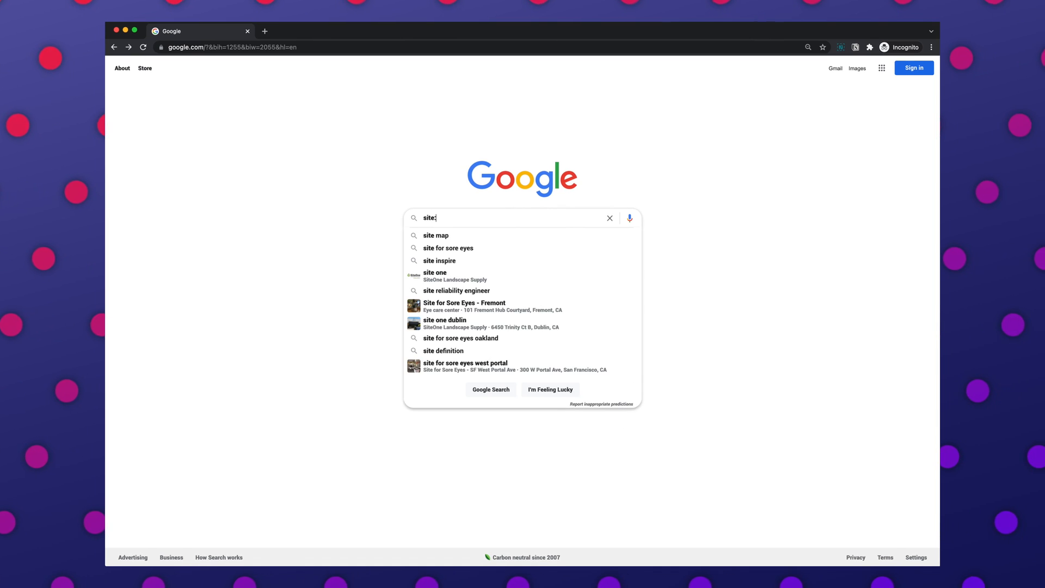
{"action": "type", "text": "dribb"}
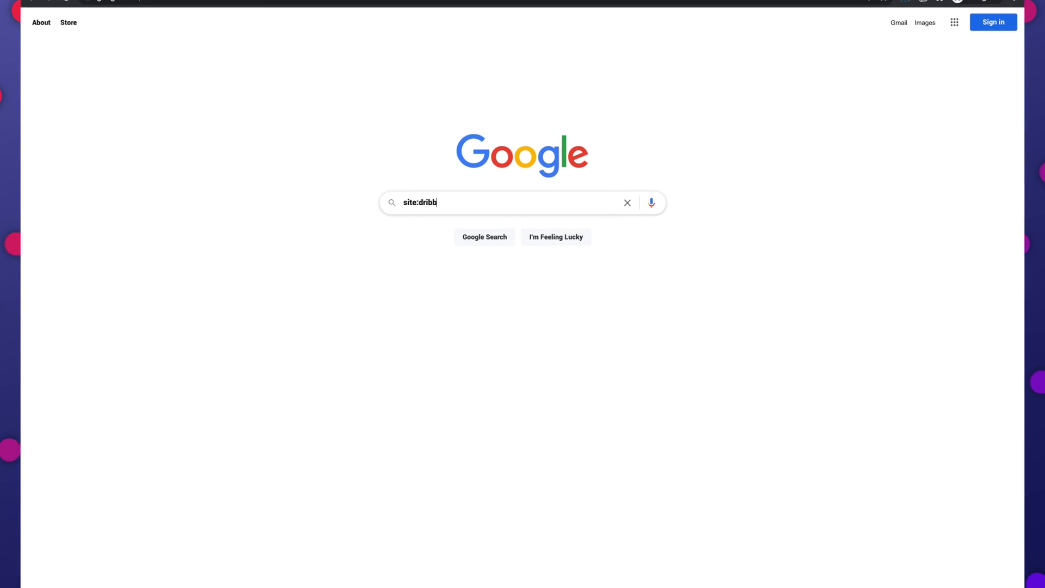
{"action": "type", "text": "ble.com"}
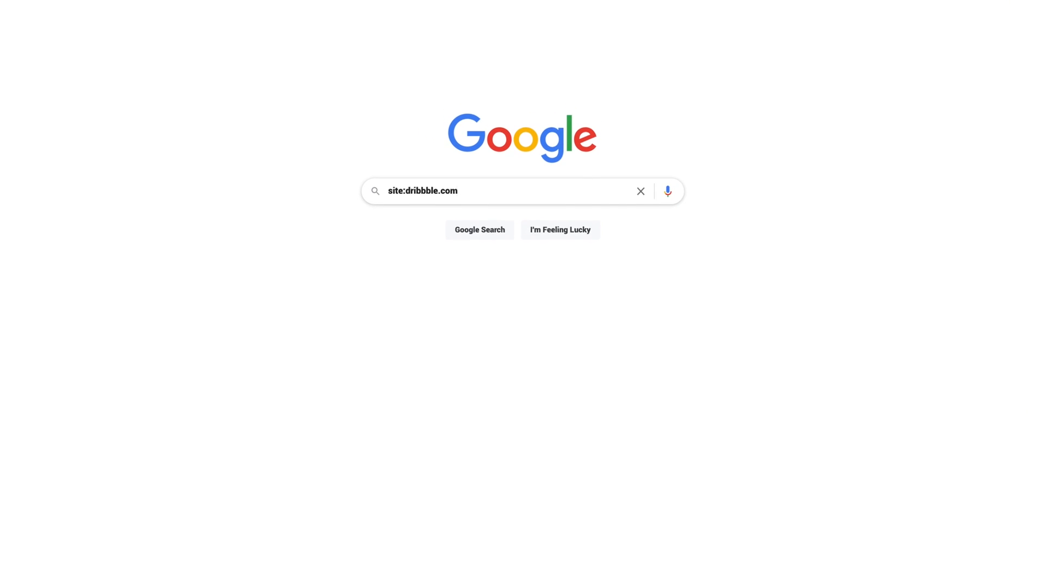
{"action": "type", "text": "mockup"}
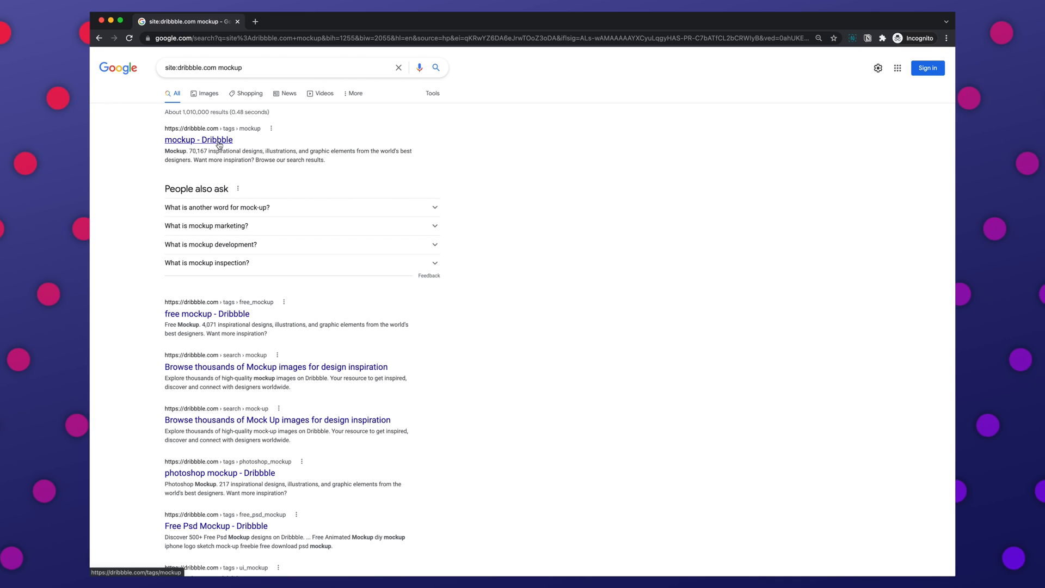
Open Dribbble's Mockup tag page from the results and browse down it
{"action": "left_click", "coordinate": [198, 139]}
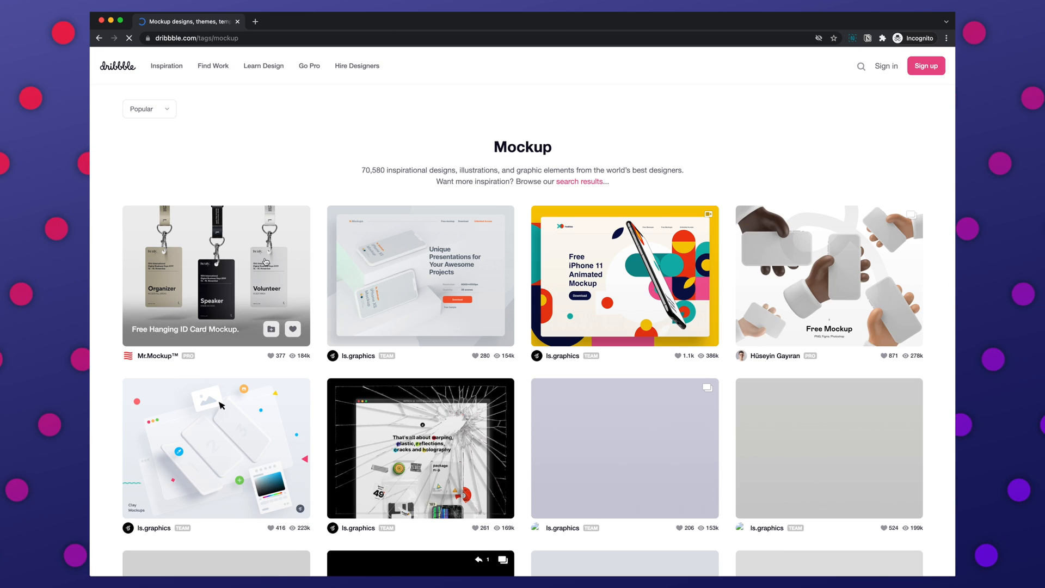
{"action": "scroll", "scroll_direction": "down", "scroll_amount": 3}
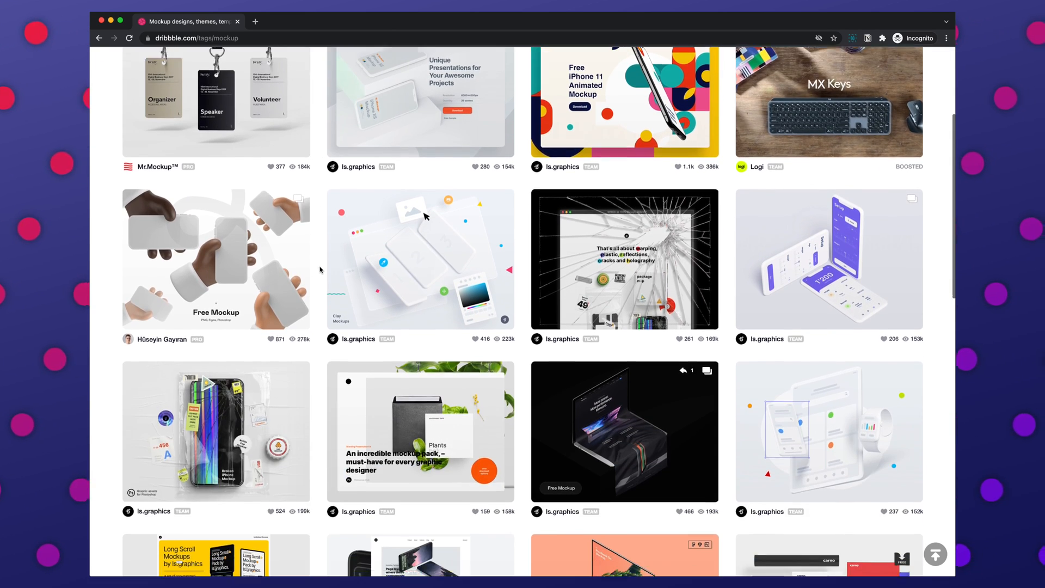
{"action": "scroll", "scroll_direction": "down", "scroll_amount": 3}
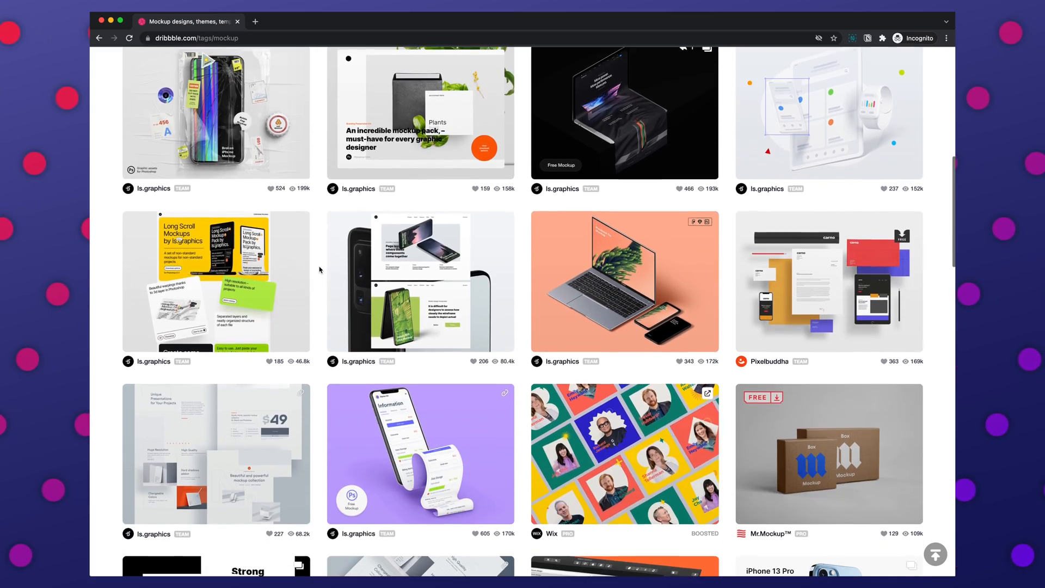
{"action": "scroll", "scroll_direction": "down", "scroll_amount": 3}
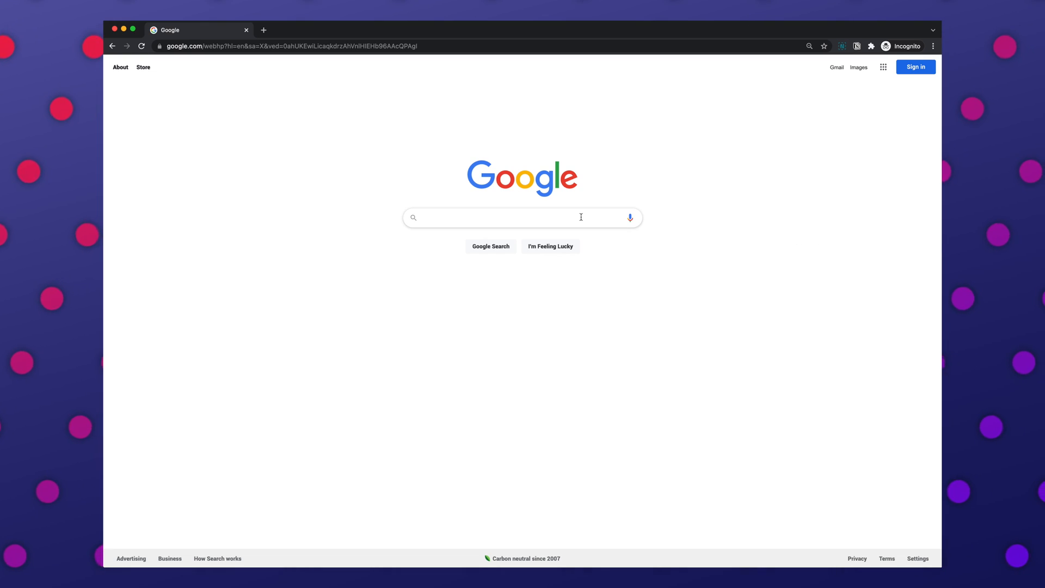
Search 'related:designernews' and browse the Designer News alternatives listed
{"action": "left_click", "coordinate": [506, 218]}
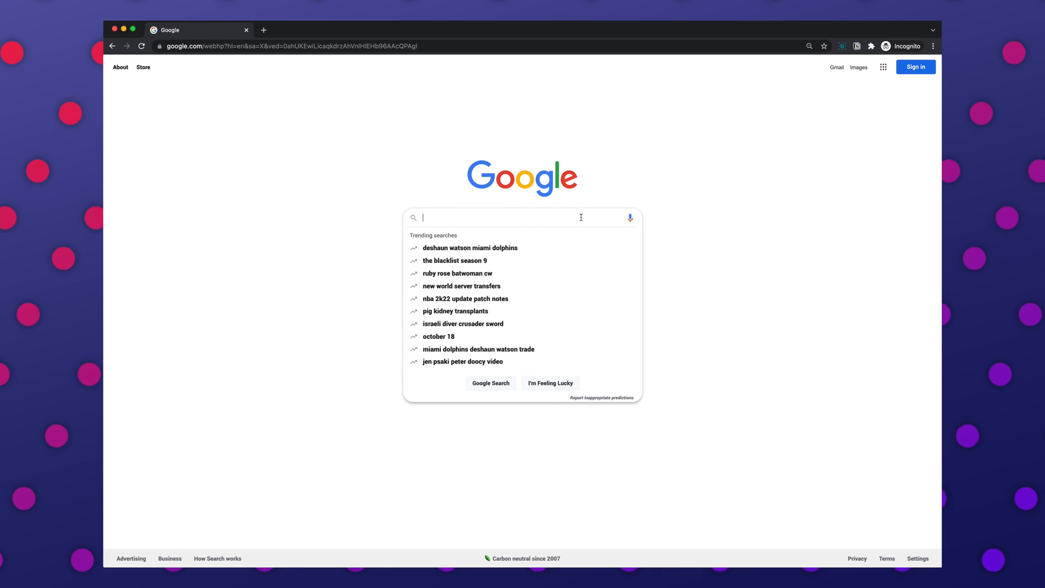
{"action": "type", "text": "related"}
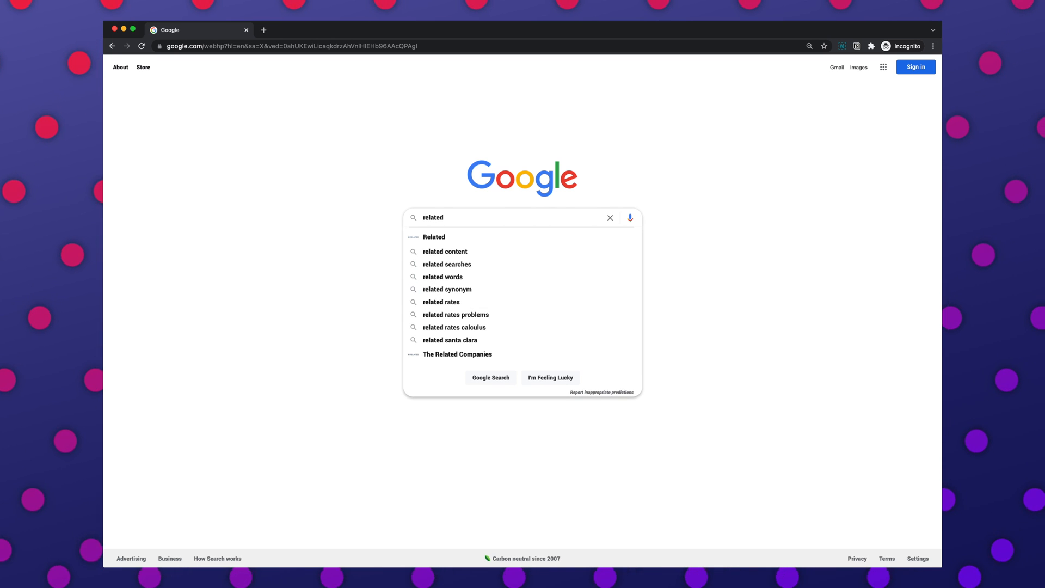
{"action": "type", "text": ":designernews"}
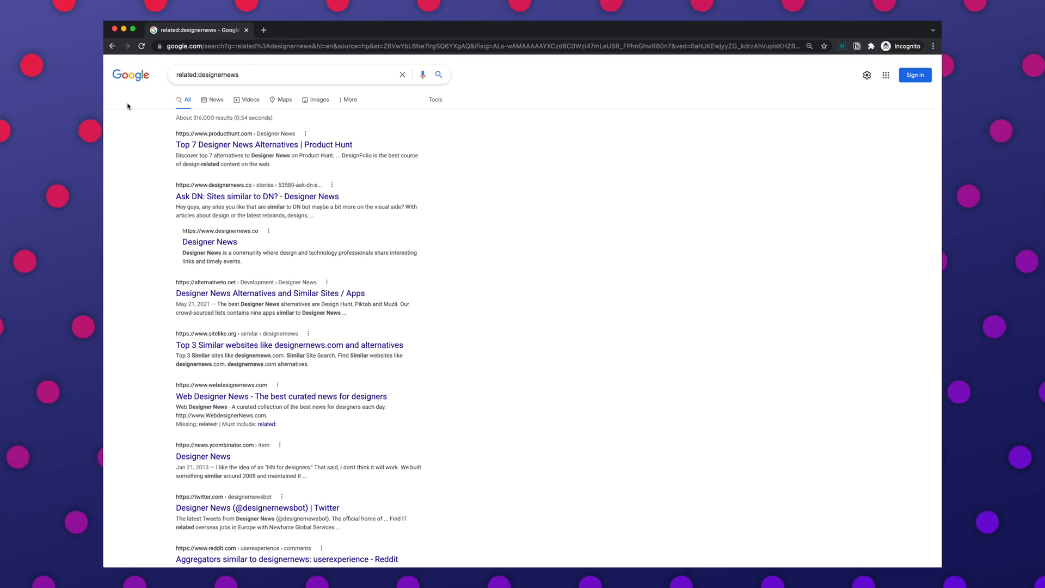
{"action": "scroll", "scroll_direction": "down", "scroll_amount": 3}
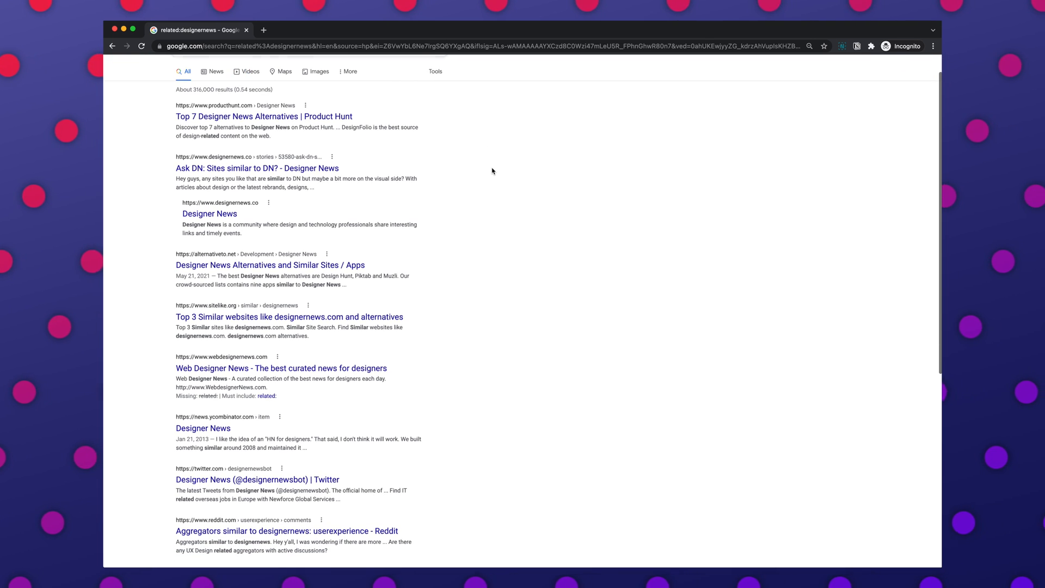
{"action": "scroll", "scroll_direction": "down", "scroll_amount": 3}
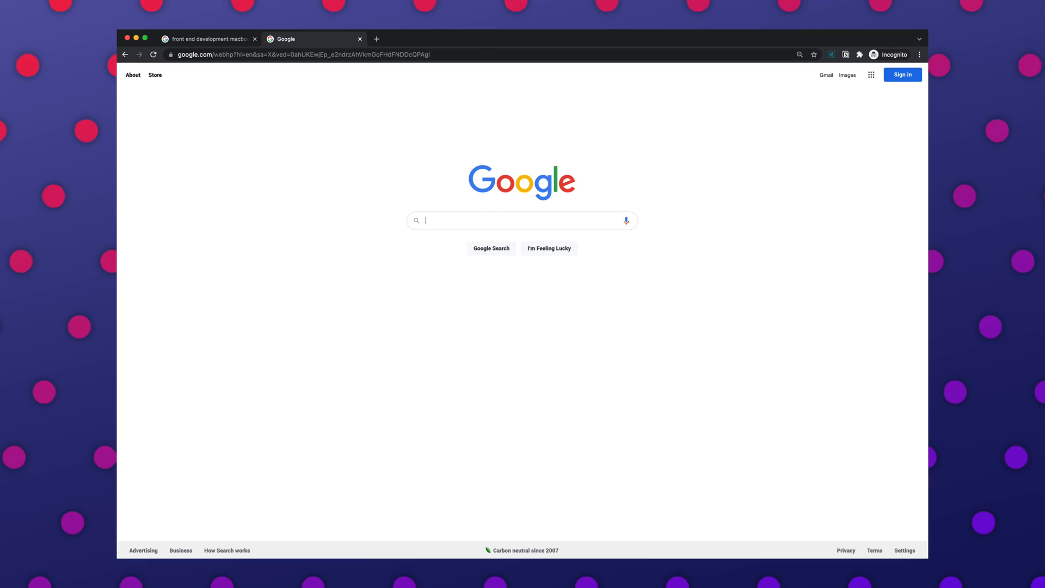
{"action": "mouse_move", "coordinate": [750, 151]}
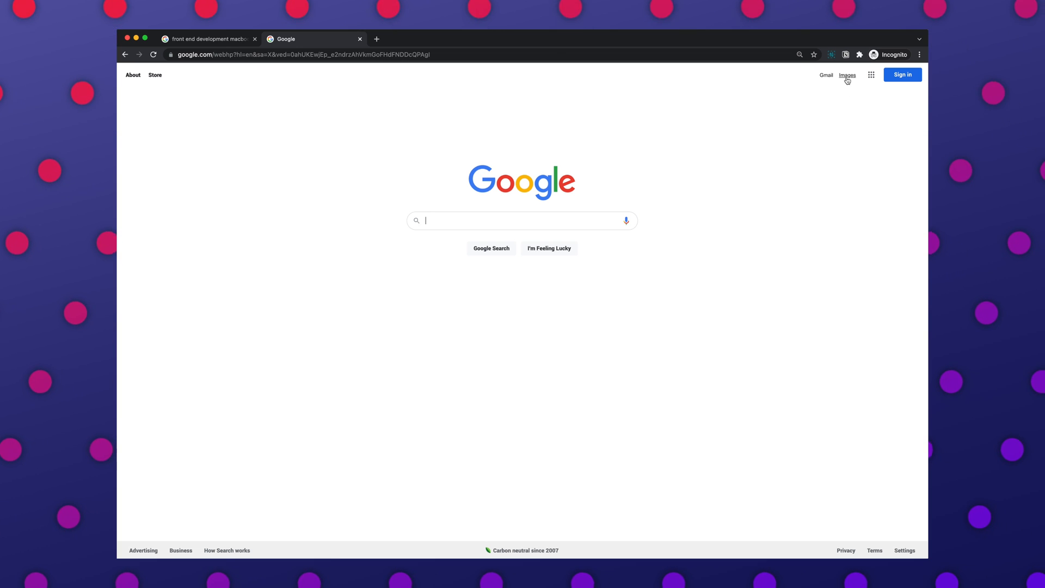
Switch to Google Images and limit the space bar results to Creative Commons licenses
{"action": "left_click", "coordinate": [847, 75]}
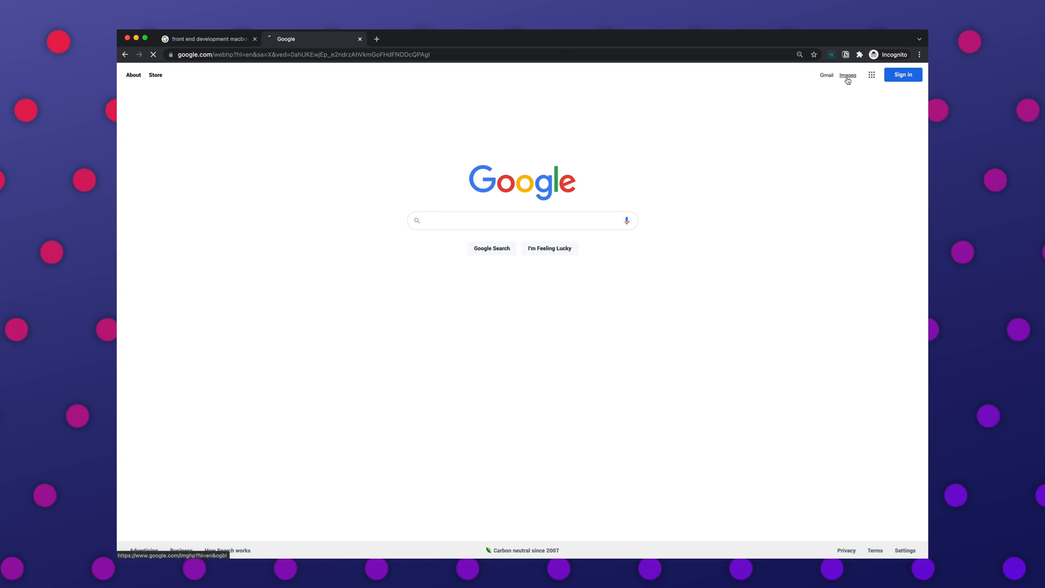
{"action": "left_click", "coordinate": [847, 75]}
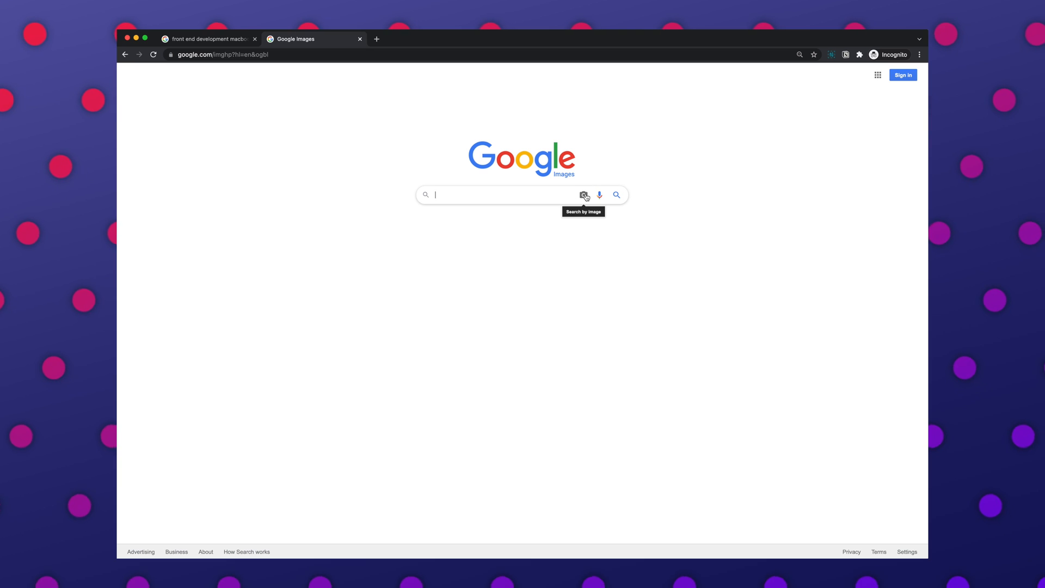
{"action": "left_click", "coordinate": [585, 195]}
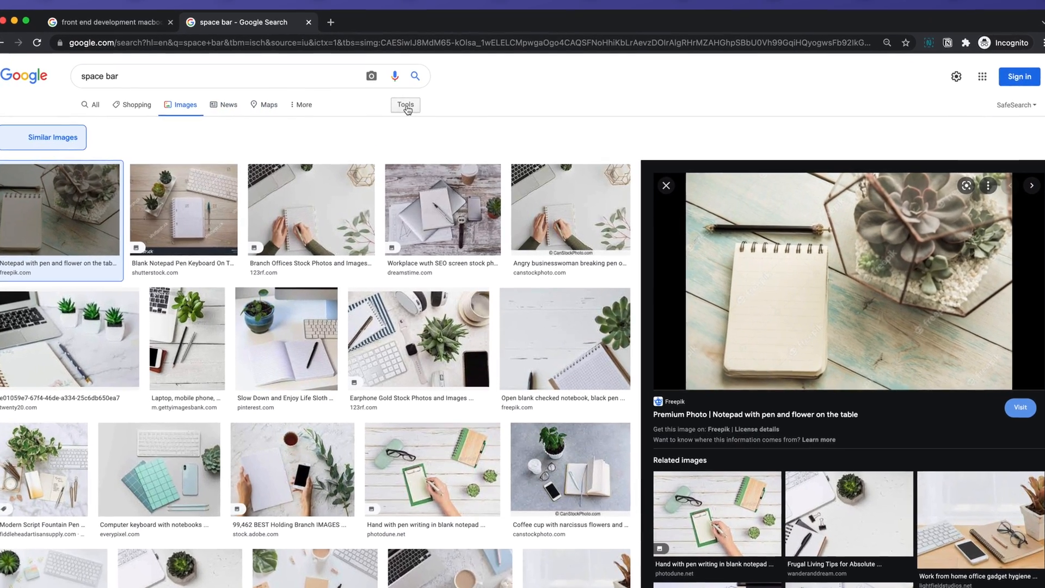
{"action": "left_click", "coordinate": [198, 124]}
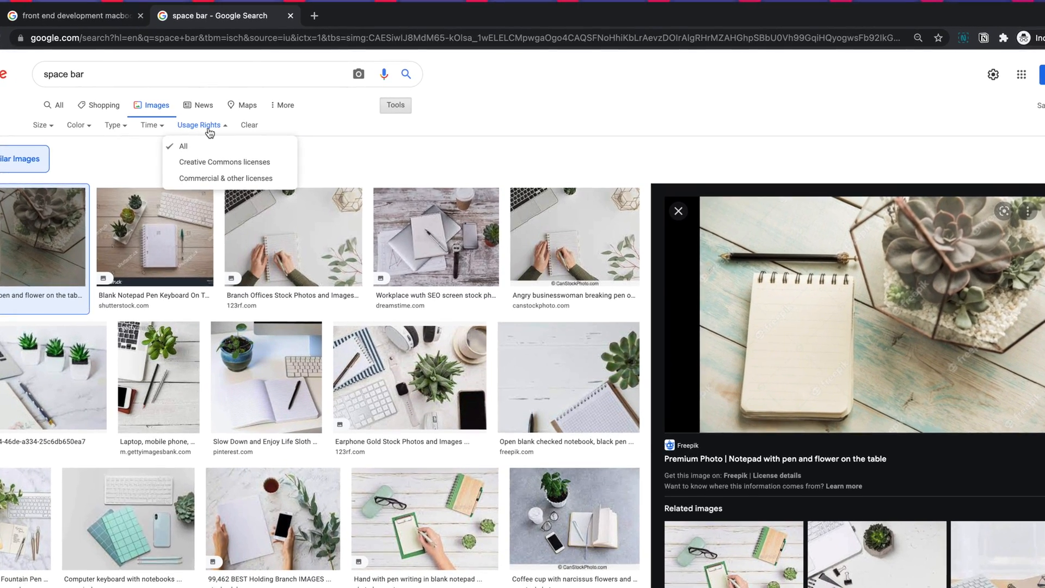
{"action": "left_click", "coordinate": [224, 162]}
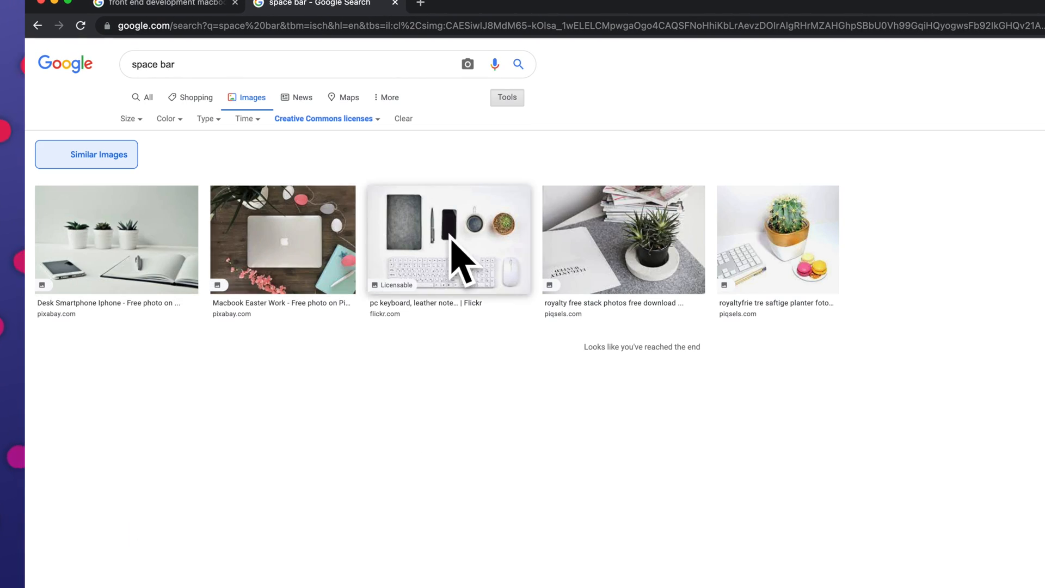
{"action": "mouse_move", "coordinate": [613, 248]}
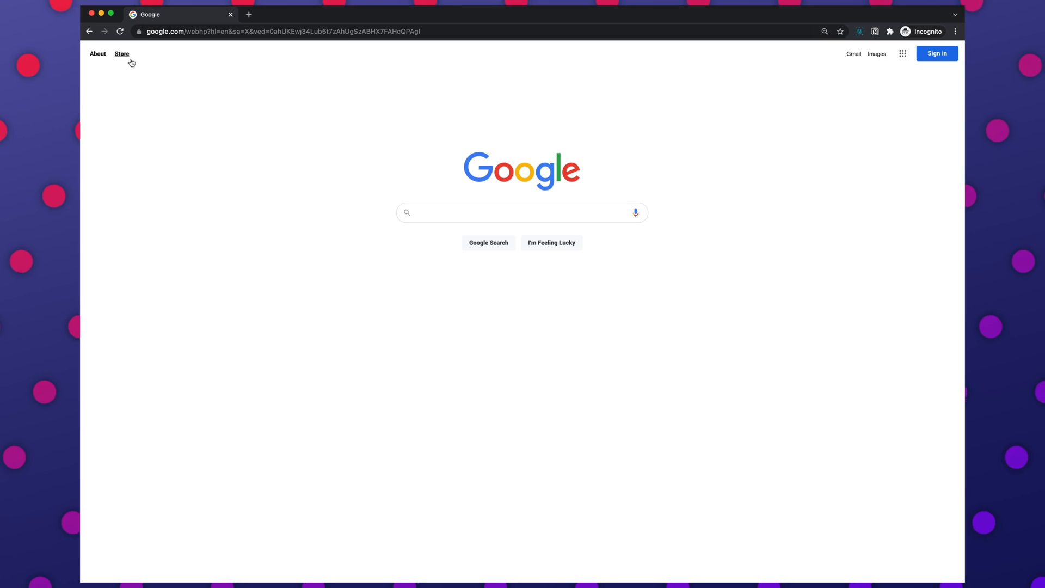
{"action": "mouse_move", "coordinate": [645, 327]}
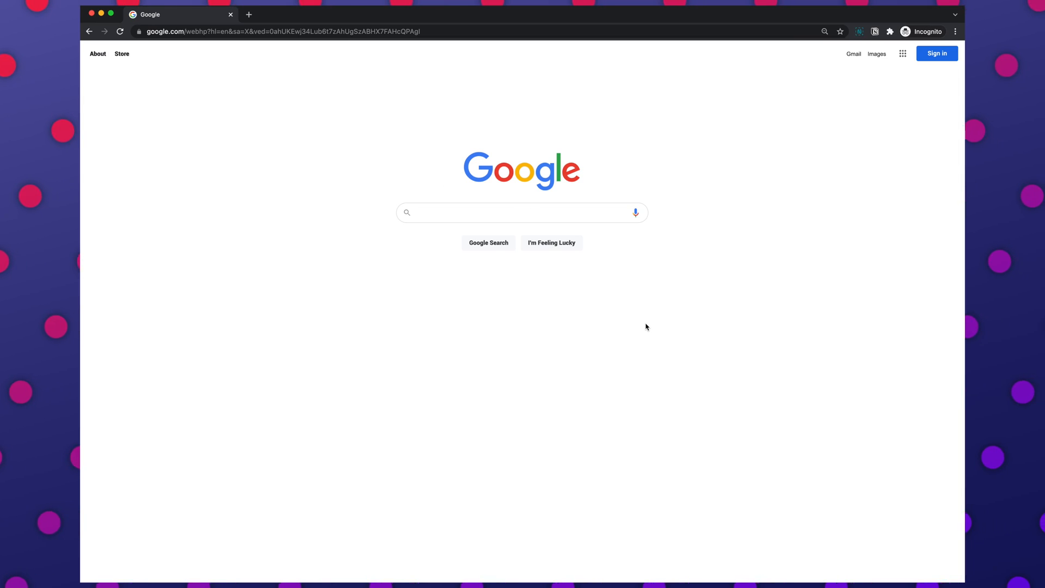
Enter the query 'UX+inclusive' combining both terms
{"action": "left_click", "coordinate": [520, 213]}
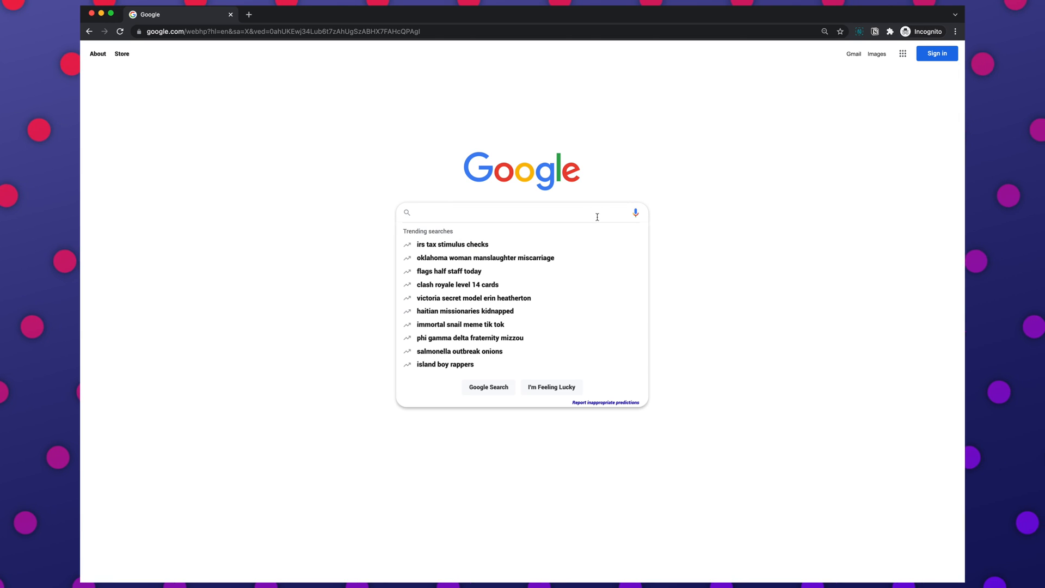
{"action": "type", "text": "UX"}
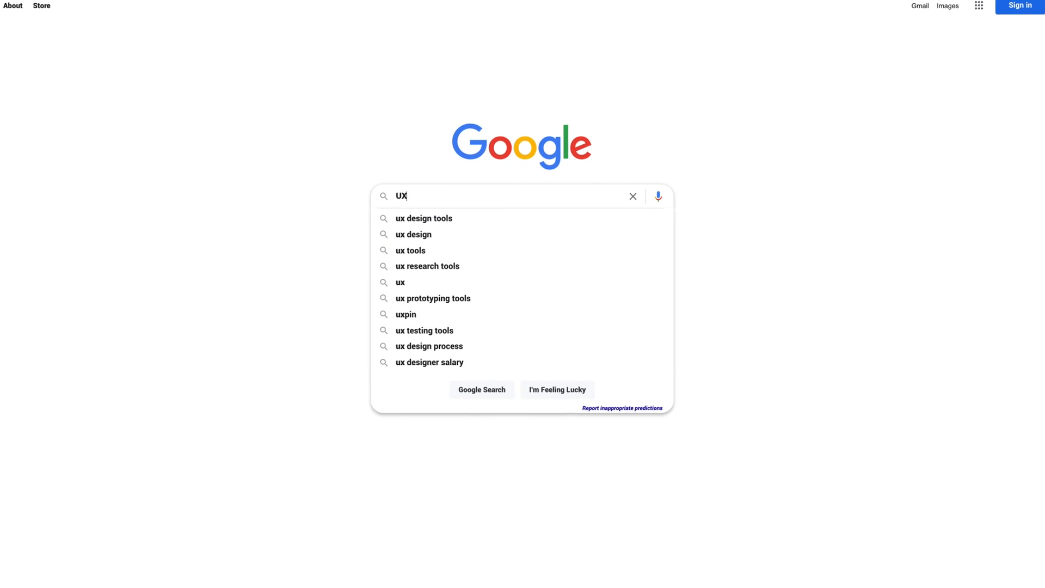
{"action": "type", "text": "+in"}
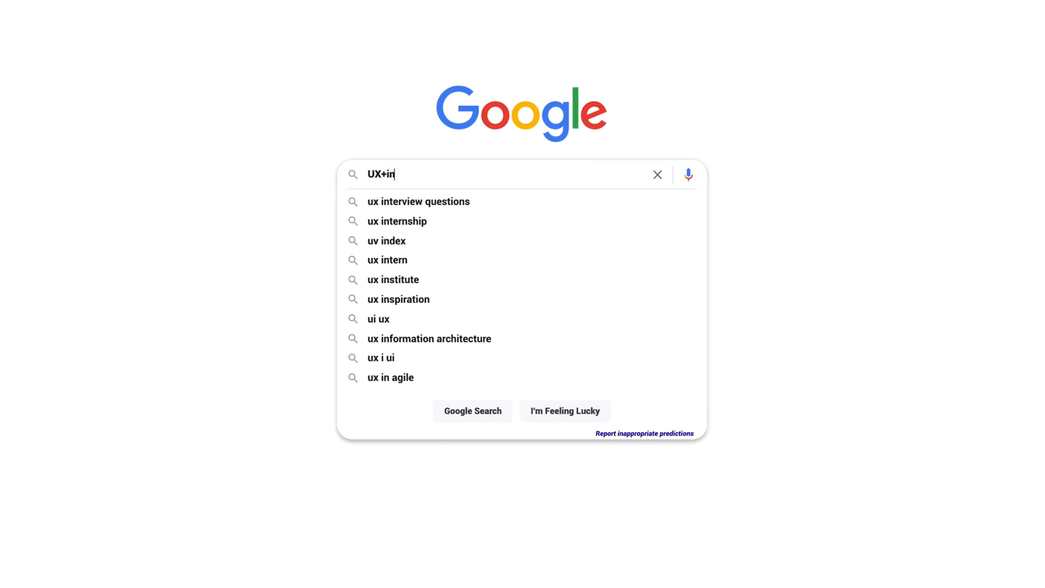
{"action": "type", "text": "clusive"}
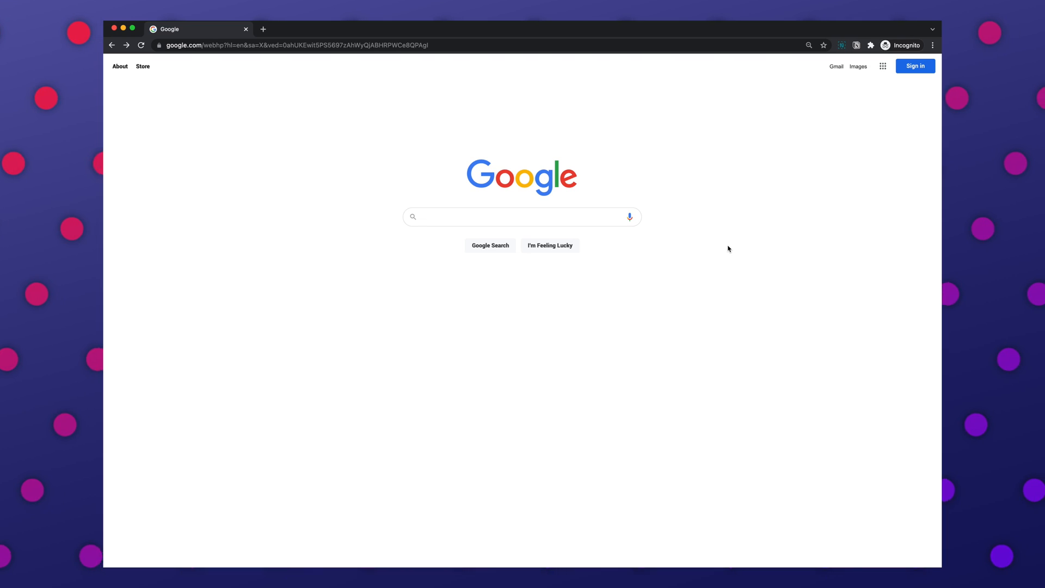
Enter the query 'define:bezier curve'
{"action": "type", "text": "define:be"}
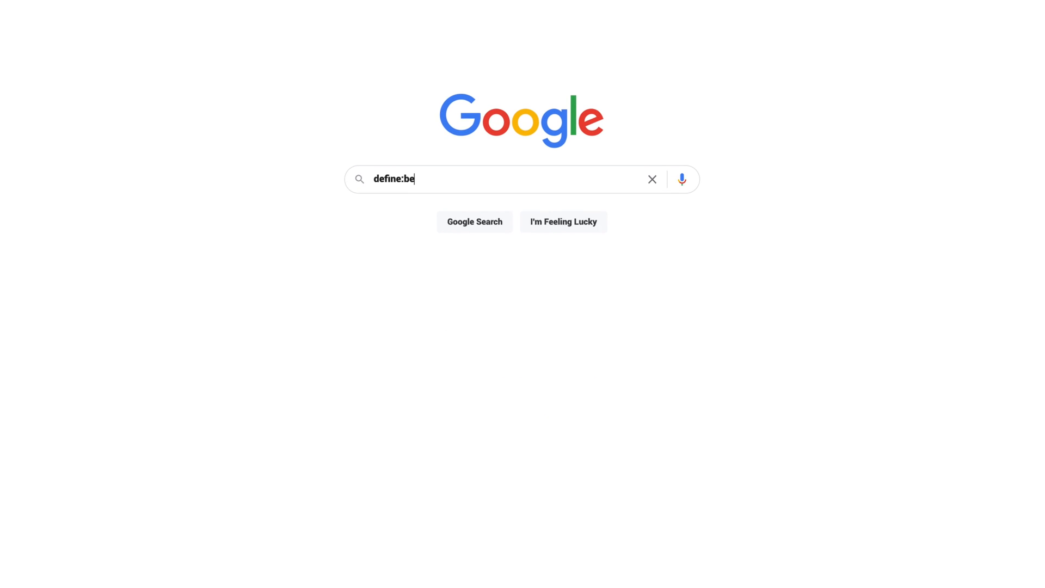
{"action": "type", "text": "zier curve"}
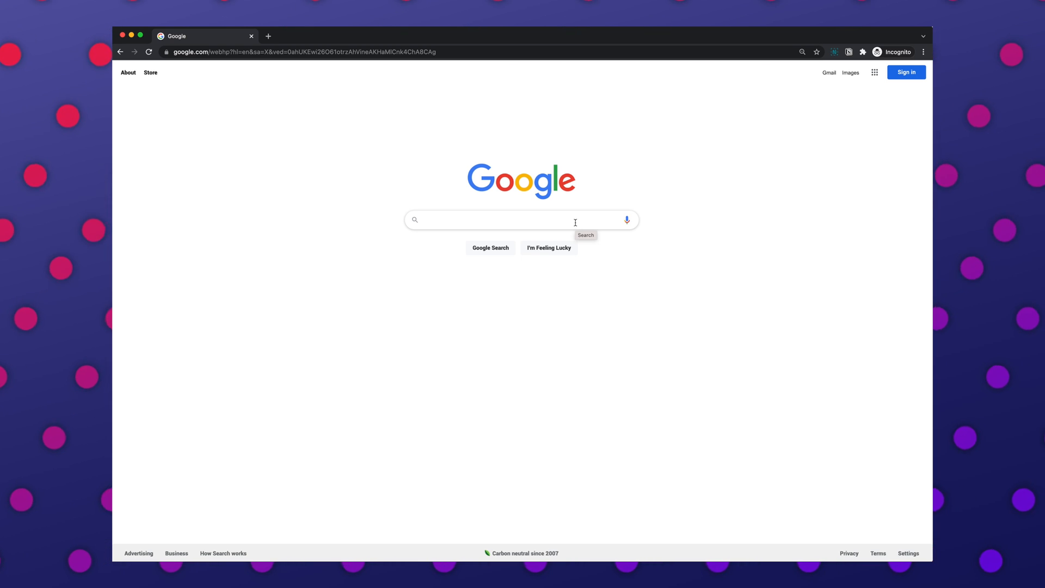
{"action": "mouse_move", "coordinate": [660, 222]}
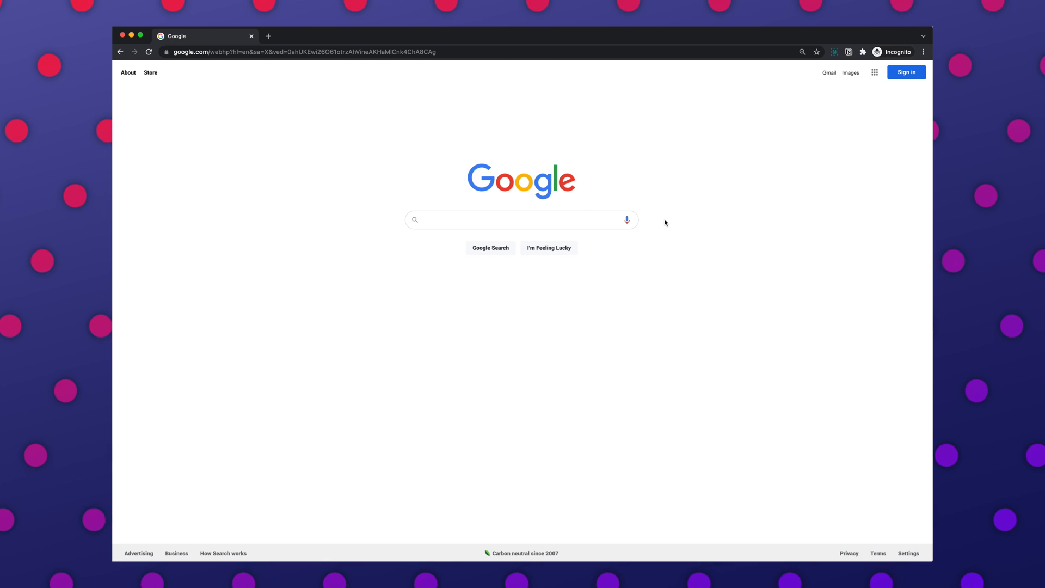
Search 'link:designerup.' and browse the DesignerUp-connected pages
{"action": "left_click", "coordinate": [520, 219]}
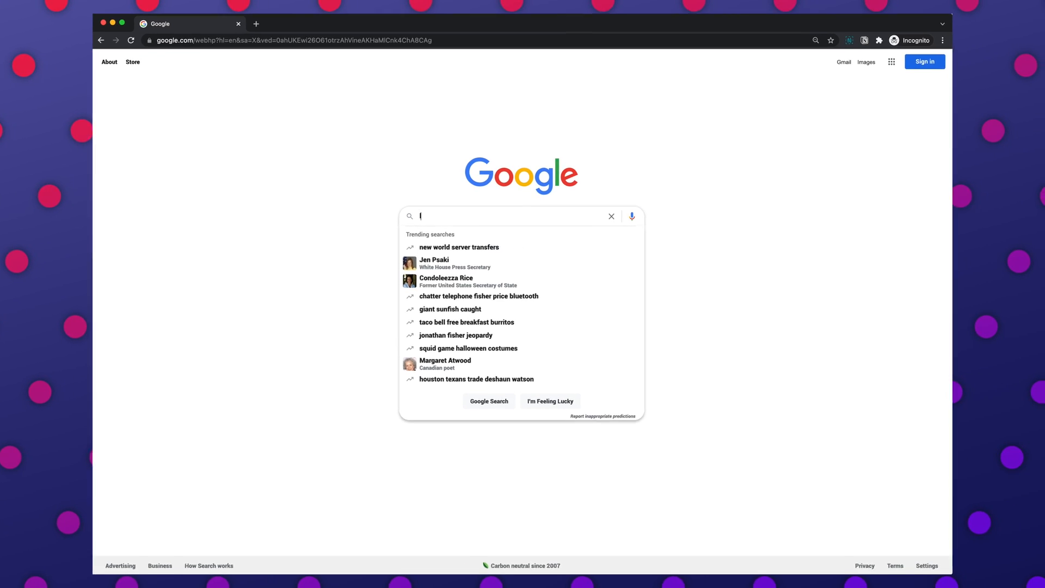
{"action": "type", "text": "link:de"}
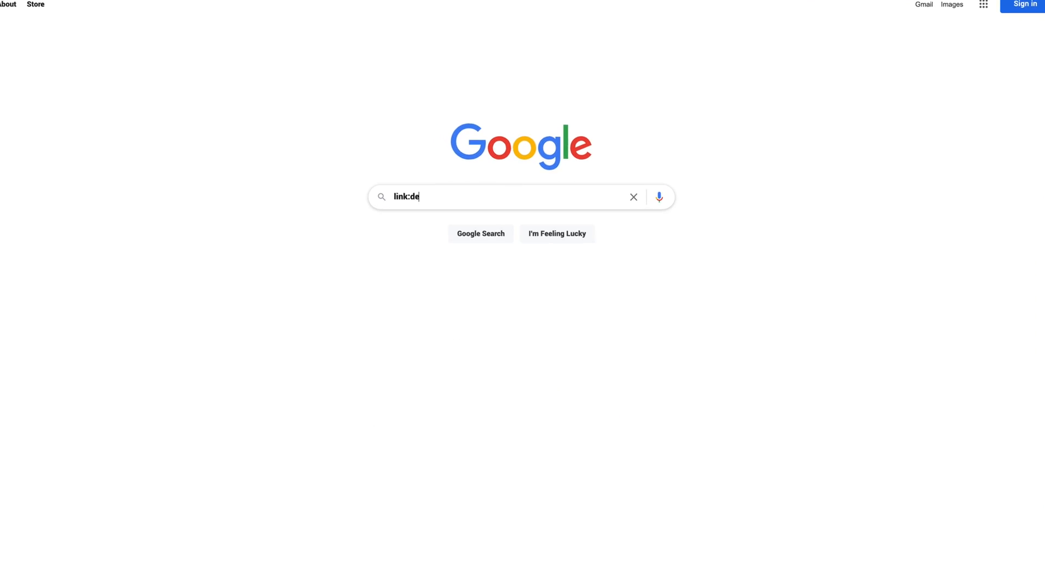
{"action": "type", "text": "signerup."}
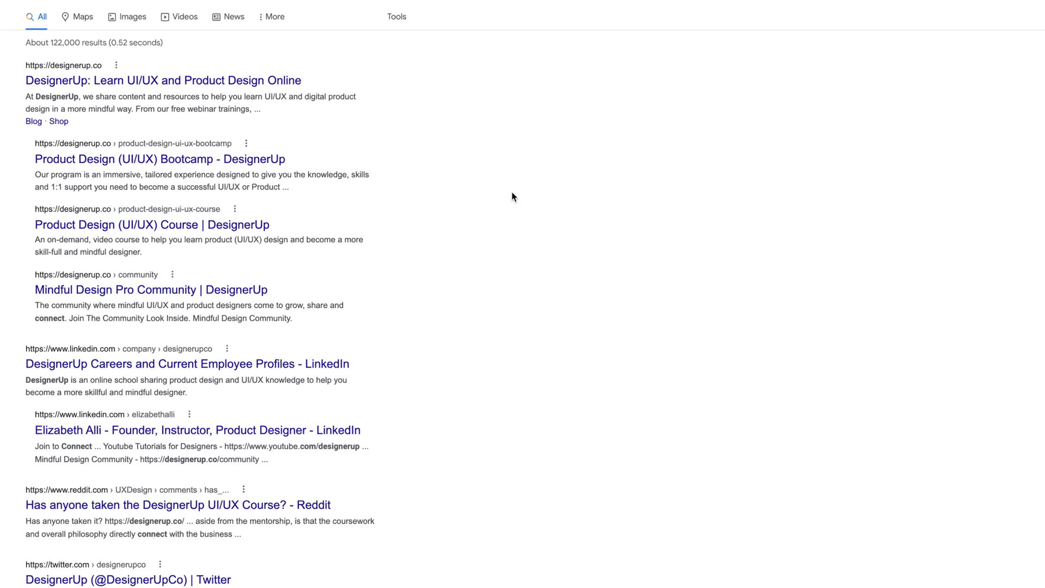
{"action": "scroll", "scroll_direction": "down", "scroll_amount": 3}
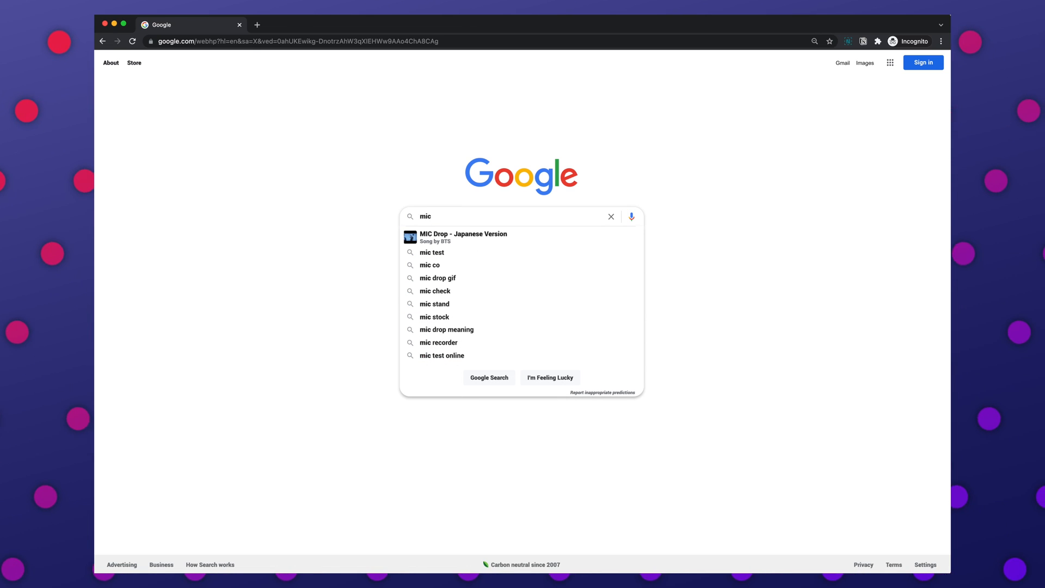
Search 'mic $20..$100' for microphones in that price range
{"action": "type", "text": "$20"}
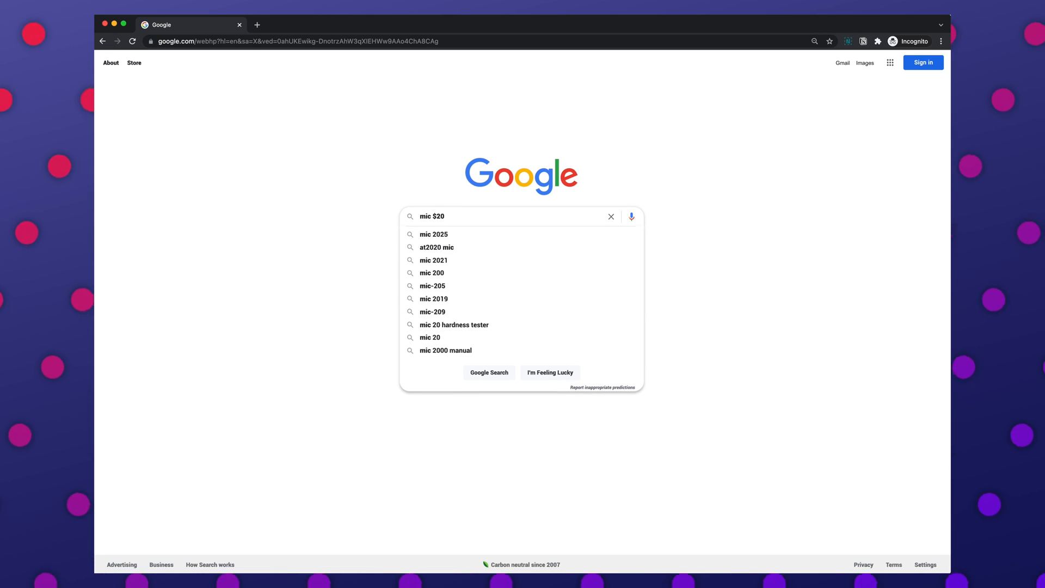
{"action": "type", "text": "..$100"}
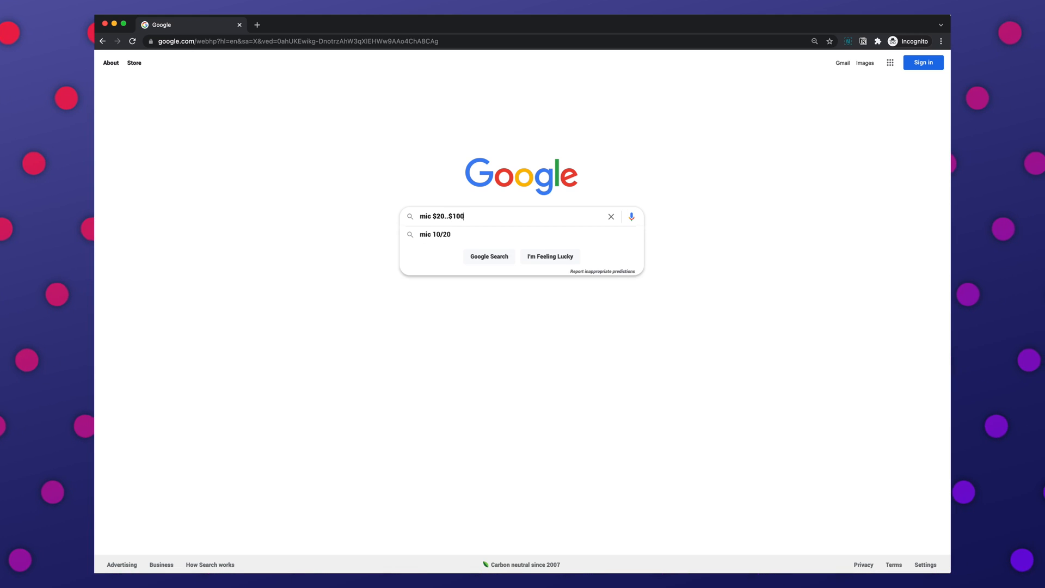
{"action": "left_click", "coordinate": [489, 256]}
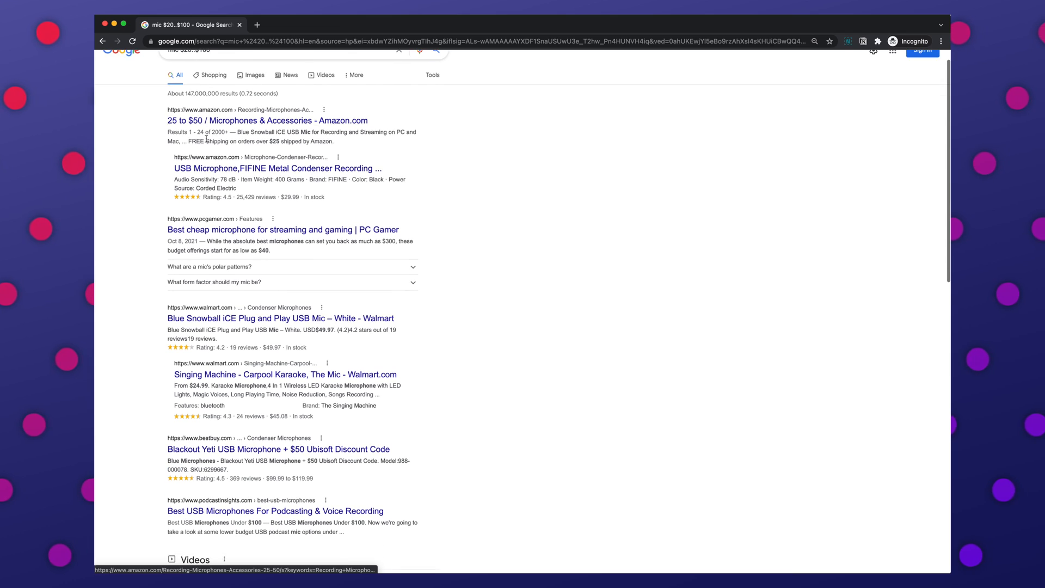
Search 'design trends 202' for design trends by year
{"action": "type", "text": "design trends"}
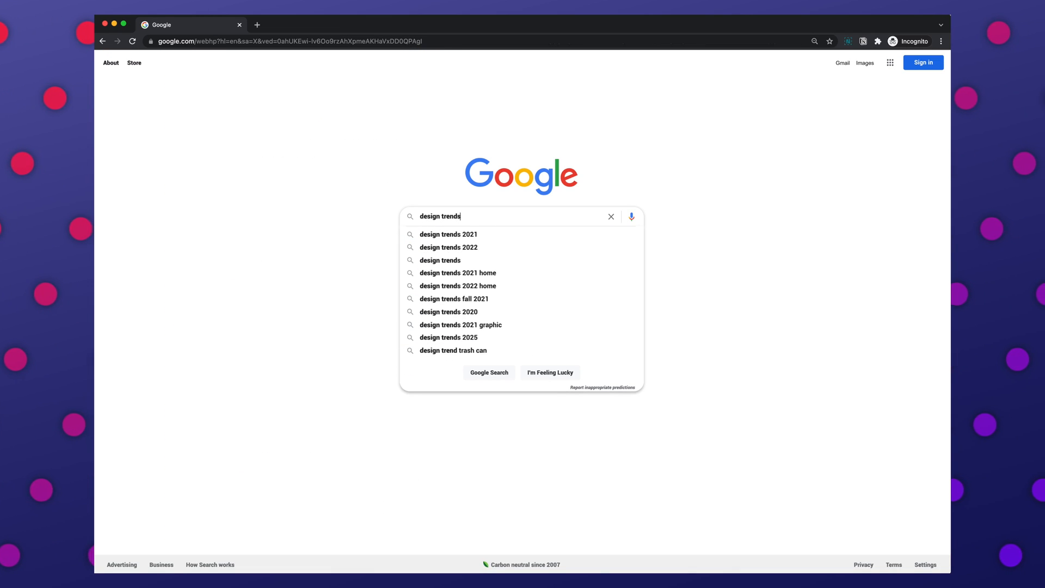
{"action": "type", "text": "202"}
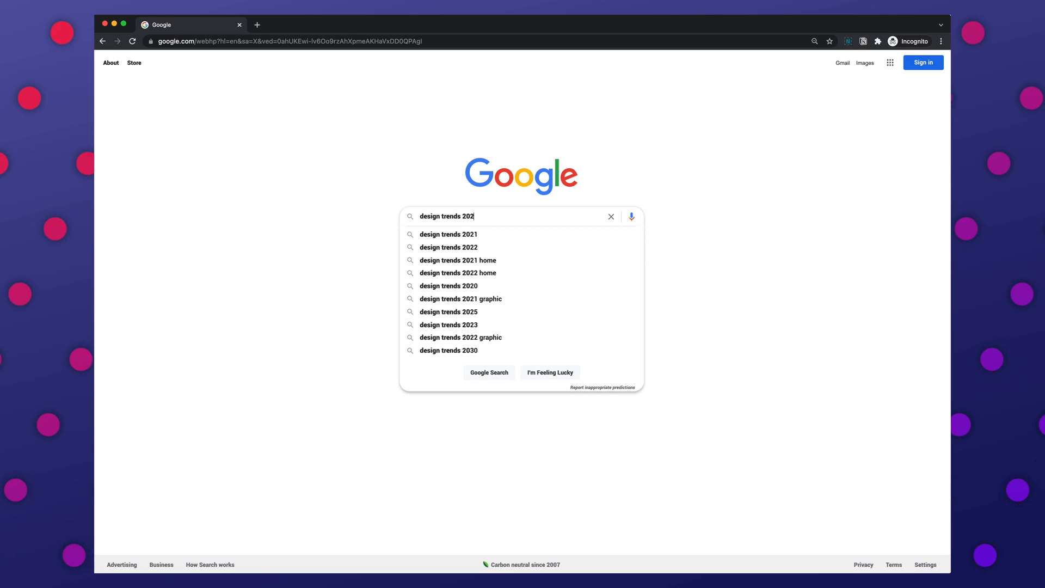
{"action": "left_click", "coordinate": [610, 215]}
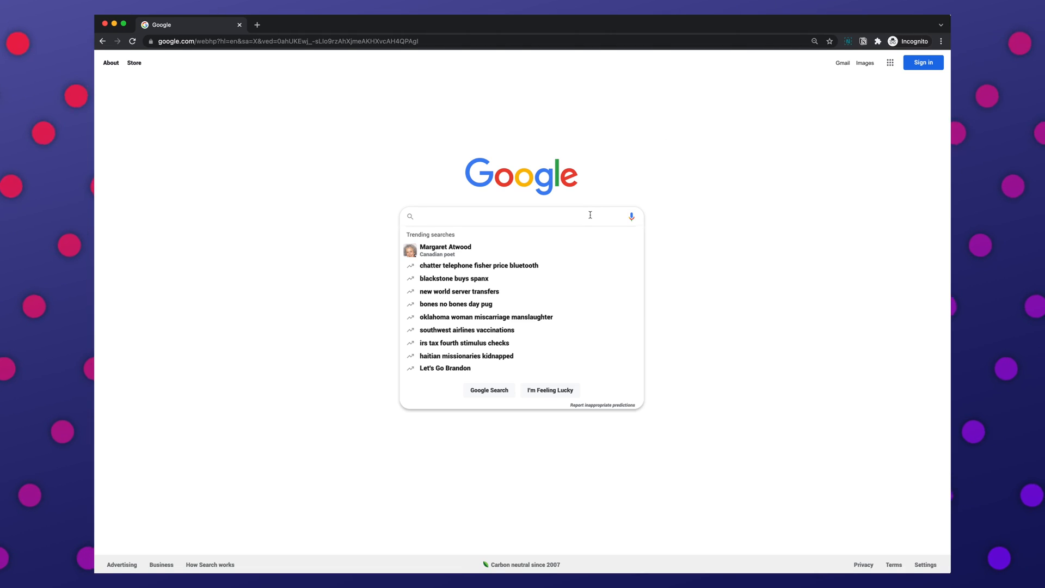
Search intitle:Design Systems and browse the design-system guides in the results
{"action": "type", "text": "intitle:"}
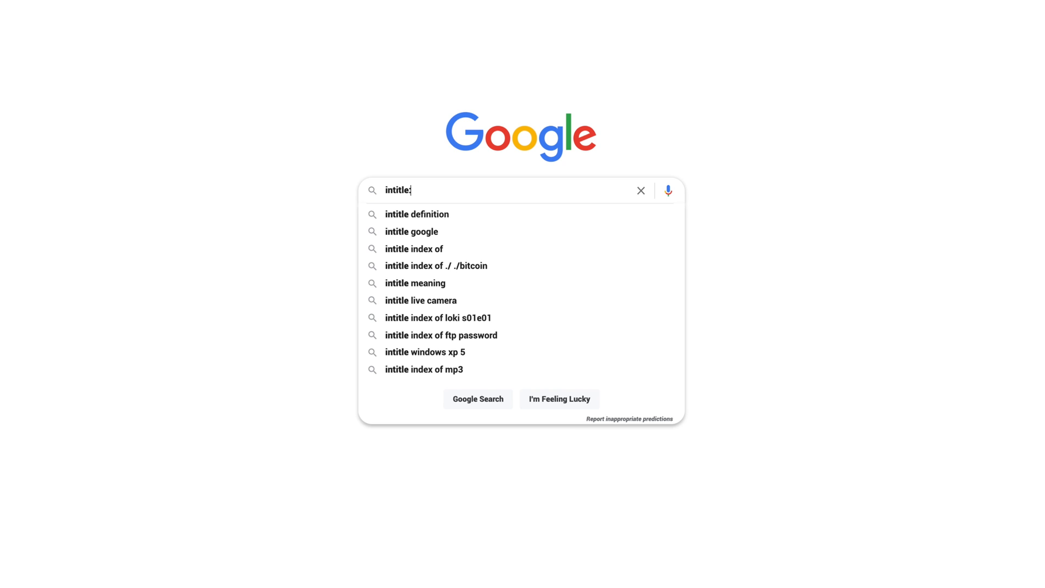
{"action": "type", "text": "Design Systems"}
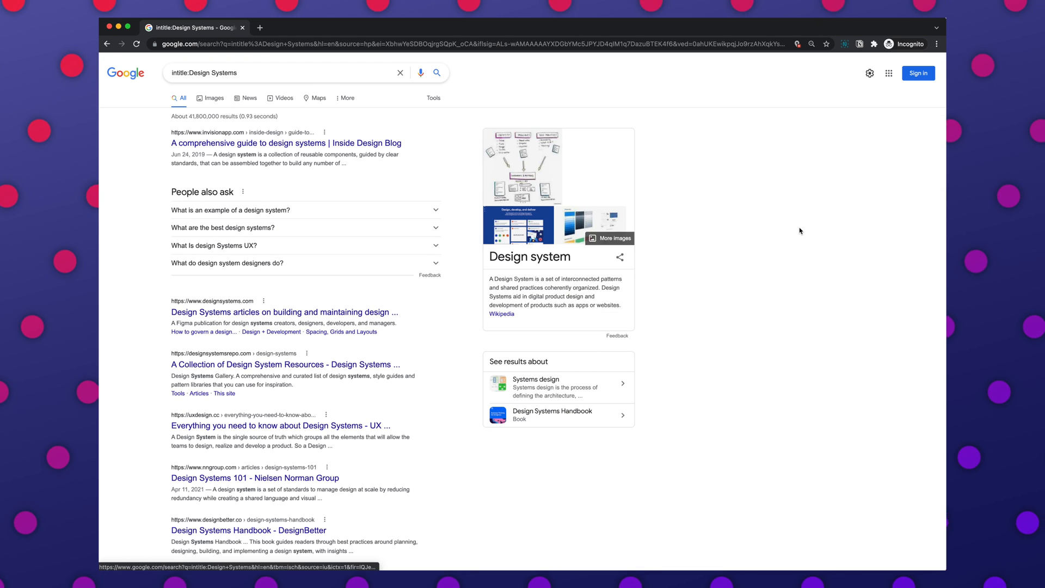
{"action": "scroll", "scroll_direction": "down", "scroll_amount": 3}
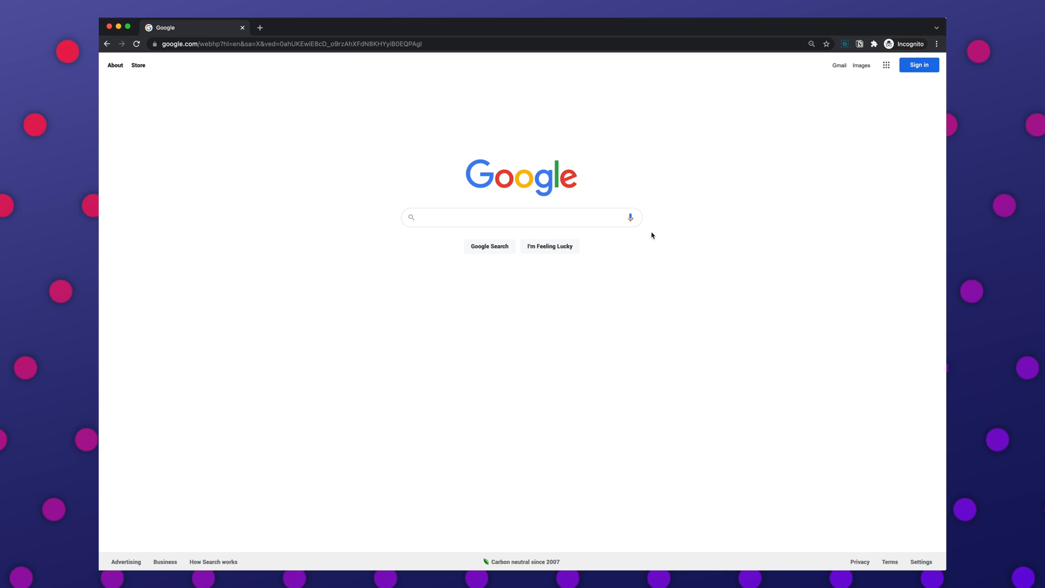
Search 600-23 to get the calculator answer 577
{"action": "left_click", "coordinate": [520, 217]}
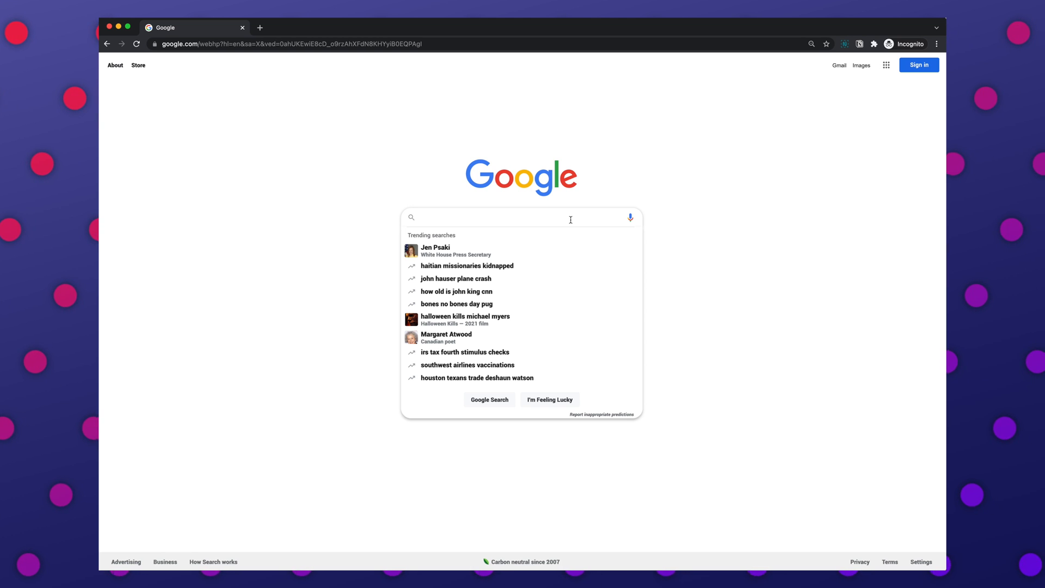
{"action": "type", "text": "600-"}
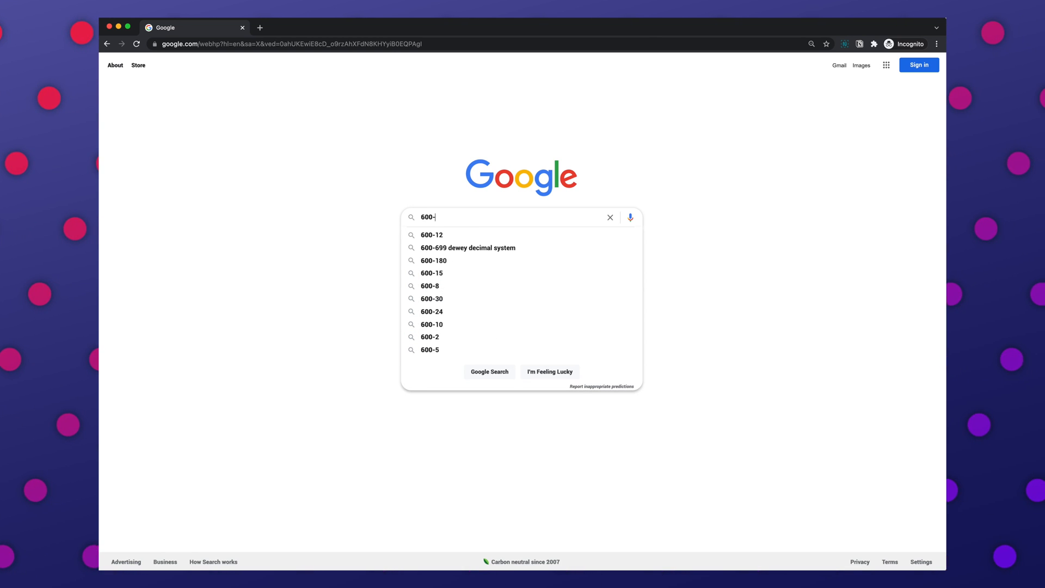
{"action": "type", "text": "23"}
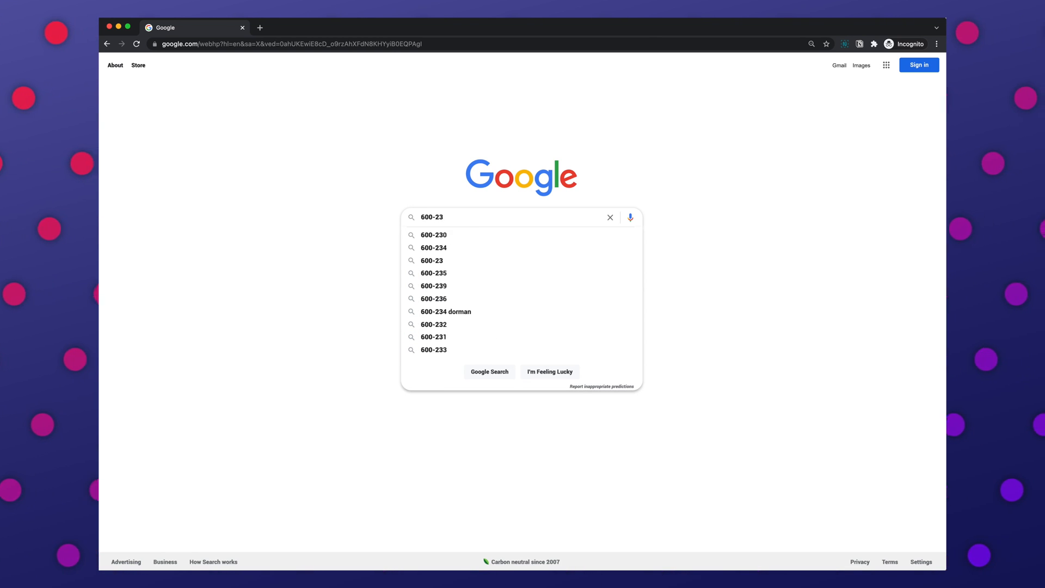
{"action": "left_click", "coordinate": [489, 371]}
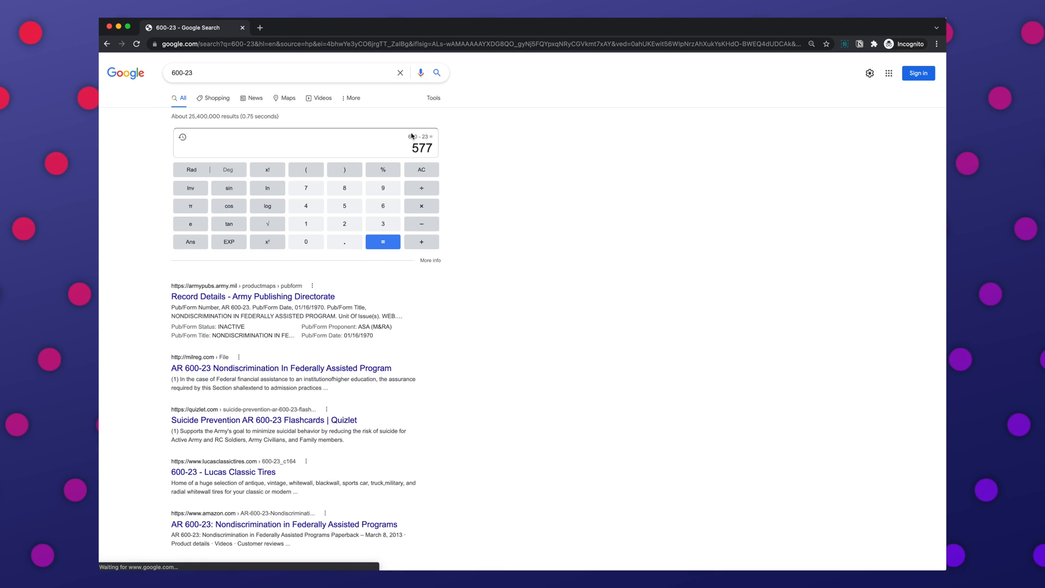
Start a 12px unit conversion search from a suggestion for '12px to'
{"action": "type", "text": "12px to"}
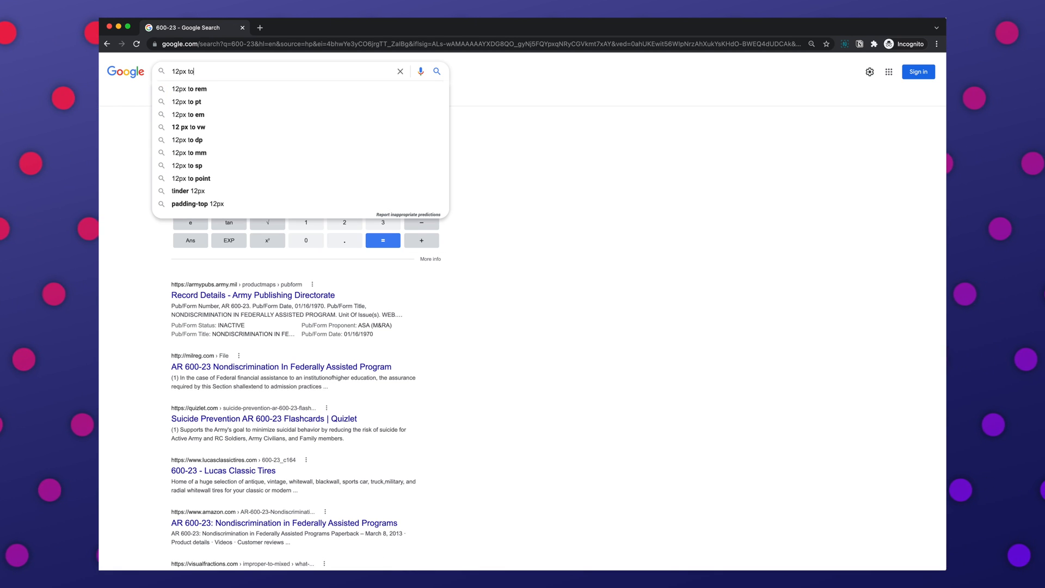
{"action": "left_click", "coordinate": [187, 115]}
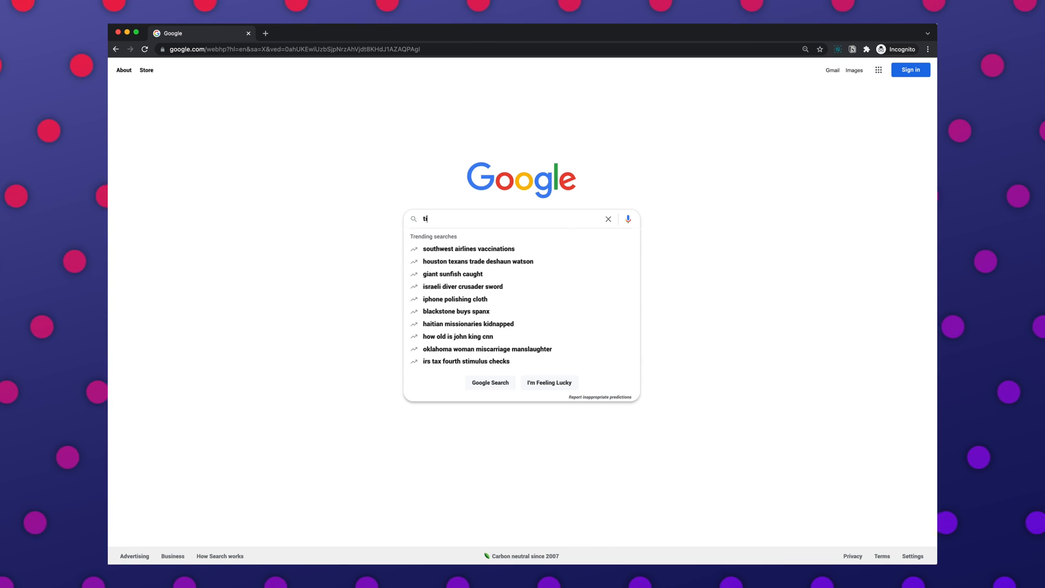
Search 'time now in SF vs India' (5:50 PM Wed vs 6:20 AM Thu), then swap SF for New York
{"action": "type", "text": "time now in"}
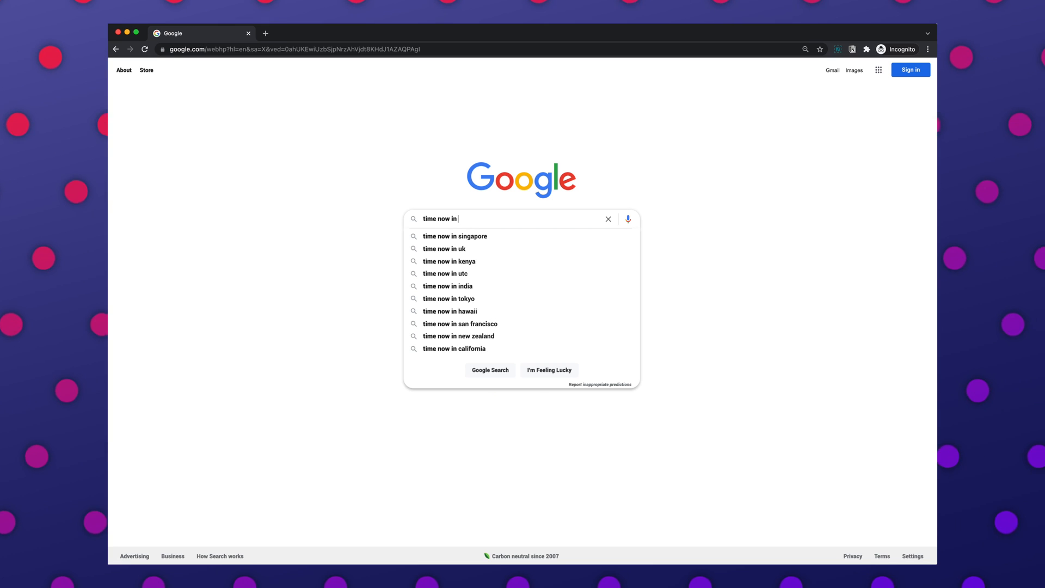
{"action": "type", "text": "SF vs In"}
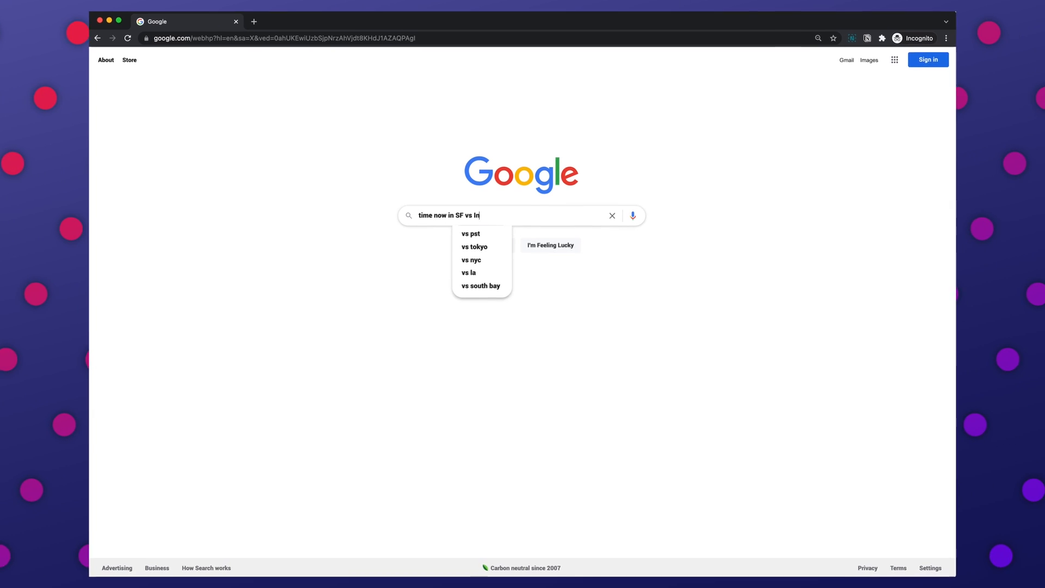
{"action": "key", "text": "Return"}
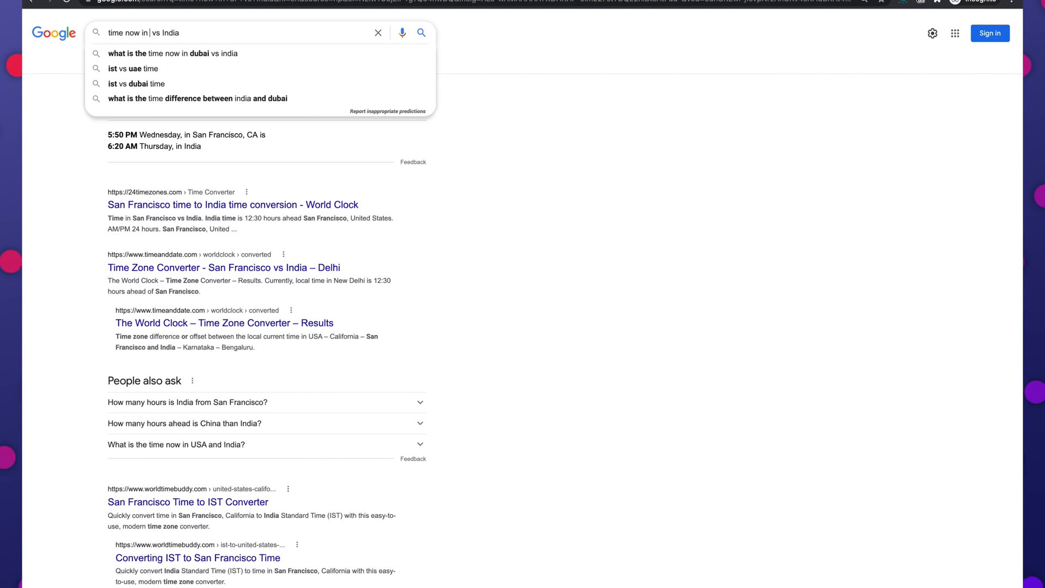
{"action": "type", "text": "New York"}
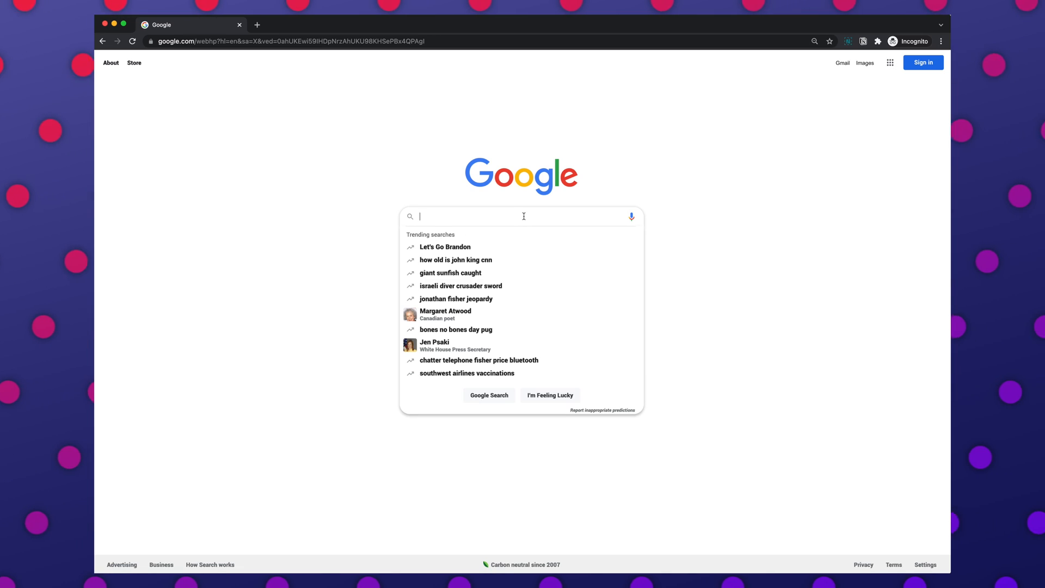
Search 'stopwatch start' and start the built-in stopwatch running
{"action": "type", "text": "stopwatch"}
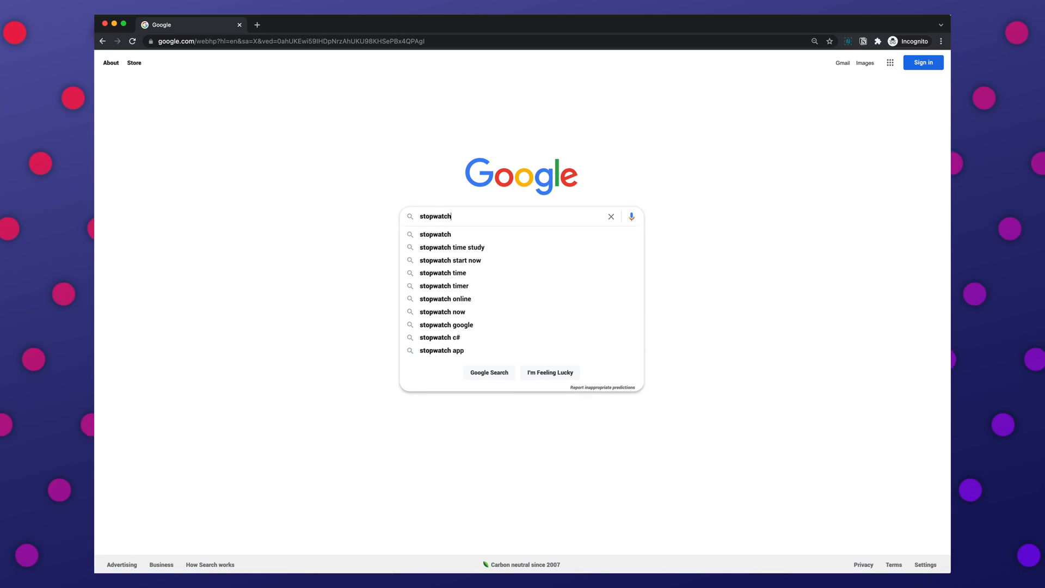
{"action": "left_click", "coordinate": [449, 260]}
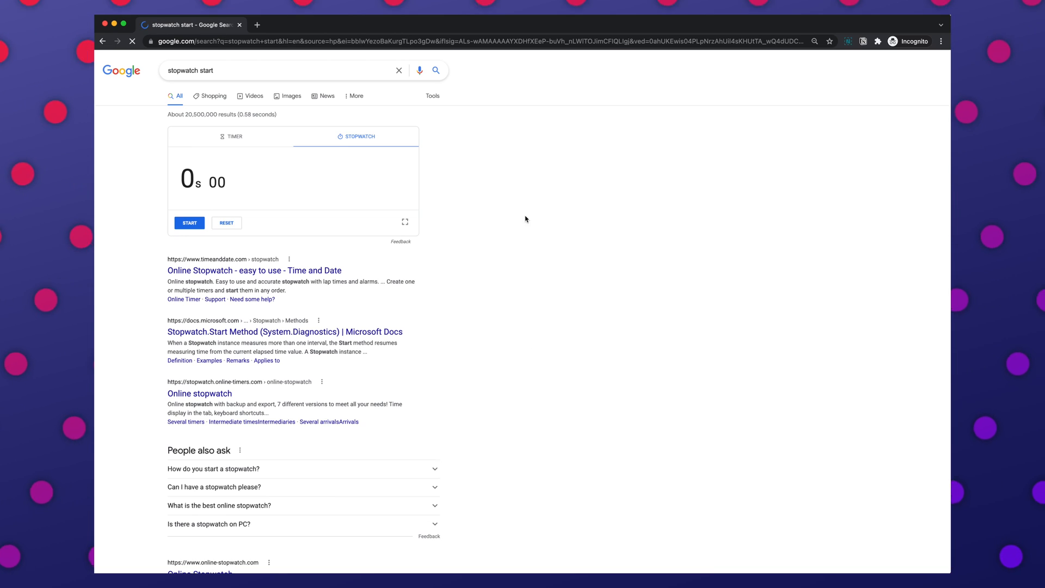
{"action": "left_click", "coordinate": [188, 222]}
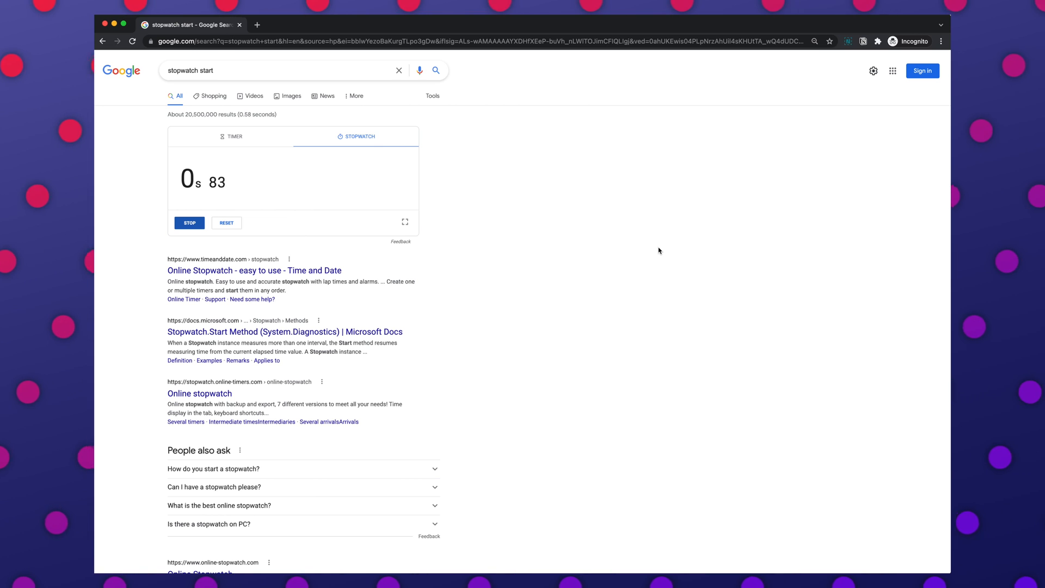
Switch to the Timer, run a 30-minute countdown, then stop it
{"action": "left_click", "coordinate": [234, 136]}
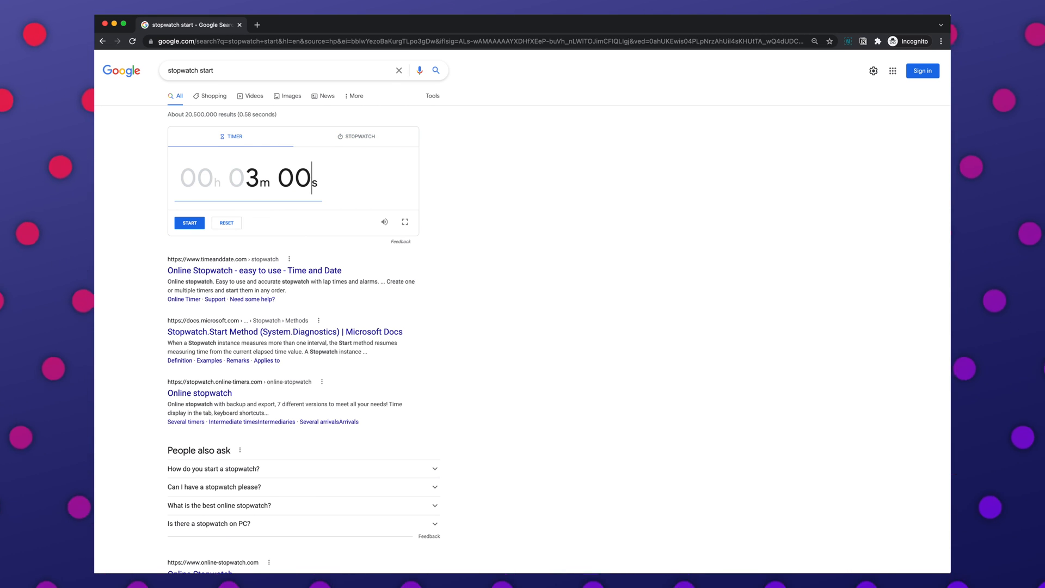
{"action": "left_click", "coordinate": [190, 222]}
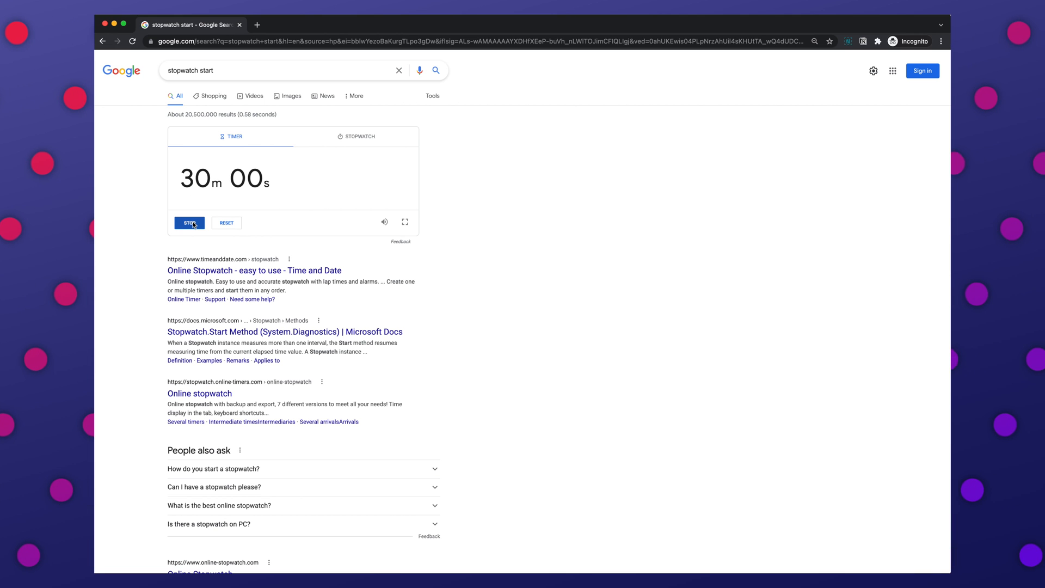
{"action": "left_click", "coordinate": [103, 41]}
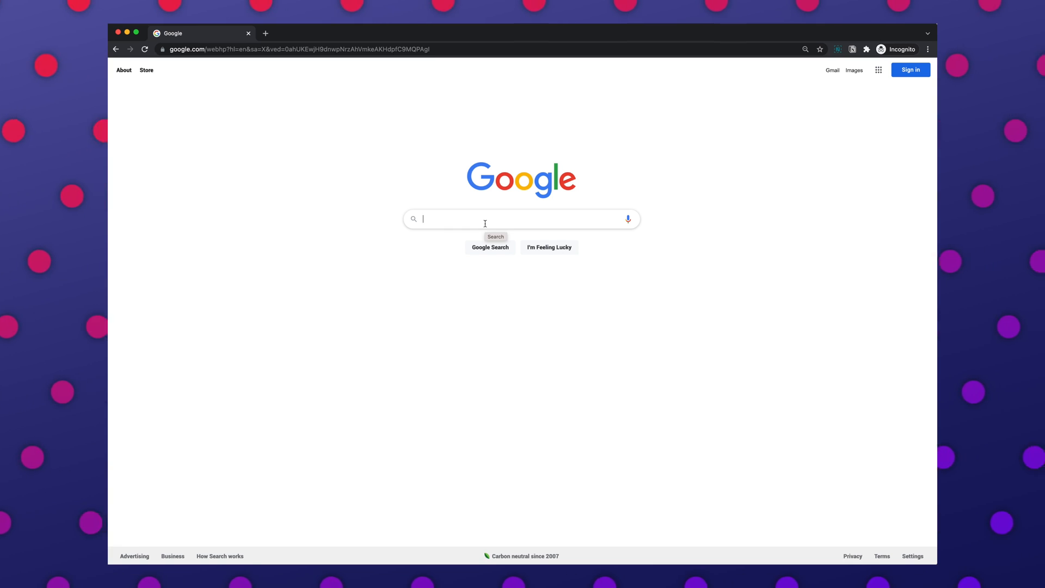
{"action": "type", "text": "@designerupco"}
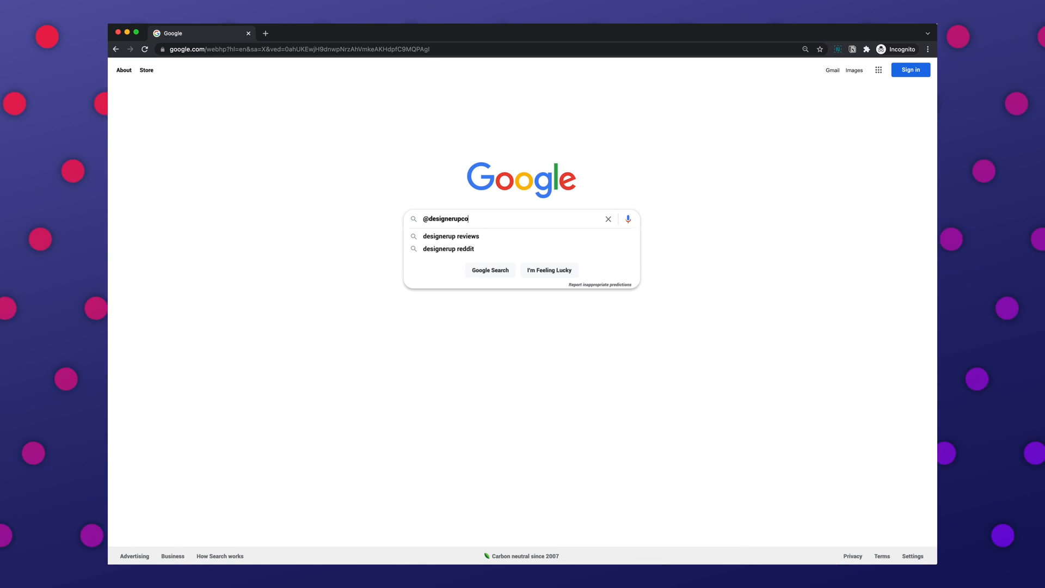
{"action": "key", "text": "Return"}
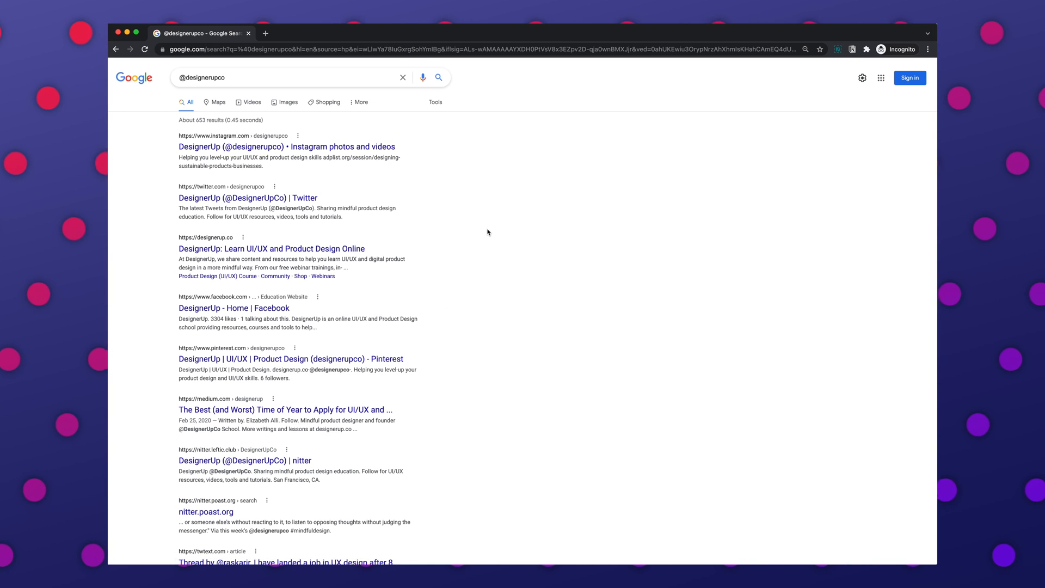
{"action": "scroll", "scroll_direction": "down", "scroll_amount": 3}
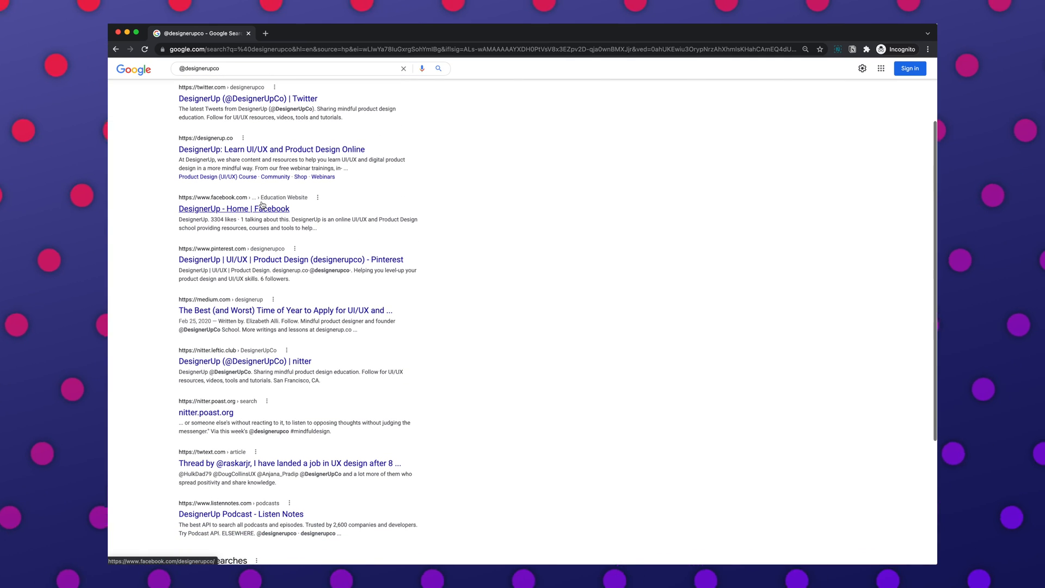
{"action": "mouse_move", "coordinate": [340, 272]}
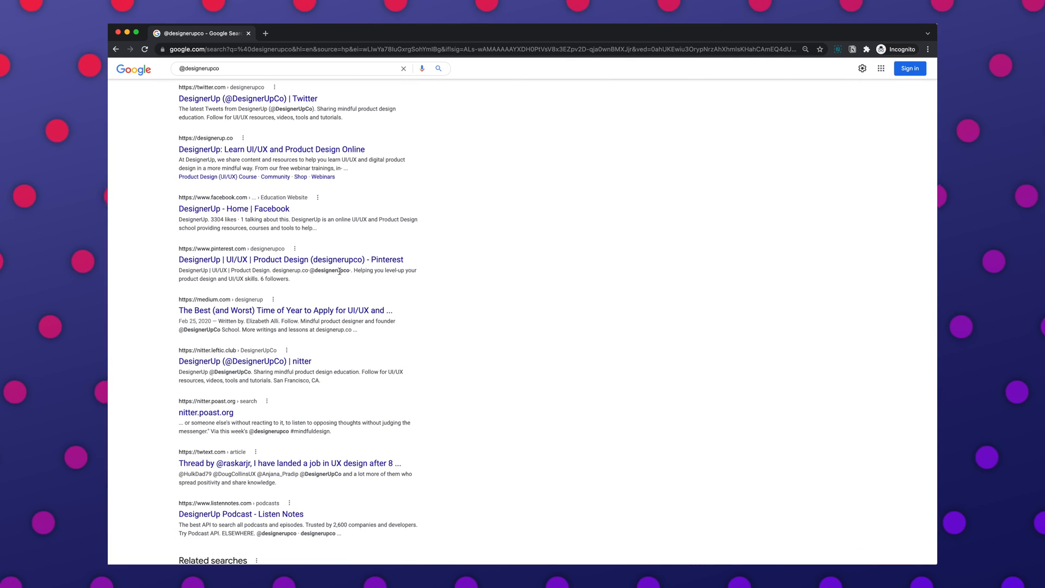
{"action": "scroll", "scroll_direction": "down", "scroll_amount": 3}
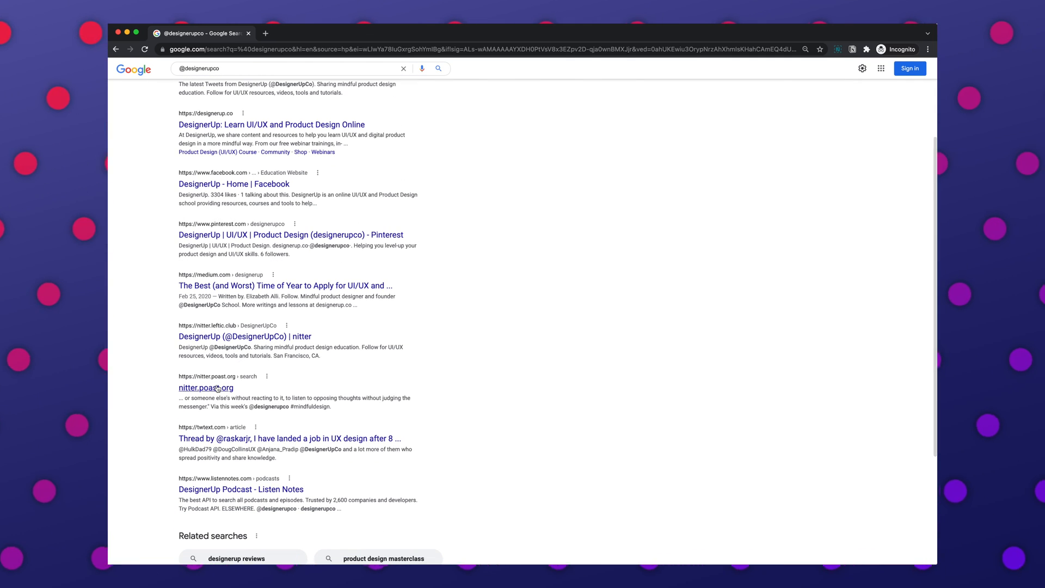
{"action": "left_click", "coordinate": [116, 49]}
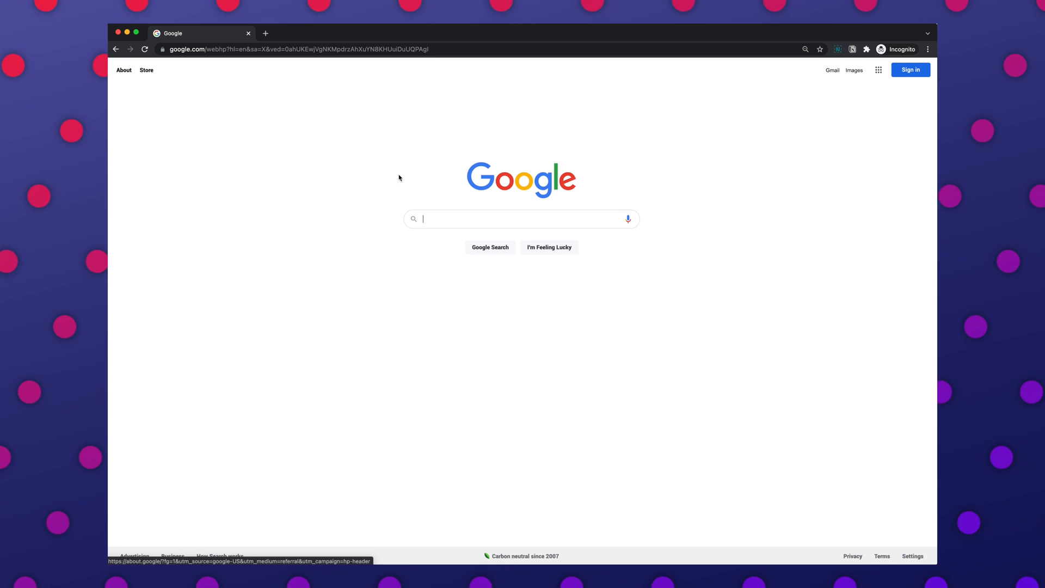
Search #WFH and page through the Twitter carousel of recent #wfh tweets
{"action": "type", "text": "#"}
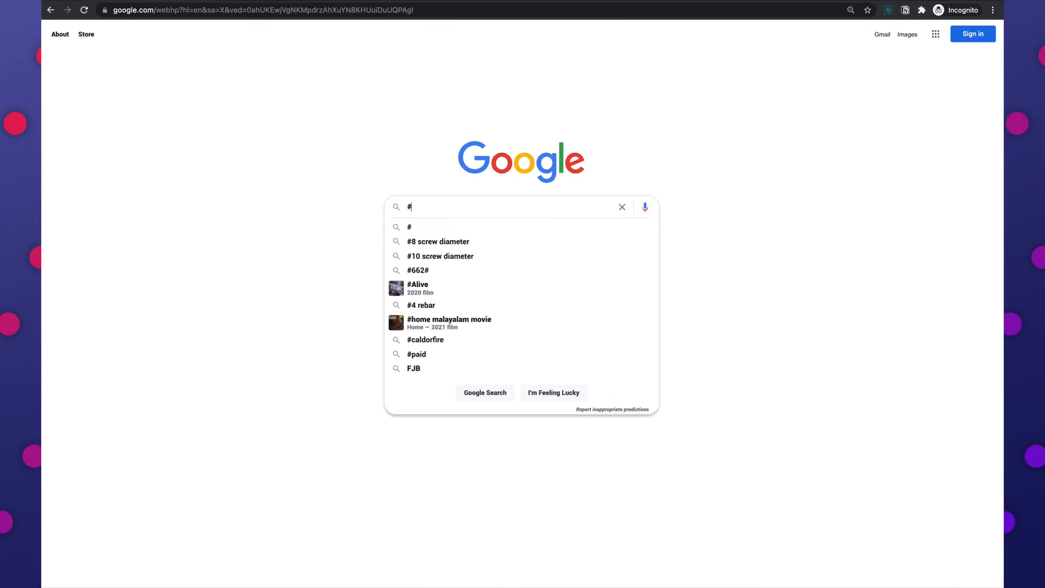
{"action": "type", "text": "WFH"}
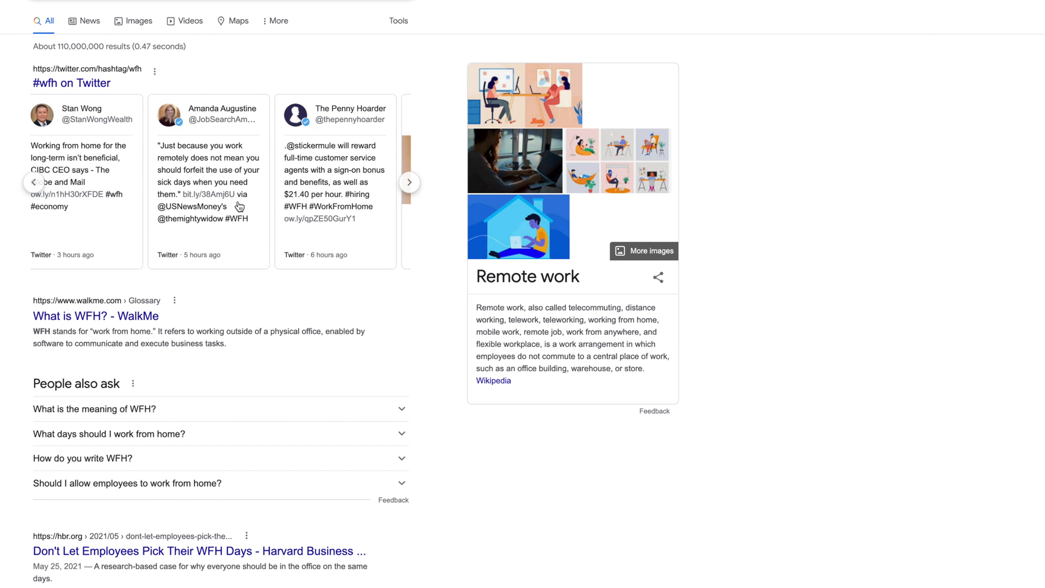
{"action": "left_click", "coordinate": [410, 182]}
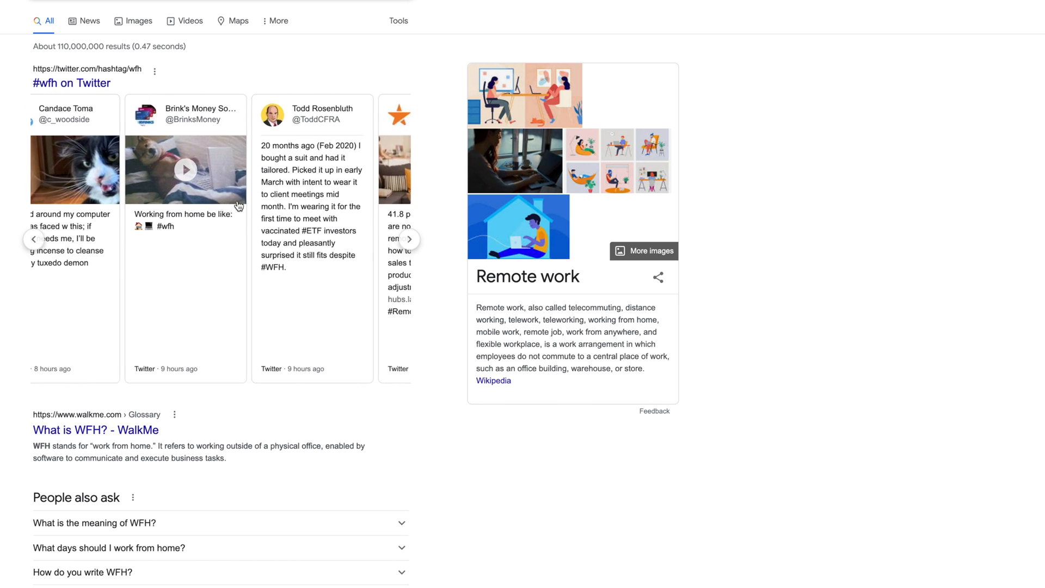
{"action": "left_click", "coordinate": [411, 240]}
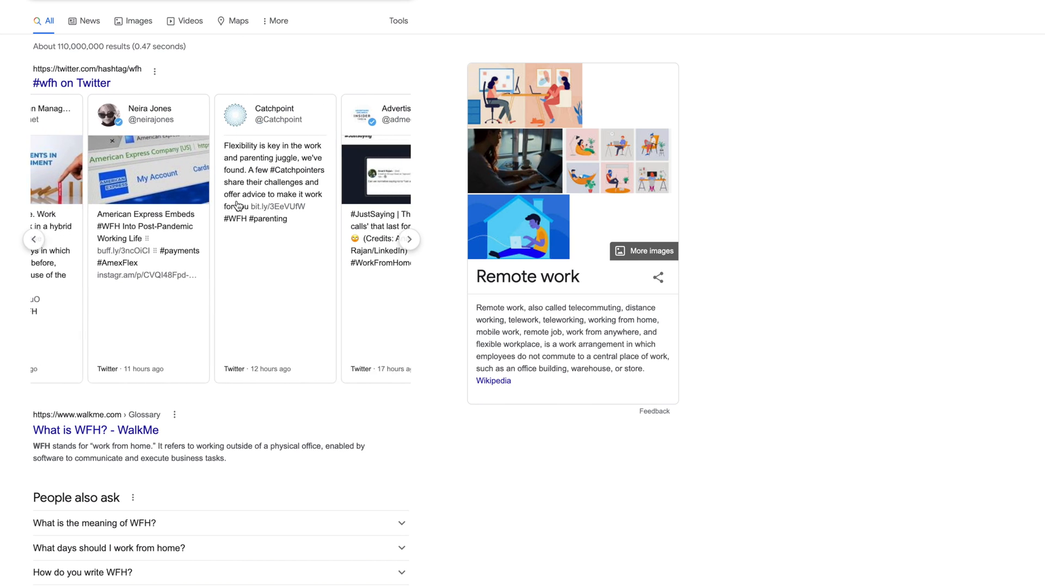
{"action": "left_click", "coordinate": [410, 239]}
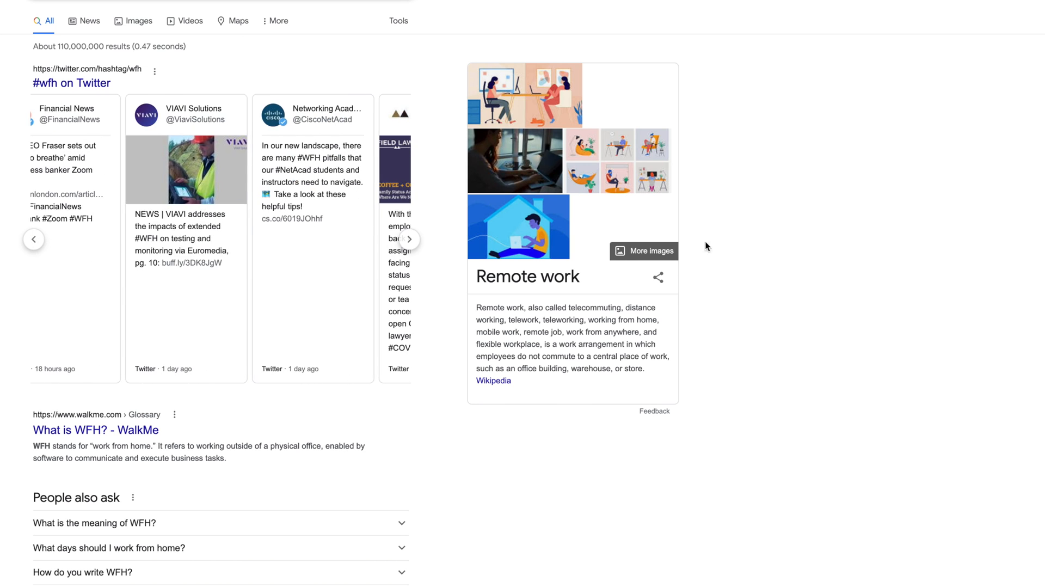